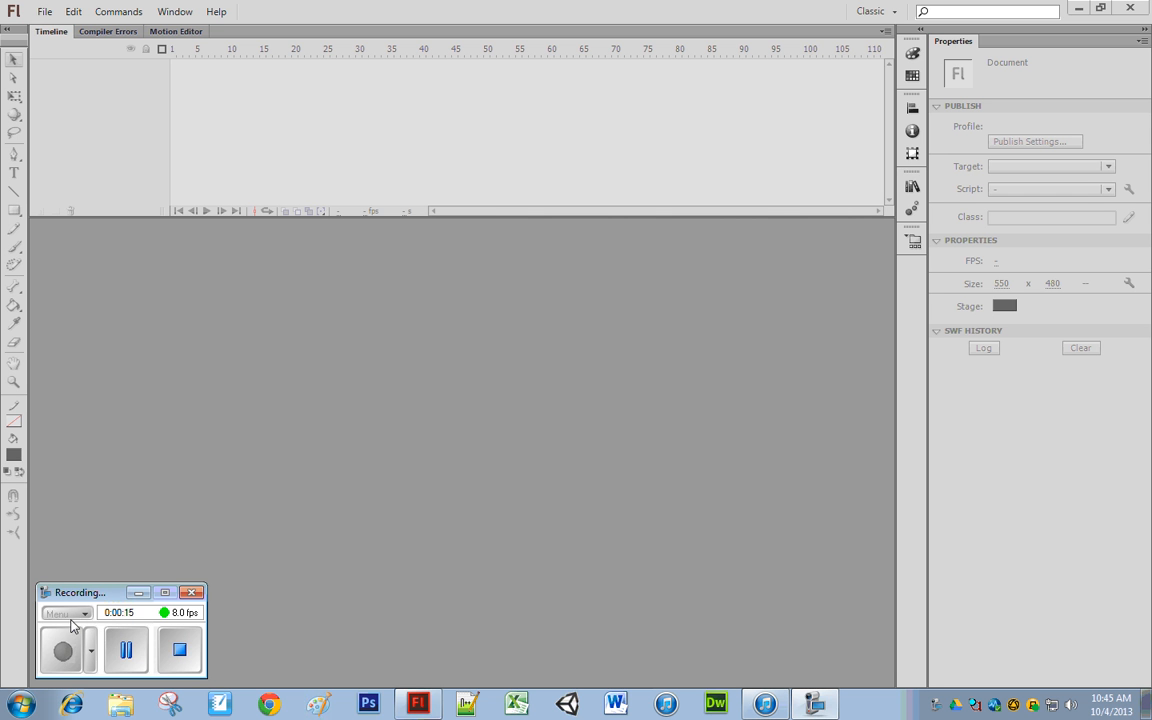
Create a new blank ActionScript 3.0 document via File > New.
{"action": "left_click", "coordinate": [44, 12]}
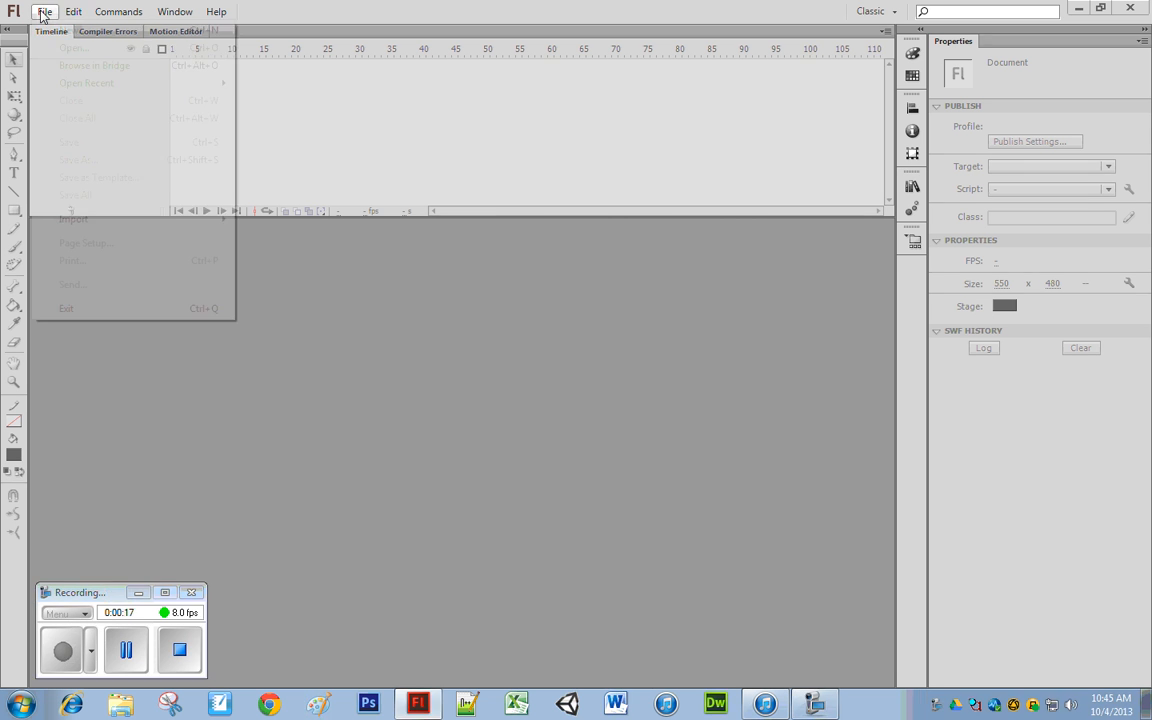
{"action": "left_click", "coordinate": [72, 48]}
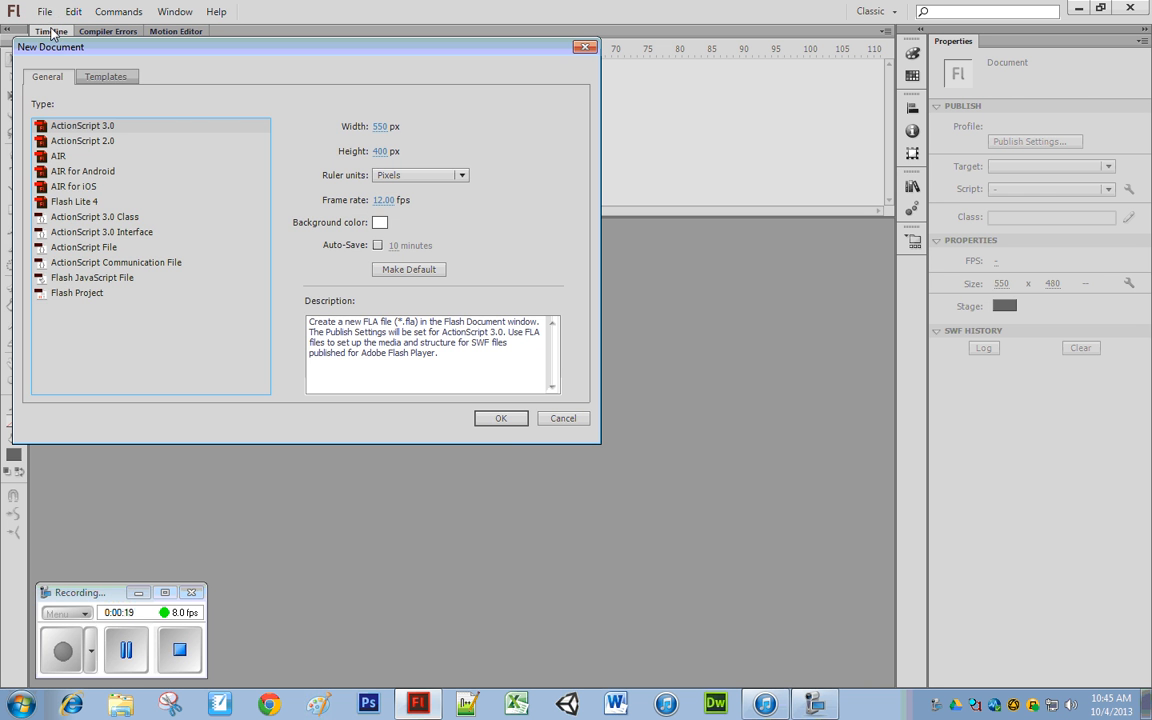
{"action": "left_click", "coordinate": [500, 418]}
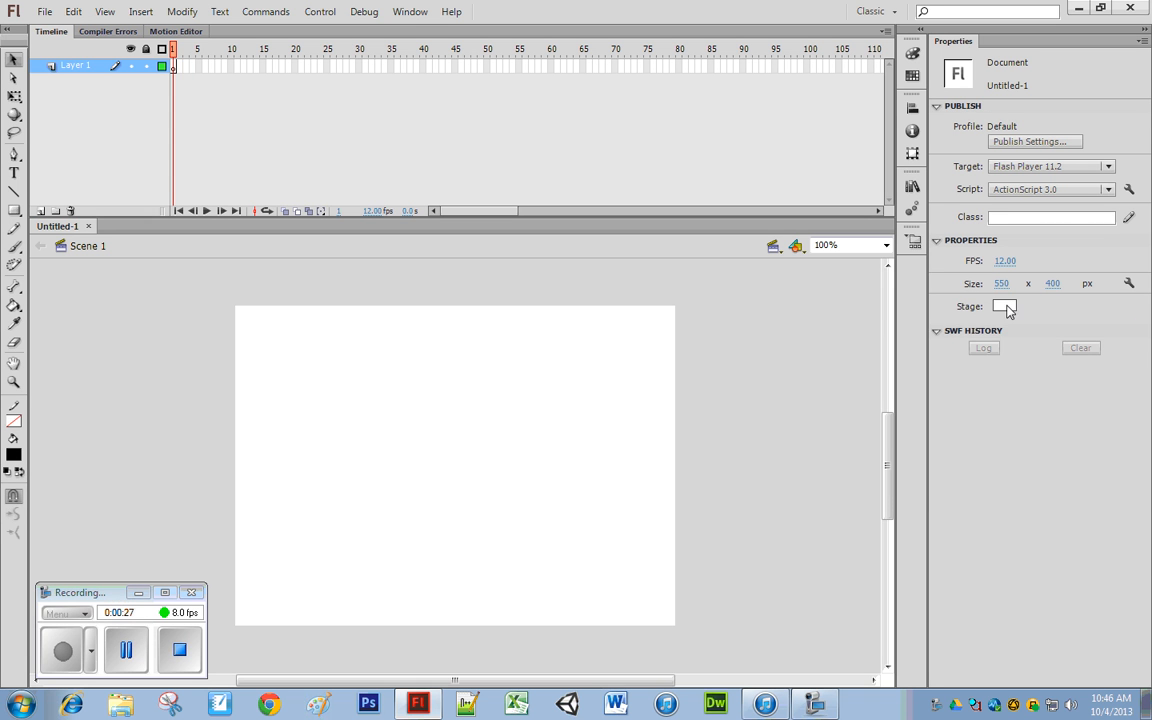
Set the Stage colour swatch in Properties to a dark green.
{"action": "left_click", "coordinate": [1004, 306]}
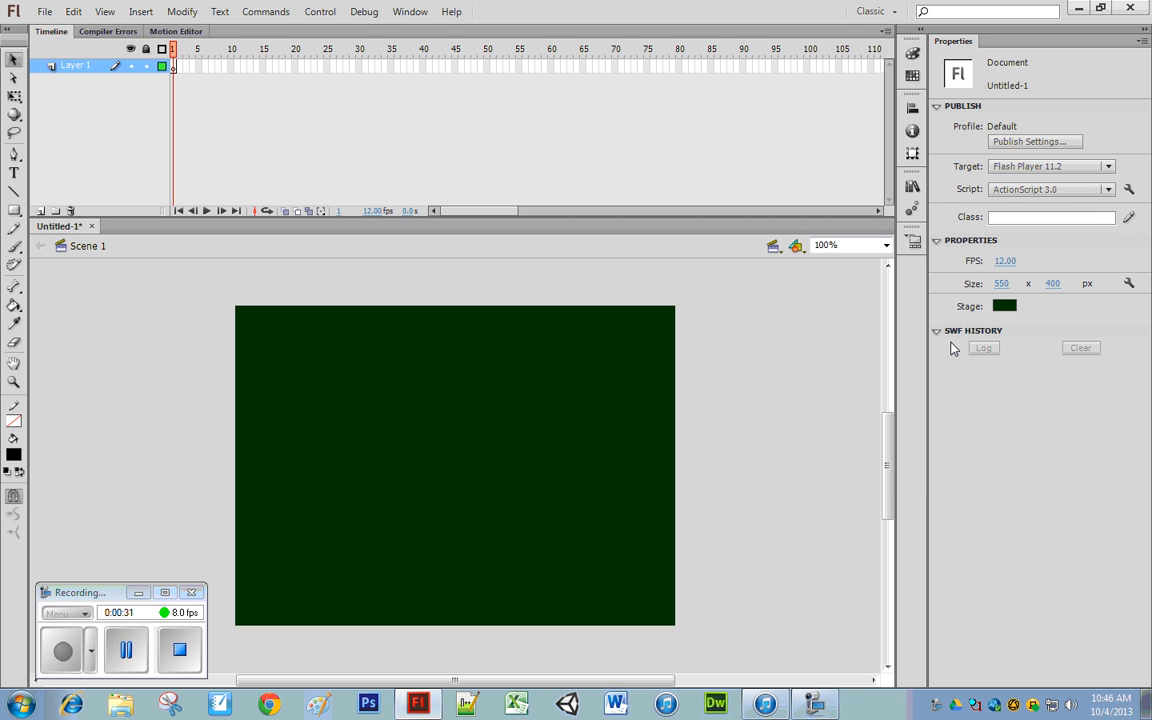
{"action": "mouse_move", "coordinate": [540, 436]}
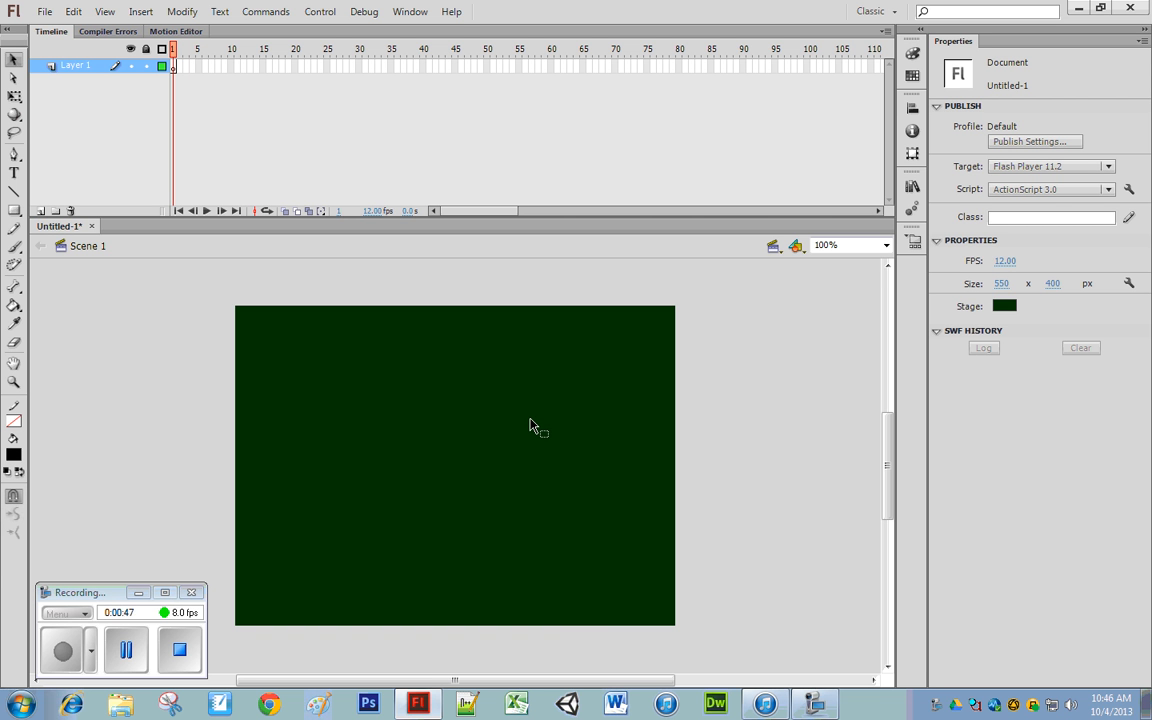
{"action": "mouse_move", "coordinate": [84, 344]}
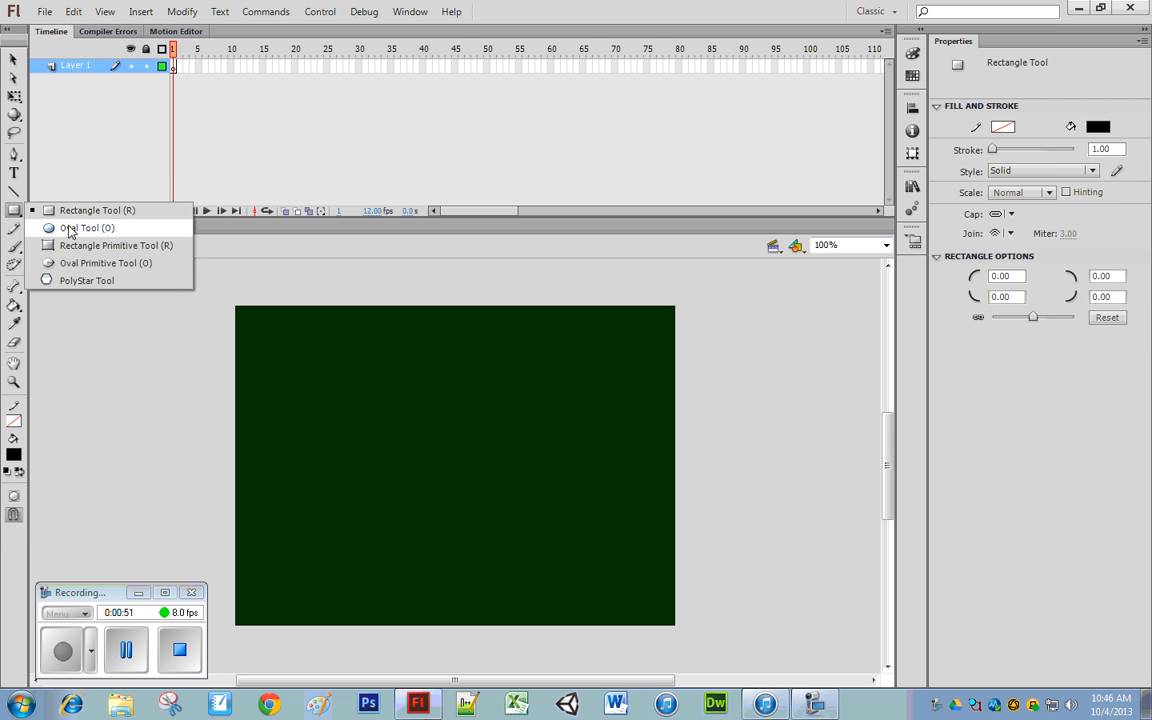
Draw a solid white circle with the Oval Tool near the stage's upper-left and select it.
{"action": "left_click", "coordinate": [88, 228]}
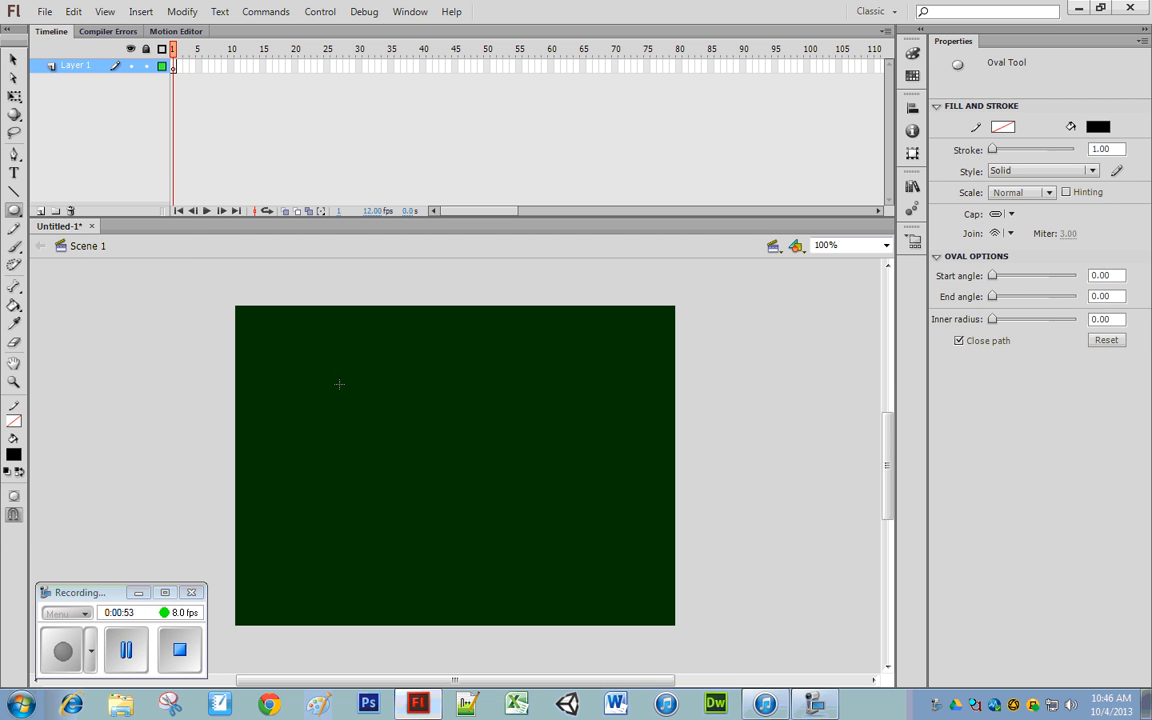
{"action": "left_click", "coordinate": [1098, 126]}
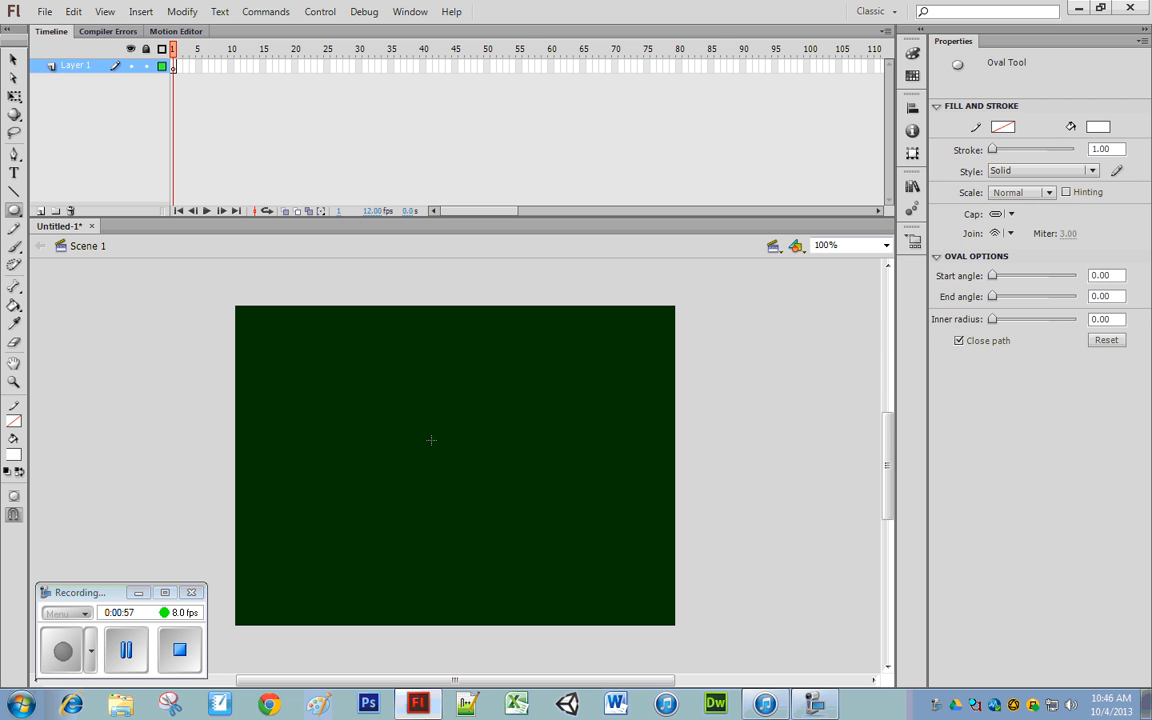
{"action": "left_click_drag", "start_coordinate": [284, 360], "coordinate": [344, 408]}
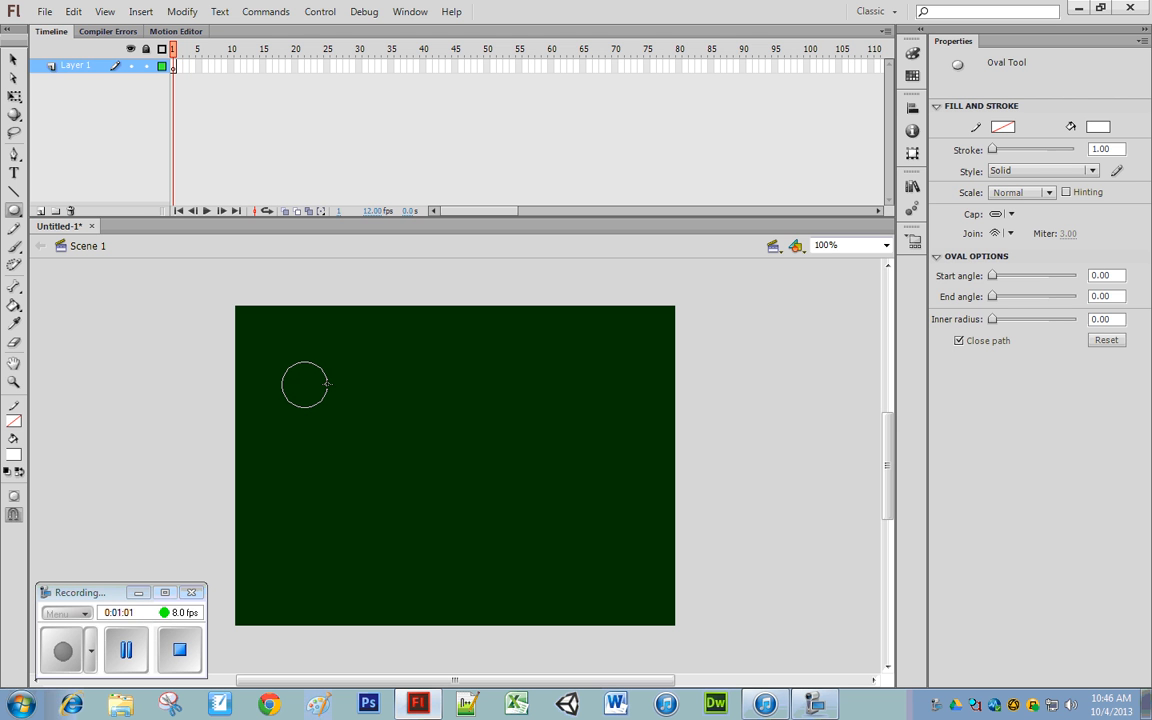
{"action": "left_click_drag", "start_coordinate": [284, 364], "coordinate": [328, 406]}
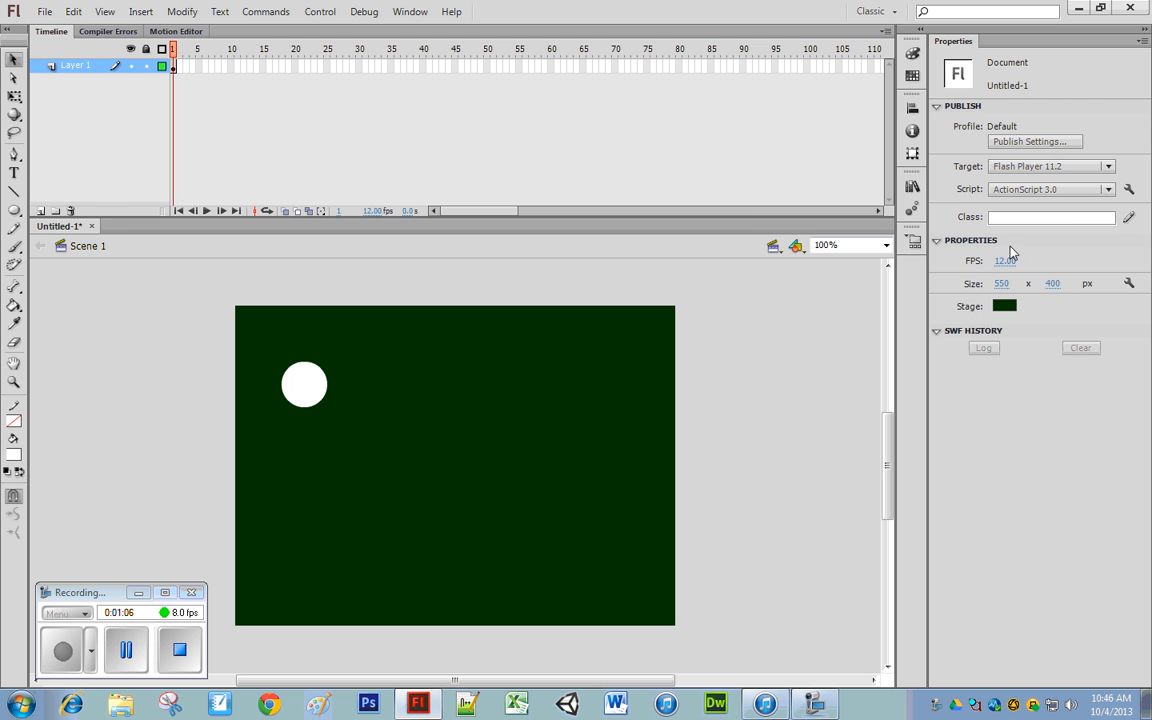
{"action": "mouse_move", "coordinate": [310, 388]}
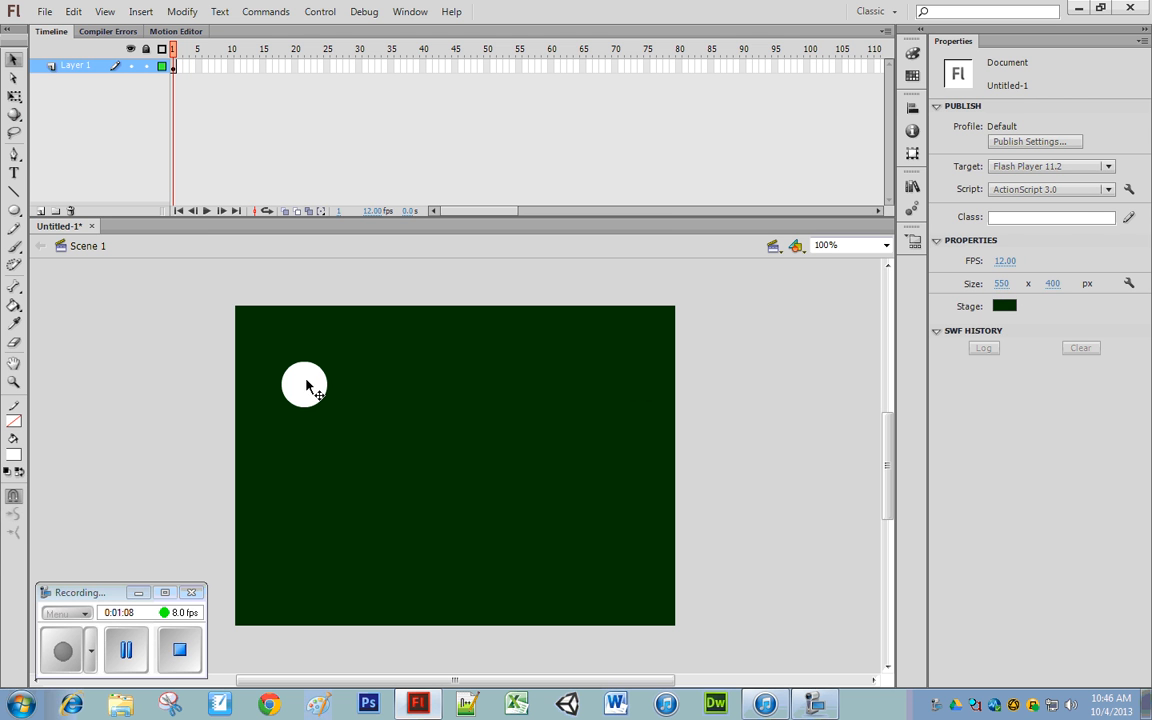
{"action": "left_click", "coordinate": [304, 384]}
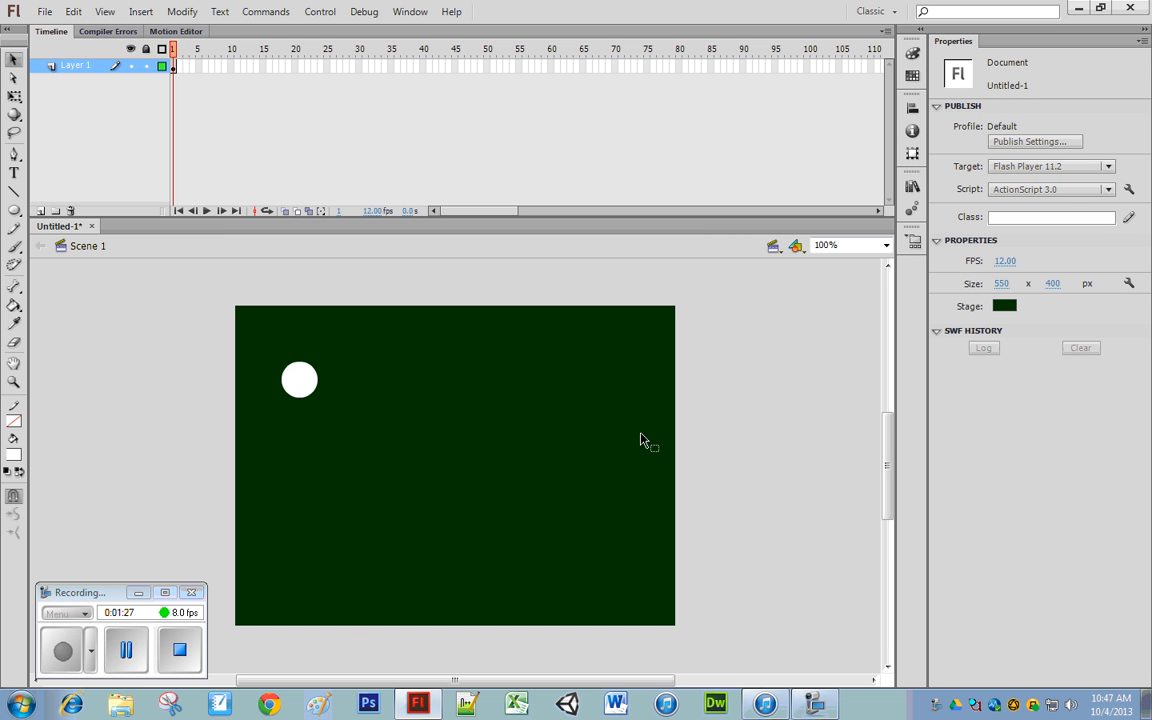
{"action": "mouse_move", "coordinate": [948, 124]}
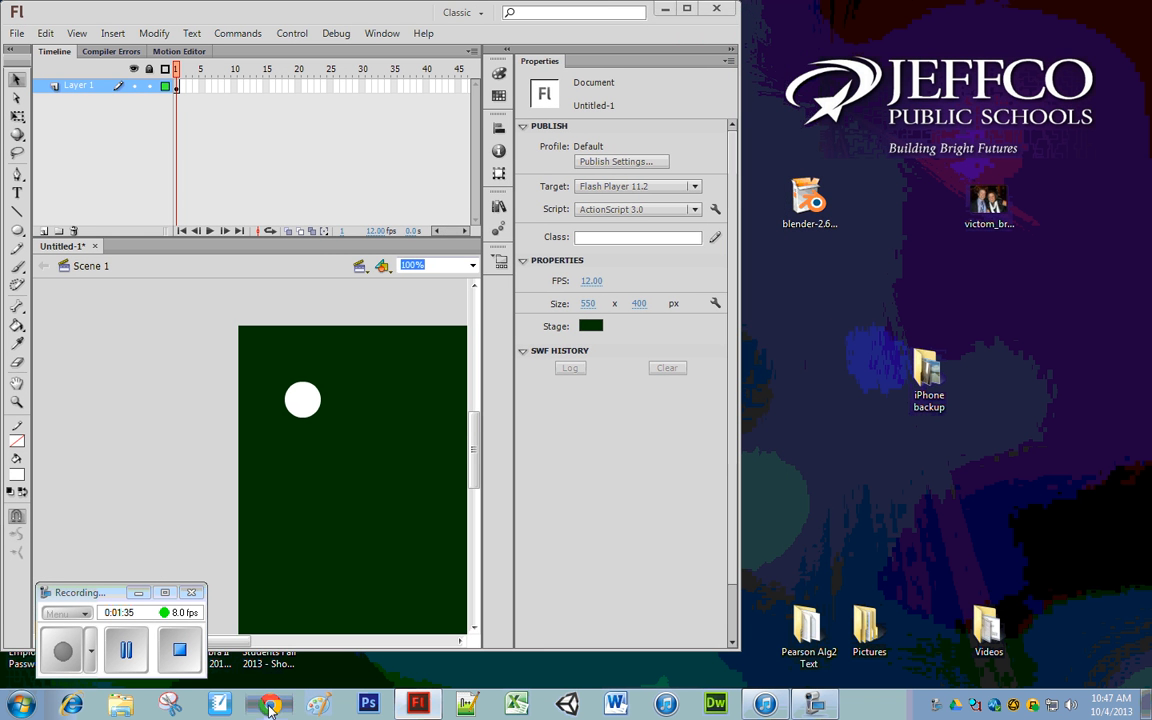
Search Google Images in Chrome for pool rack colours and browse the results.
{"action": "left_click", "coordinate": [268, 704]}
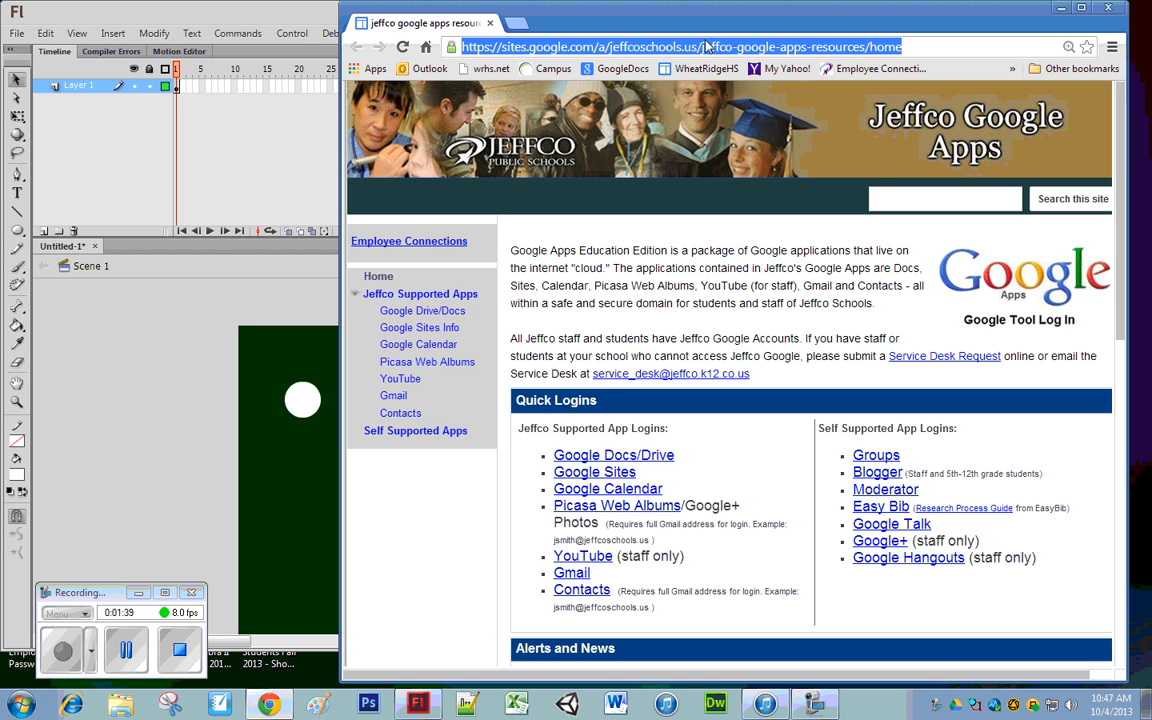
{"action": "type", "text": "poo"}
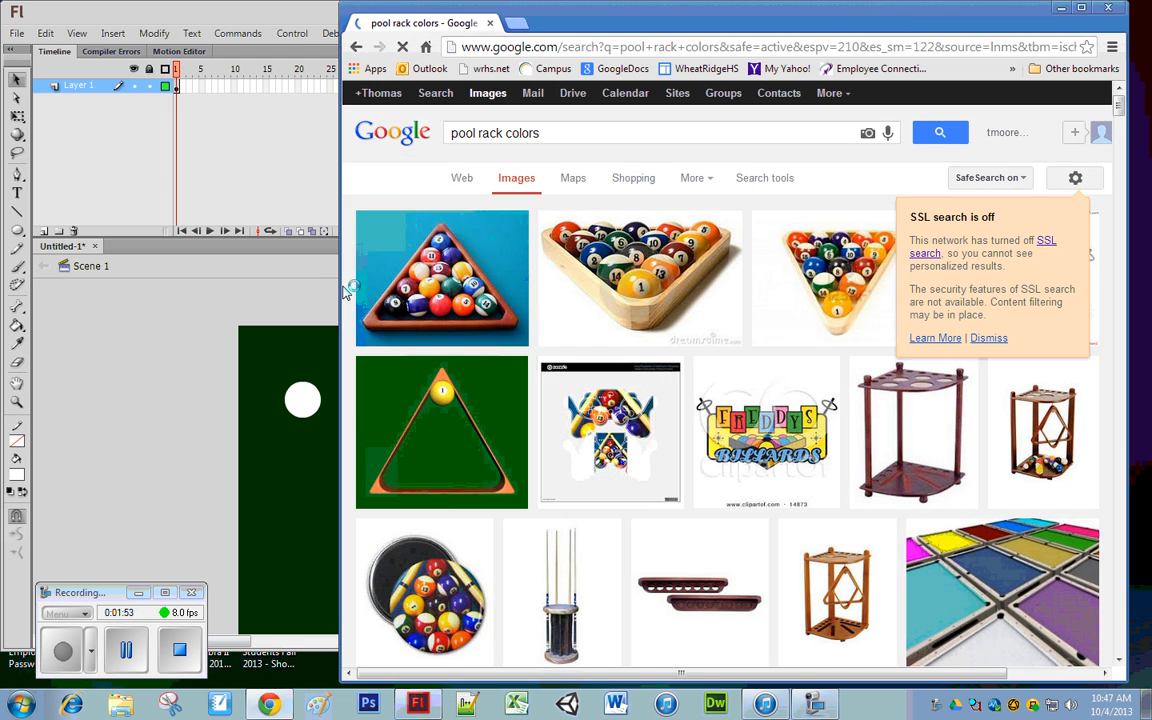
{"action": "scroll", "scroll_direction": "down", "scroll_amount": 3}
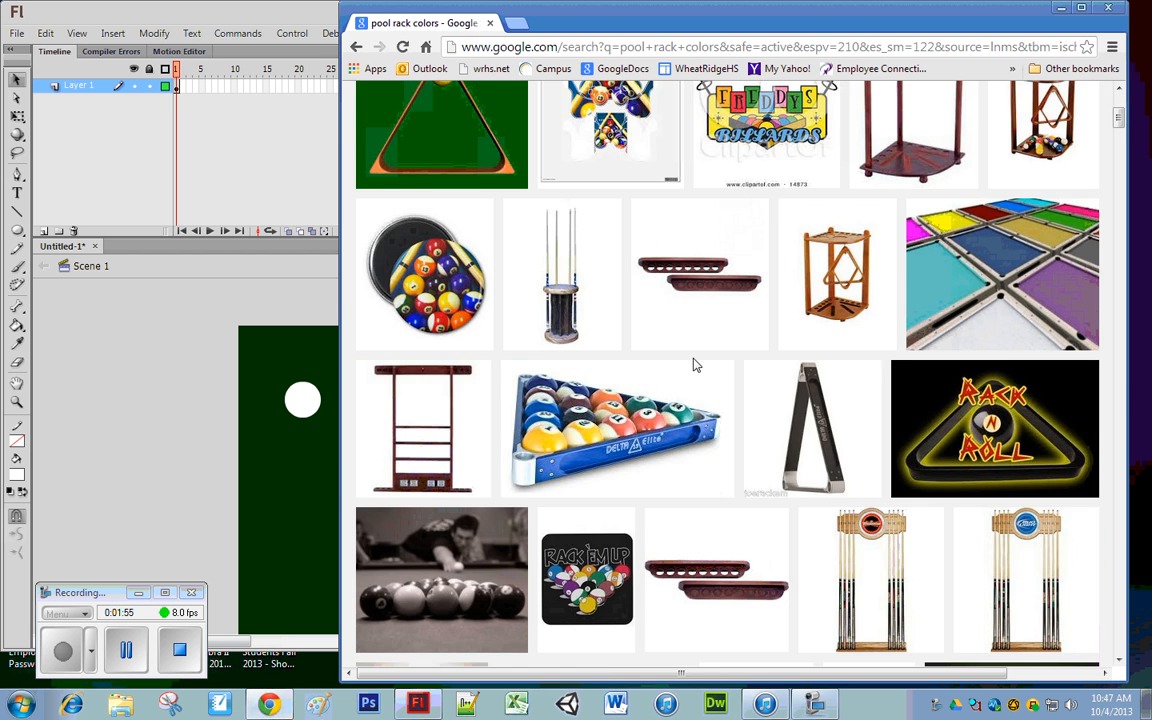
{"action": "scroll", "scroll_direction": "up", "scroll_amount": 3}
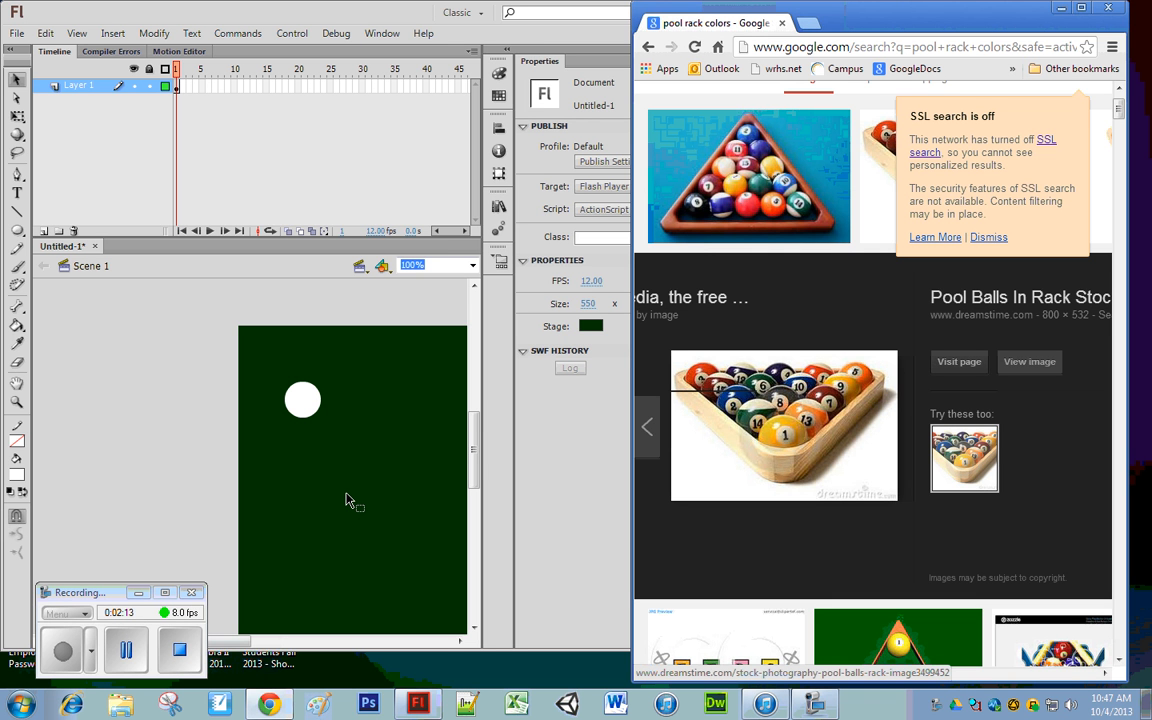
{"action": "mouse_move", "coordinate": [856, 390]}
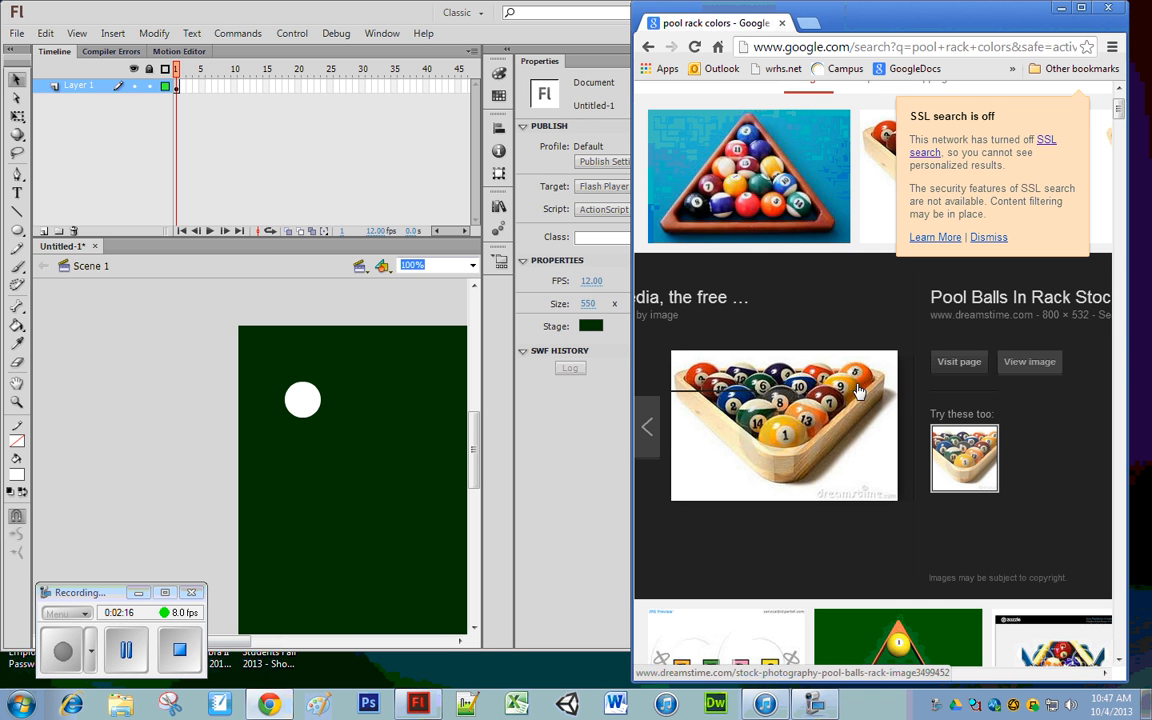
{"action": "mouse_move", "coordinate": [334, 472]}
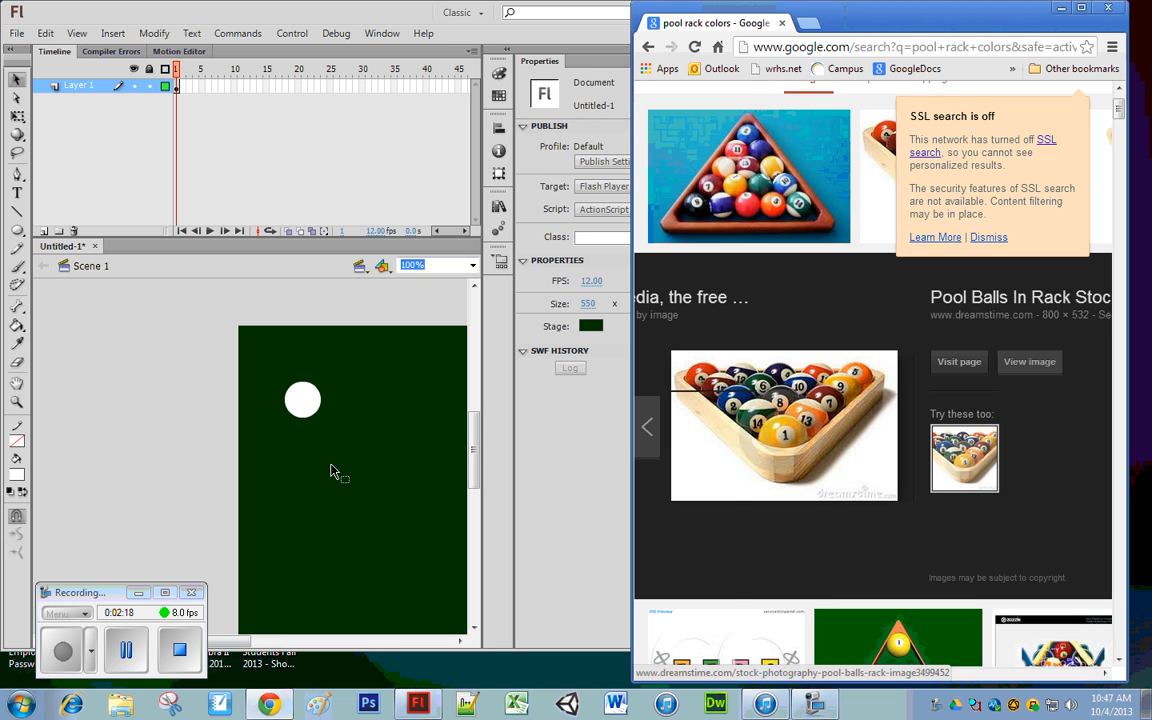
{"action": "mouse_move", "coordinate": [280, 468]}
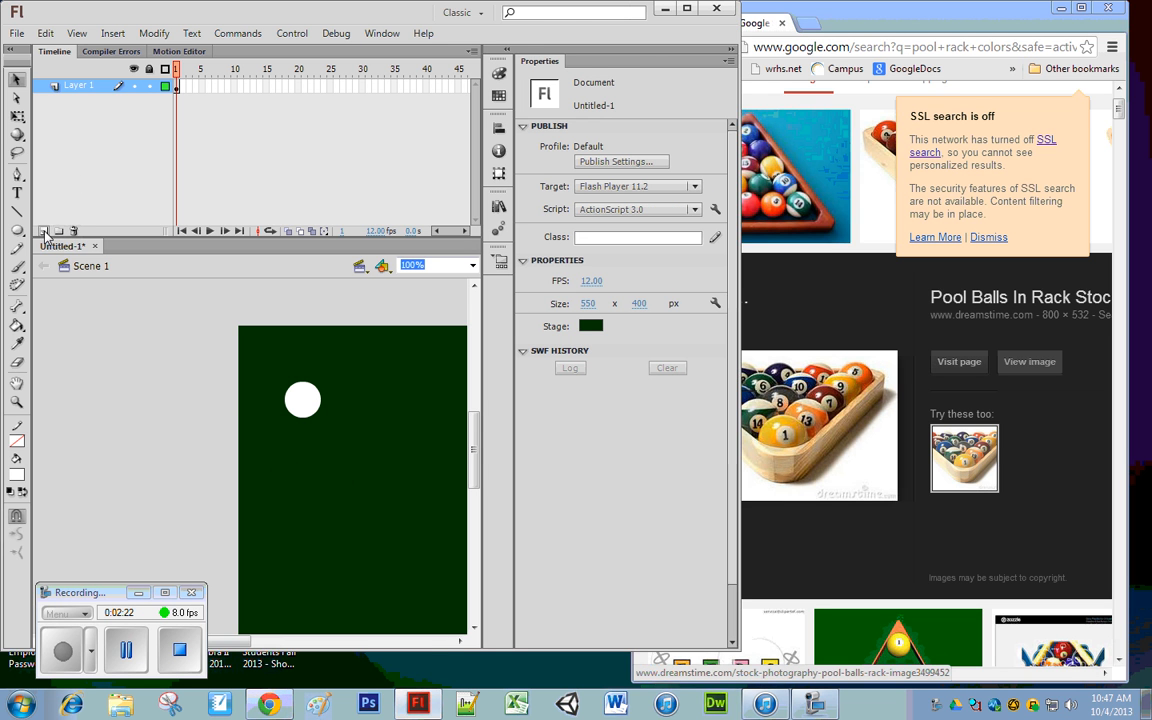
Add a new layer above the circle and switch to the Rectangle Primitive tool.
{"action": "left_click", "coordinate": [44, 232]}
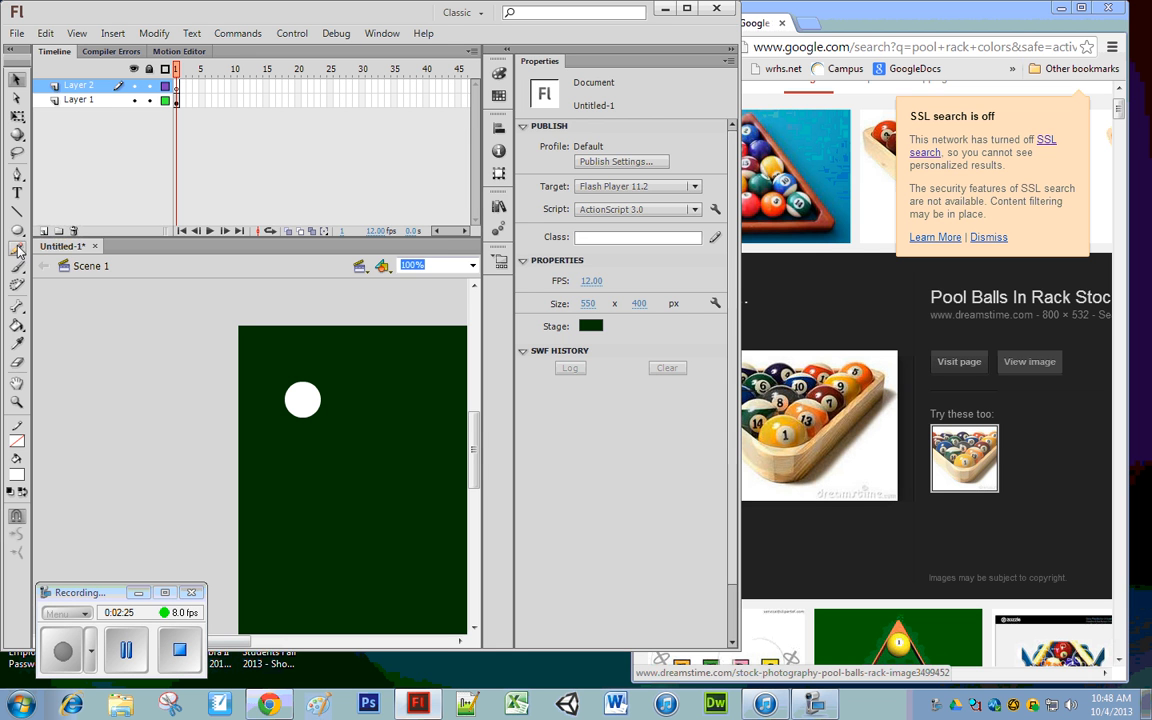
{"action": "left_click", "coordinate": [16, 232]}
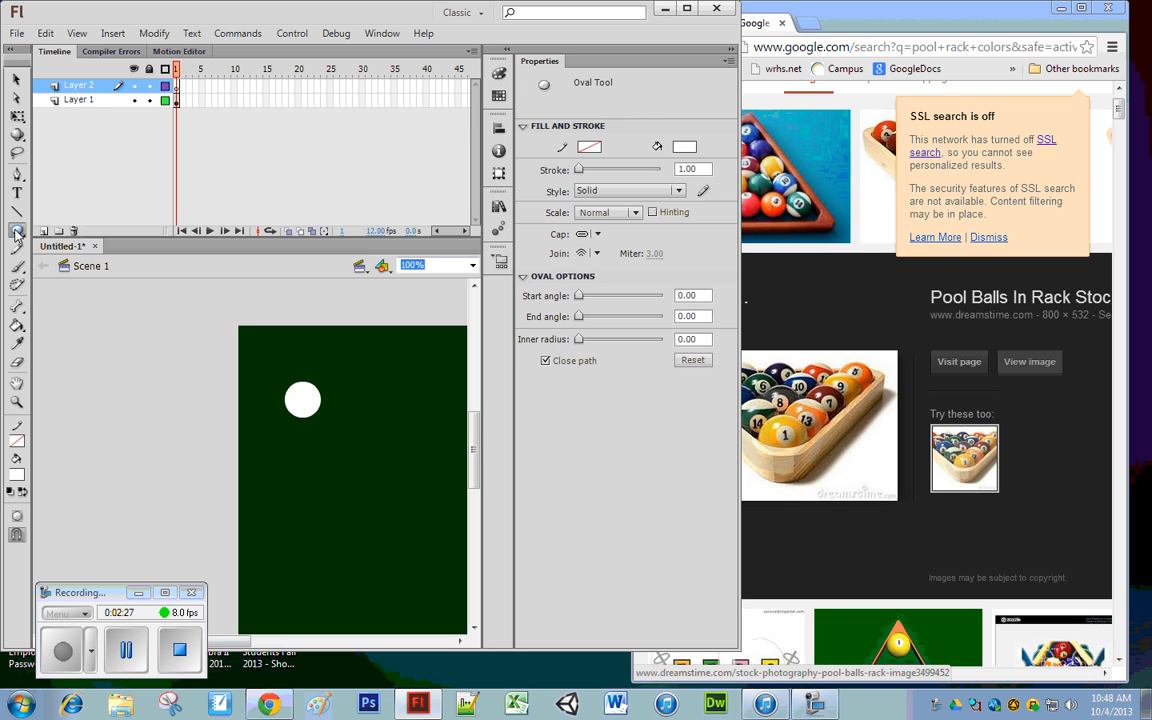
{"action": "left_click", "coordinate": [16, 232]}
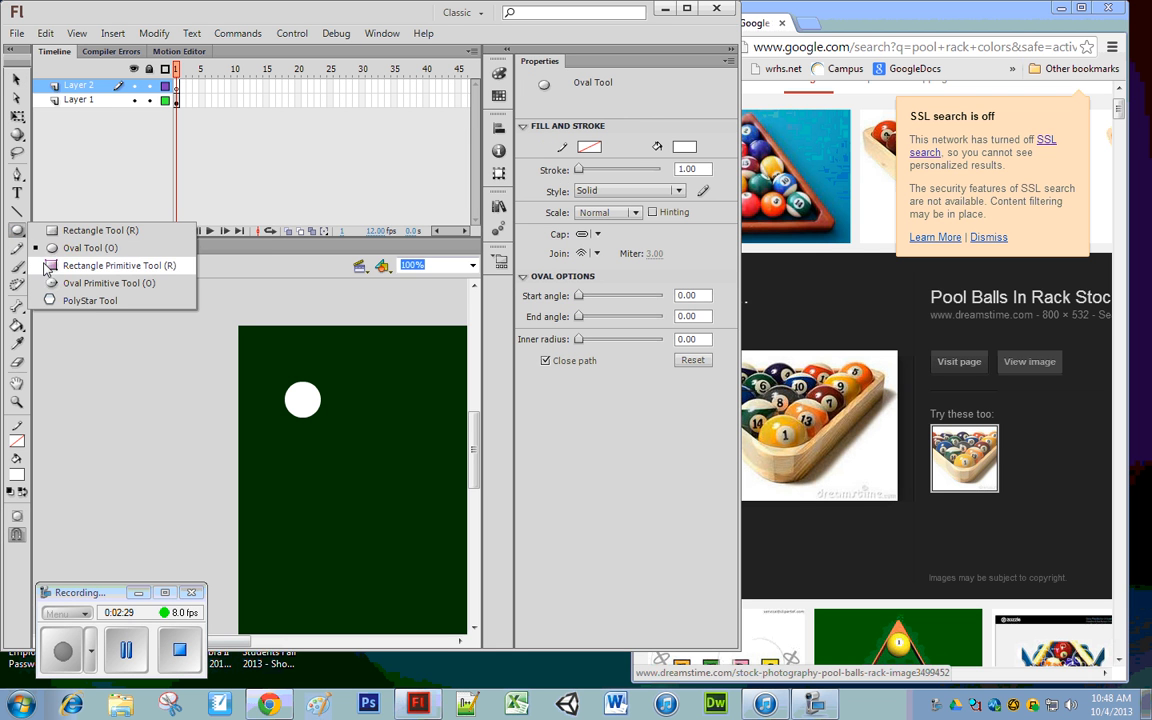
{"action": "left_click", "coordinate": [118, 264]}
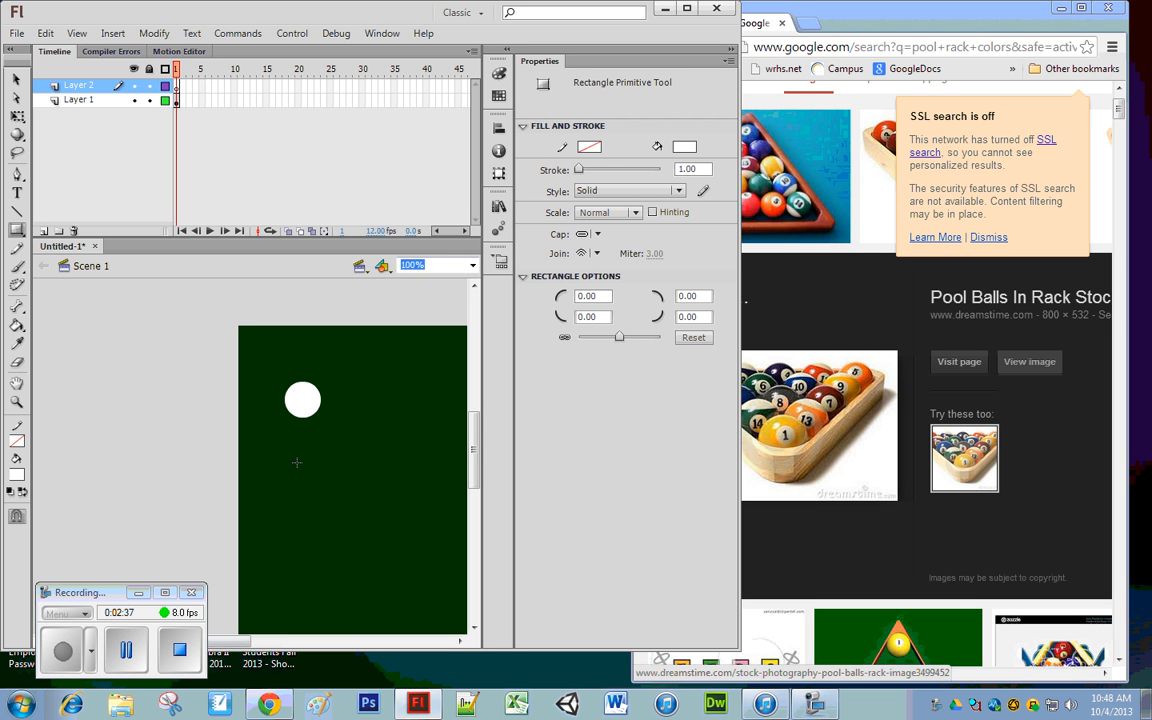
{"action": "mouse_move", "coordinate": [740, 264]}
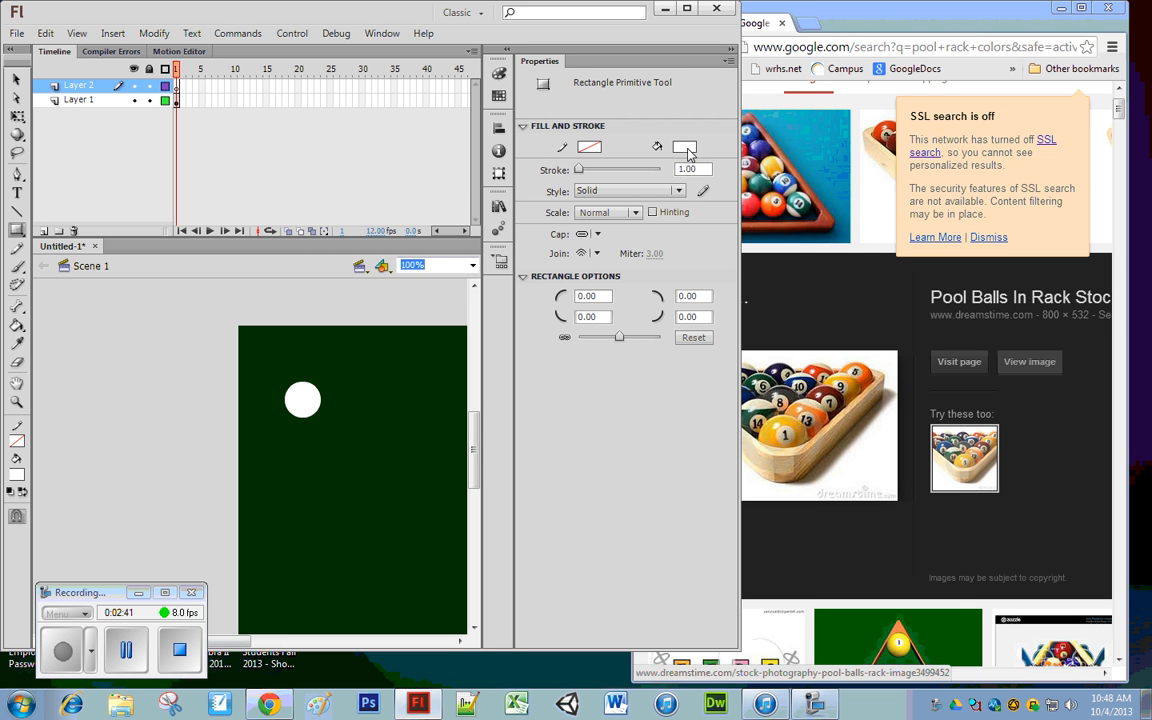
Draw an orange rounded rectangle with radius 10 across the white circle.
{"action": "left_click", "coordinate": [684, 148]}
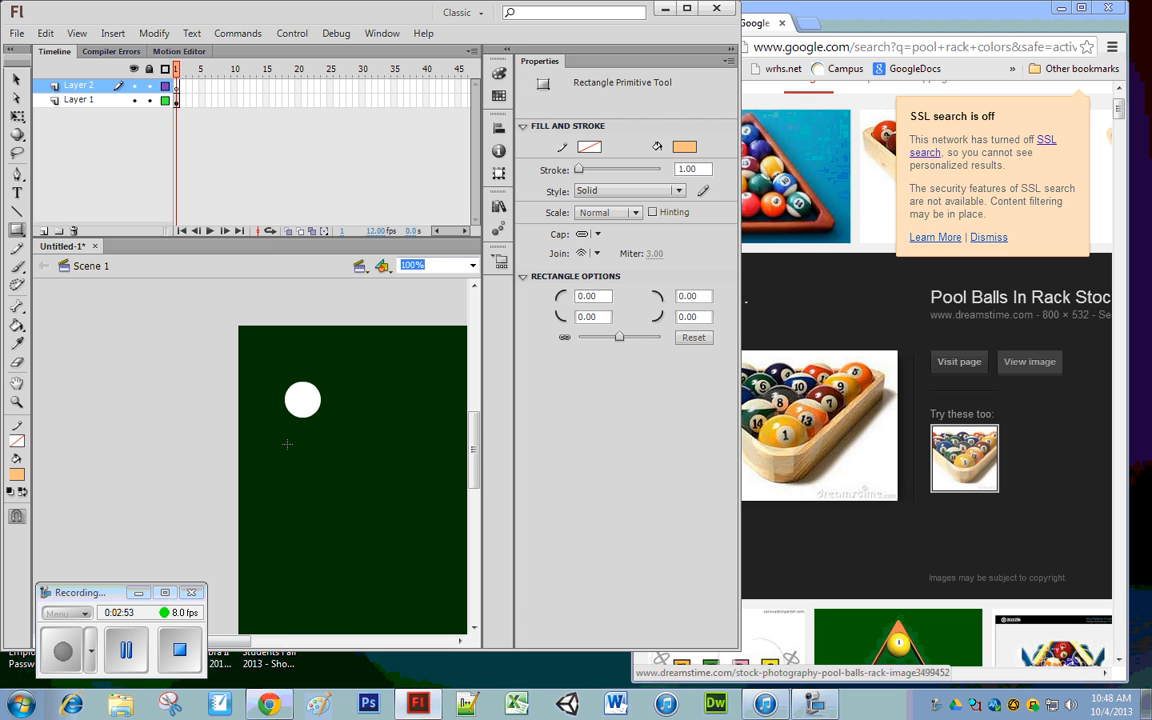
{"action": "left_click_drag", "start_coordinate": [284, 444], "coordinate": [320, 462]}
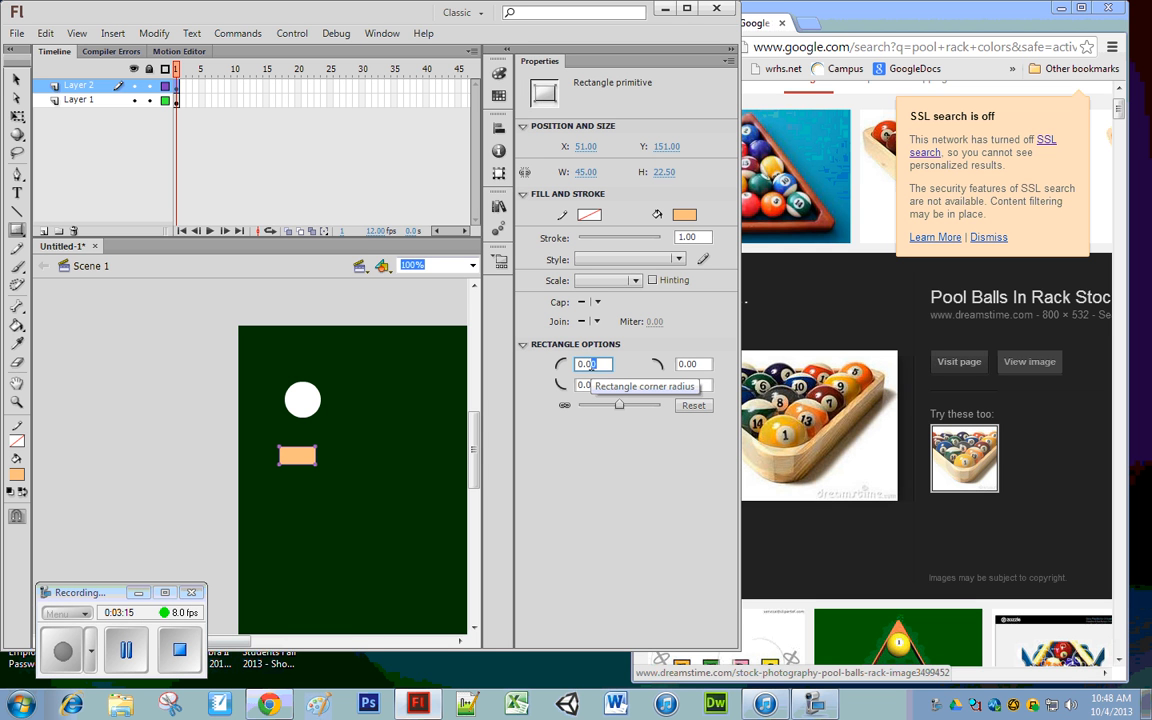
{"action": "type", "text": "10"}
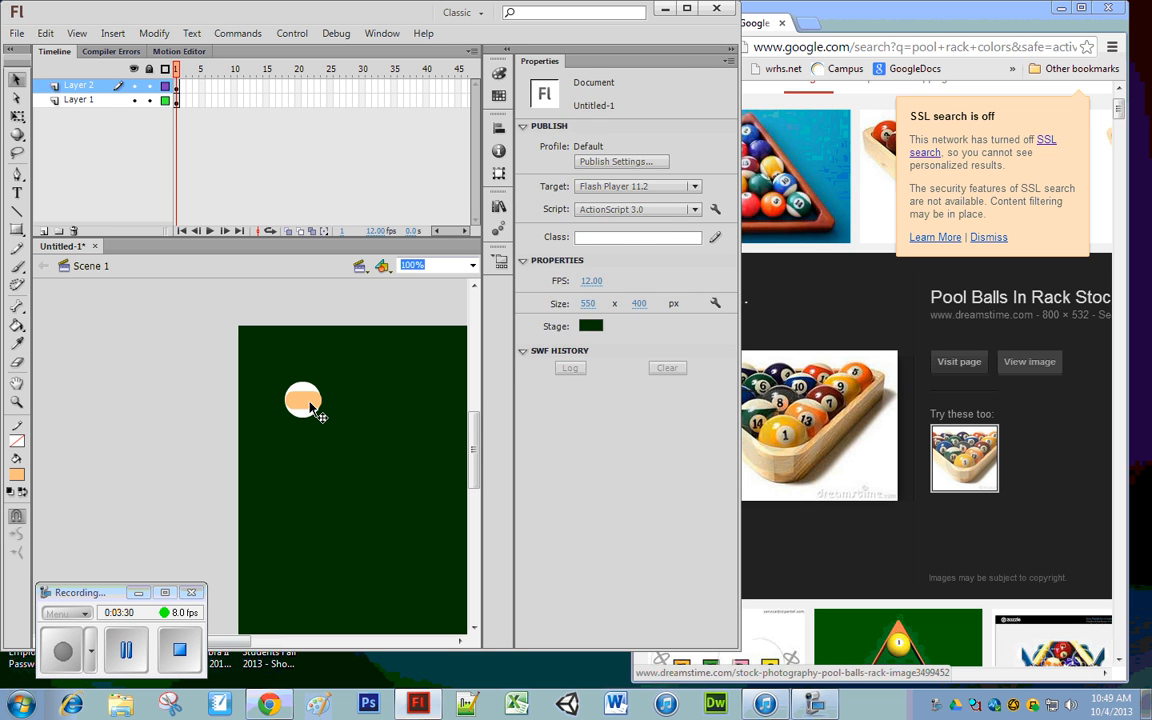
{"action": "mouse_move", "coordinate": [370, 486]}
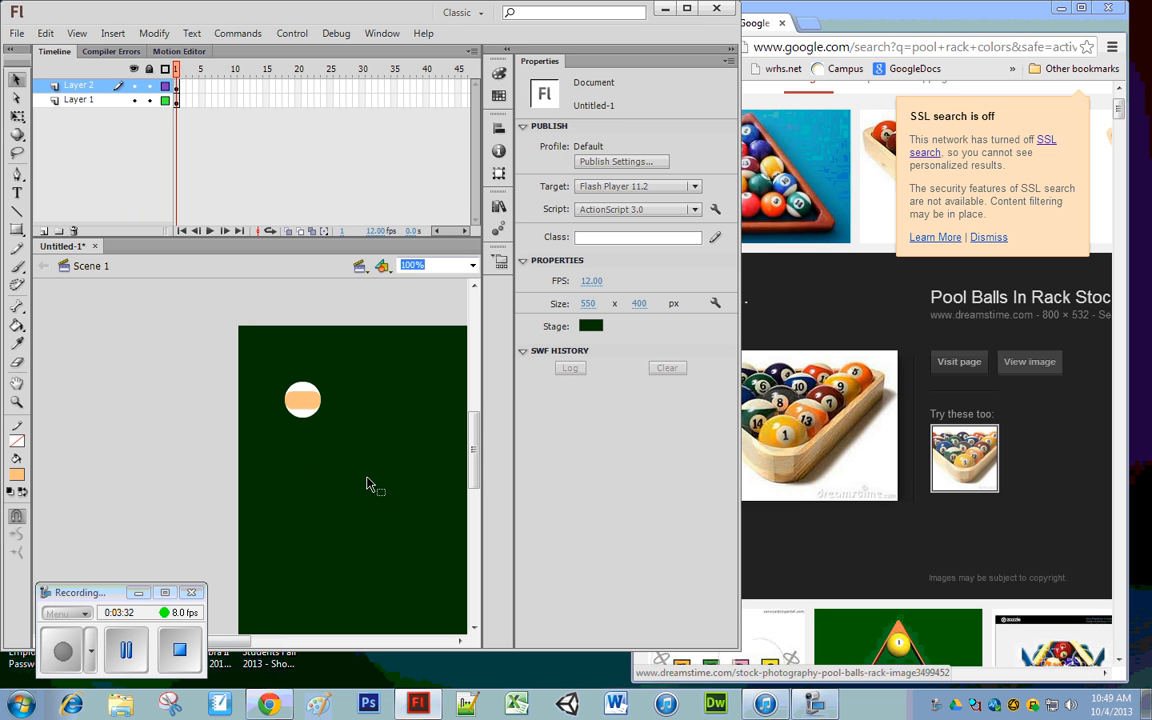
{"action": "mouse_move", "coordinate": [342, 500]}
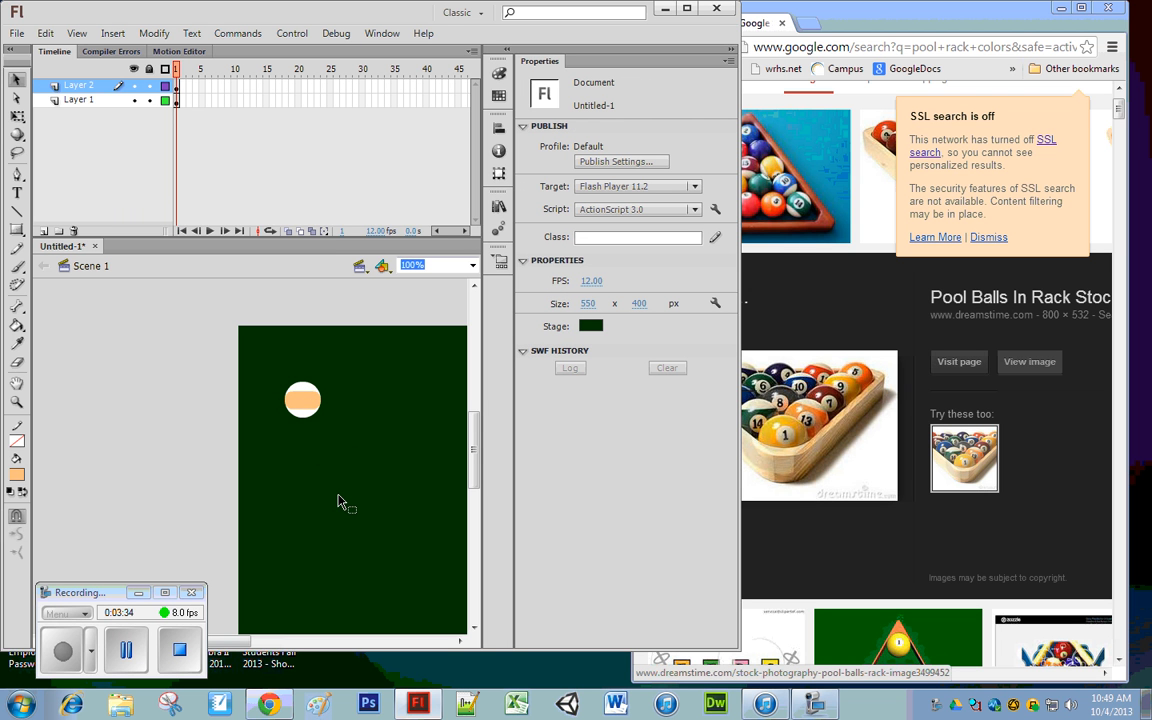
{"action": "mouse_move", "coordinate": [376, 518]}
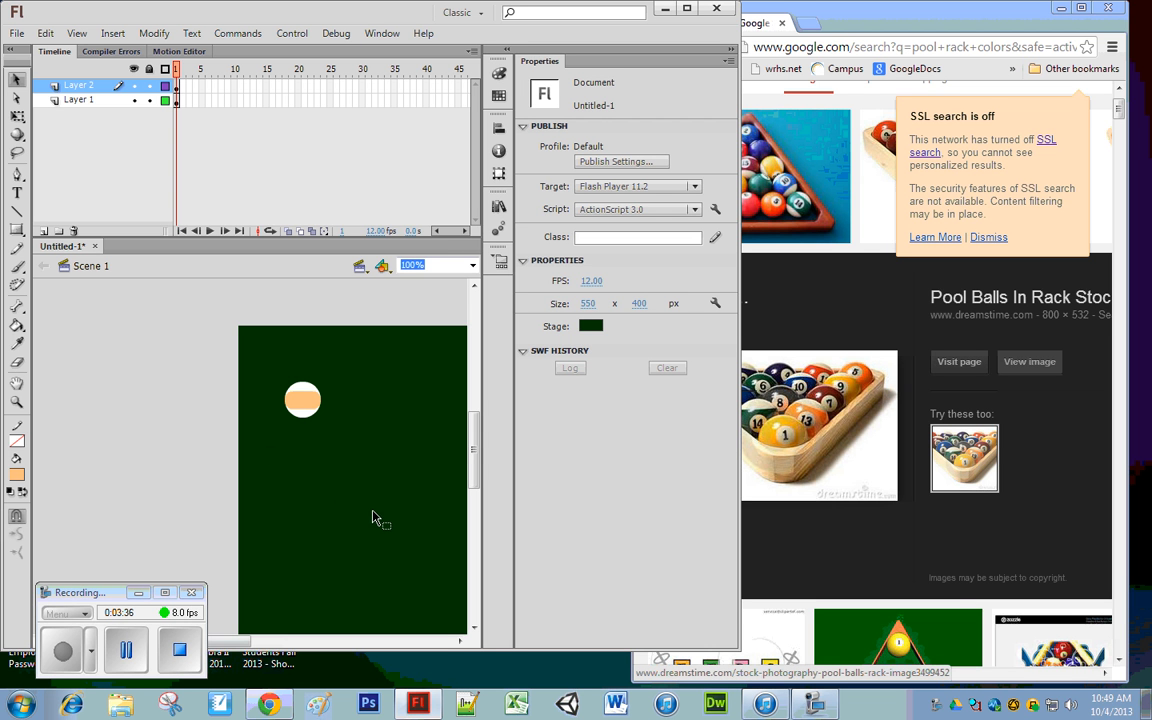
{"action": "mouse_move", "coordinate": [404, 504]}
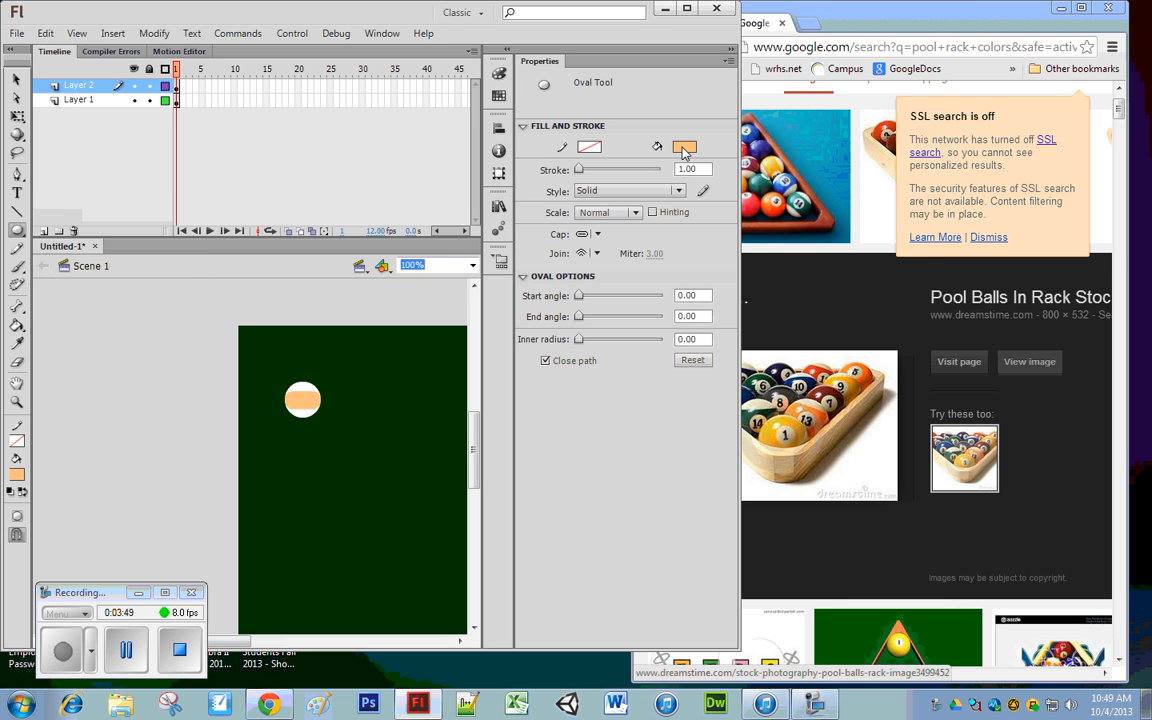
Draw a small white circle below the ball and size it to 29 by 29.
{"action": "left_click", "coordinate": [684, 148]}
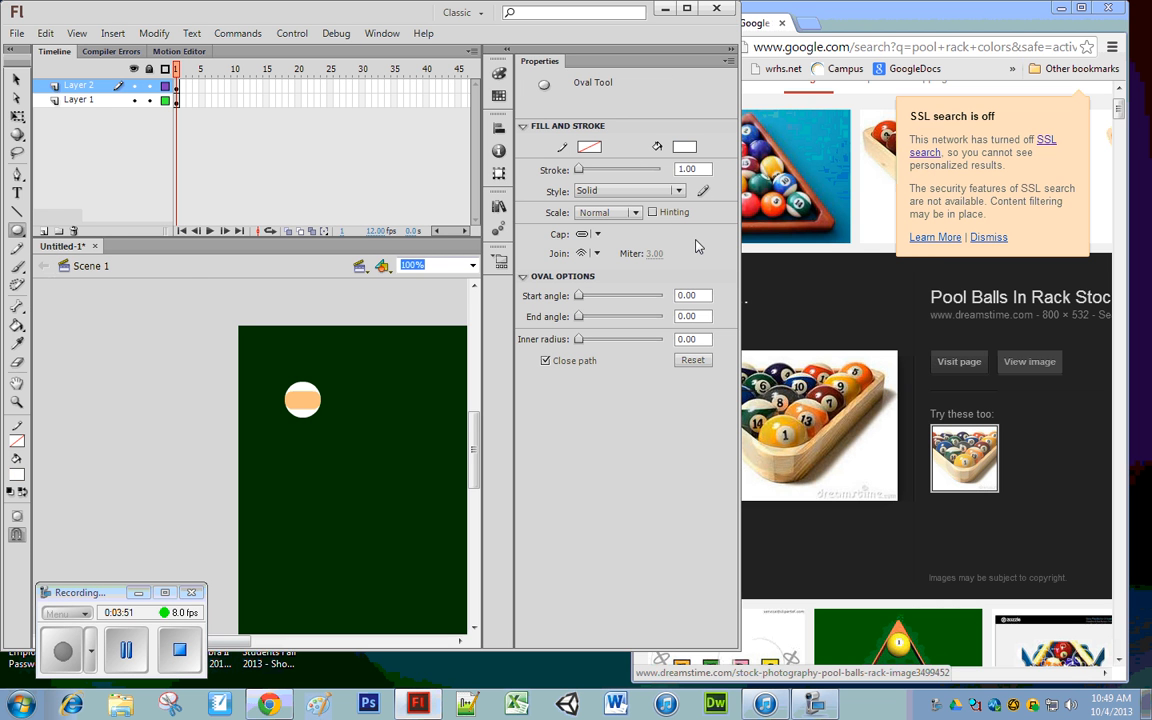
{"action": "left_click_drag", "start_coordinate": [290, 464], "coordinate": [316, 486]}
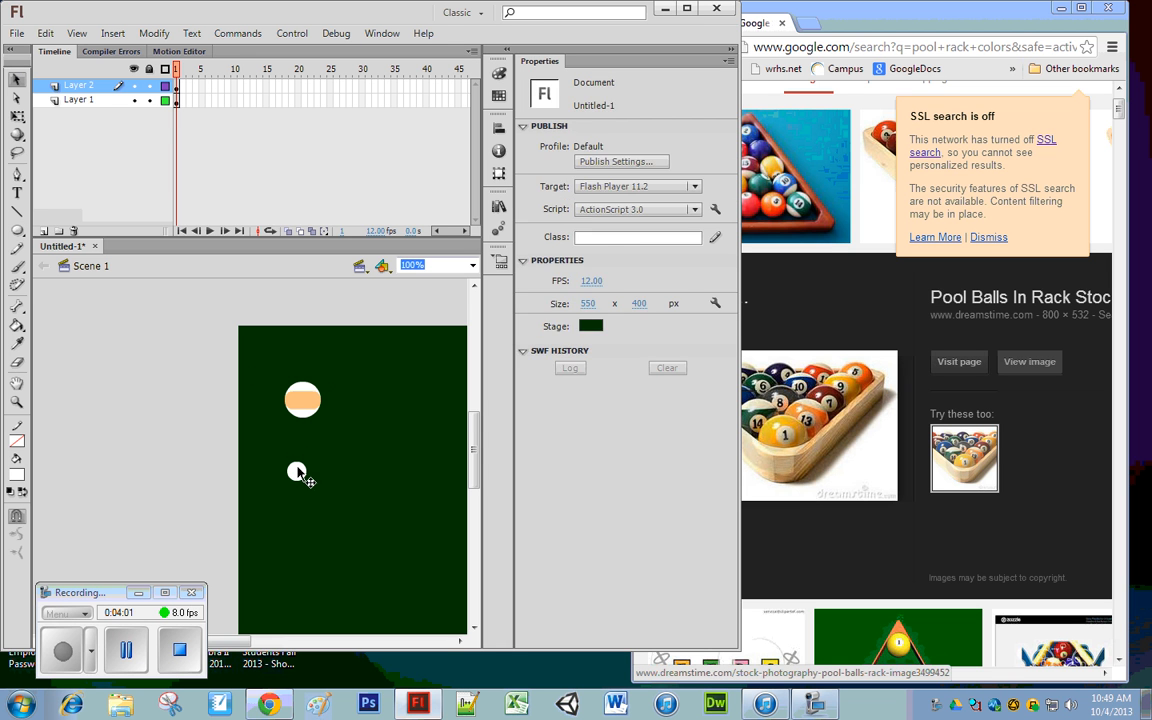
{"action": "left_click", "coordinate": [296, 472]}
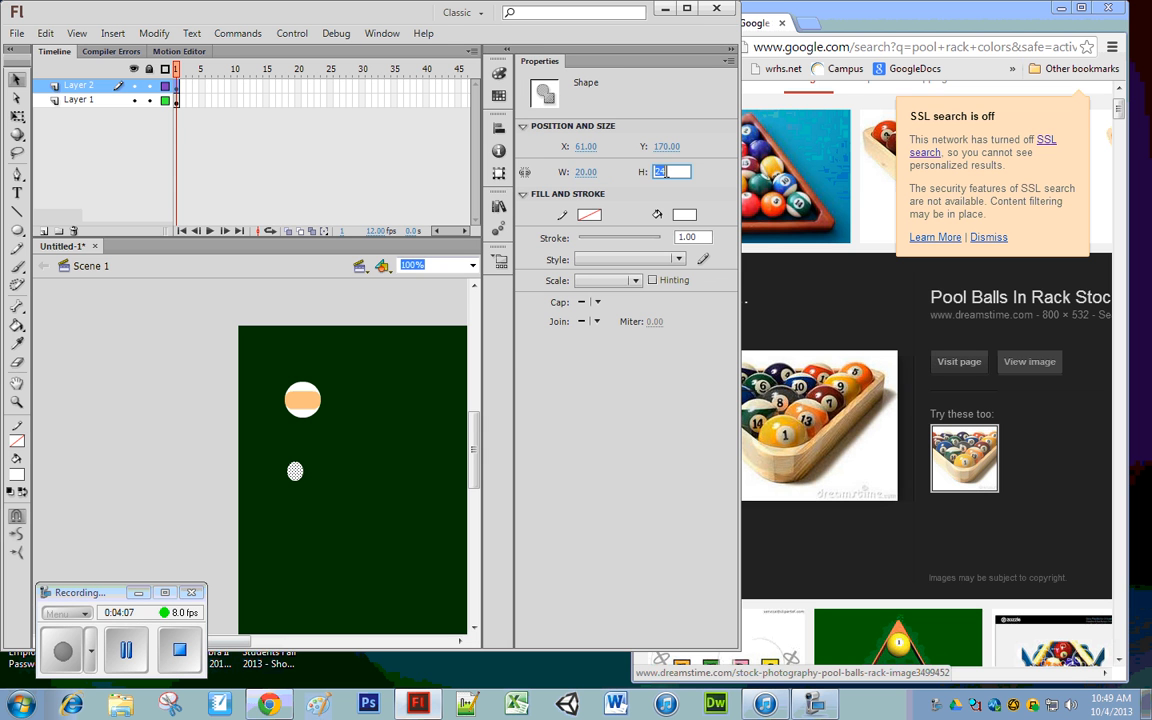
{"action": "left_click", "coordinate": [390, 408]}
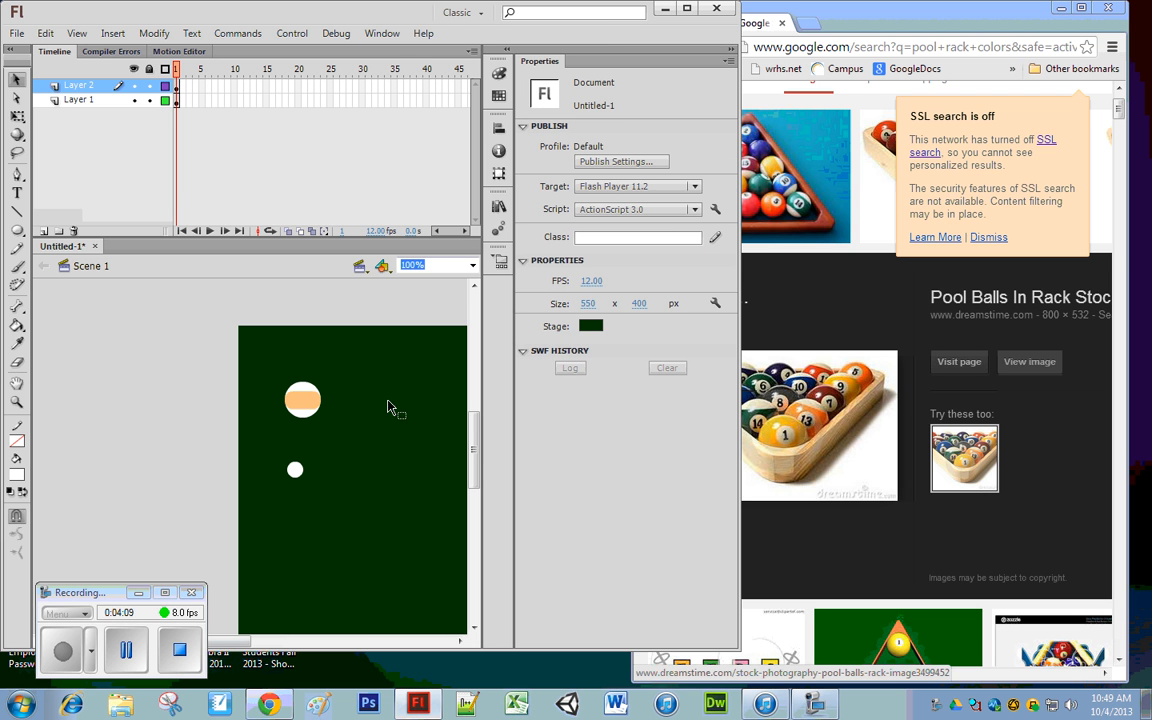
{"action": "mouse_move", "coordinate": [298, 476]}
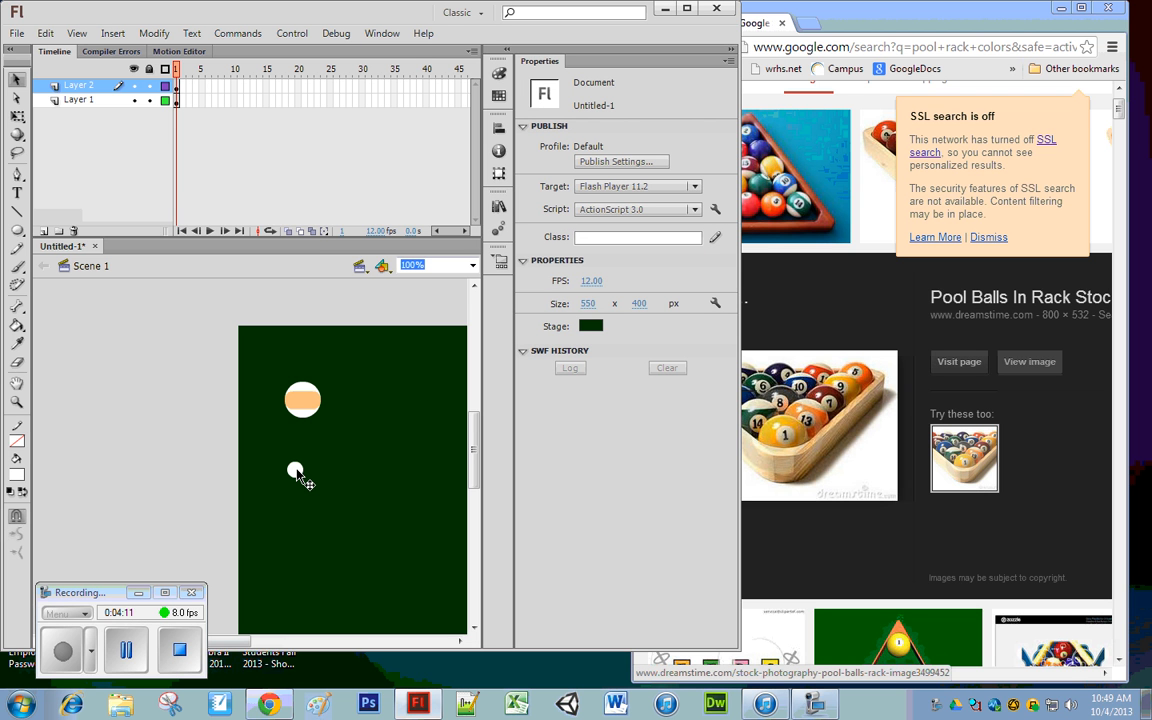
Place the small circle on a new Layer 3 and move it just beneath the striped ball.
{"action": "left_click", "coordinate": [296, 472]}
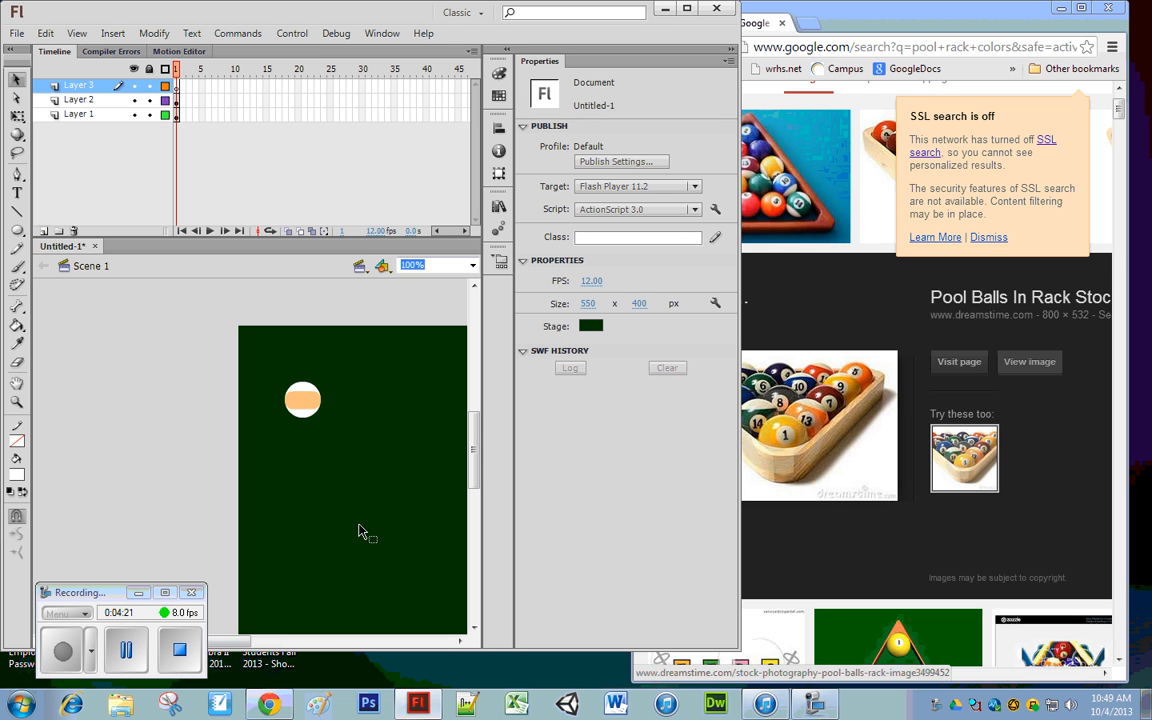
{"action": "left_click", "coordinate": [282, 456]}
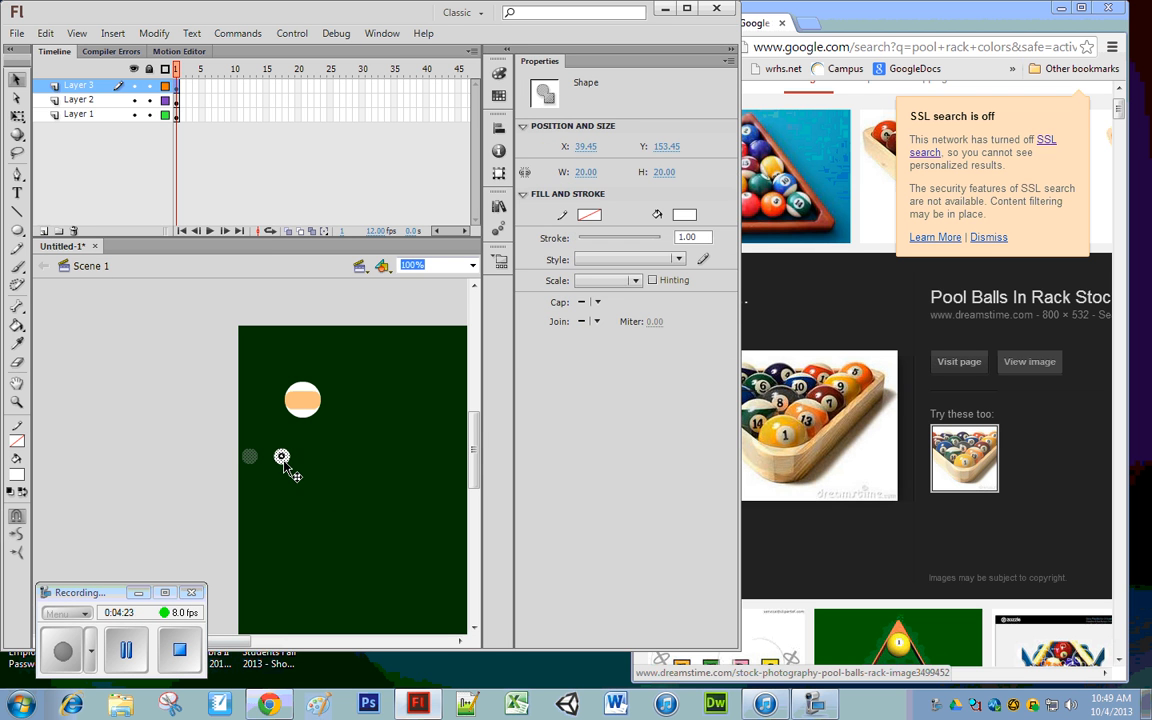
{"action": "left_click_drag", "start_coordinate": [250, 456], "coordinate": [300, 456]}
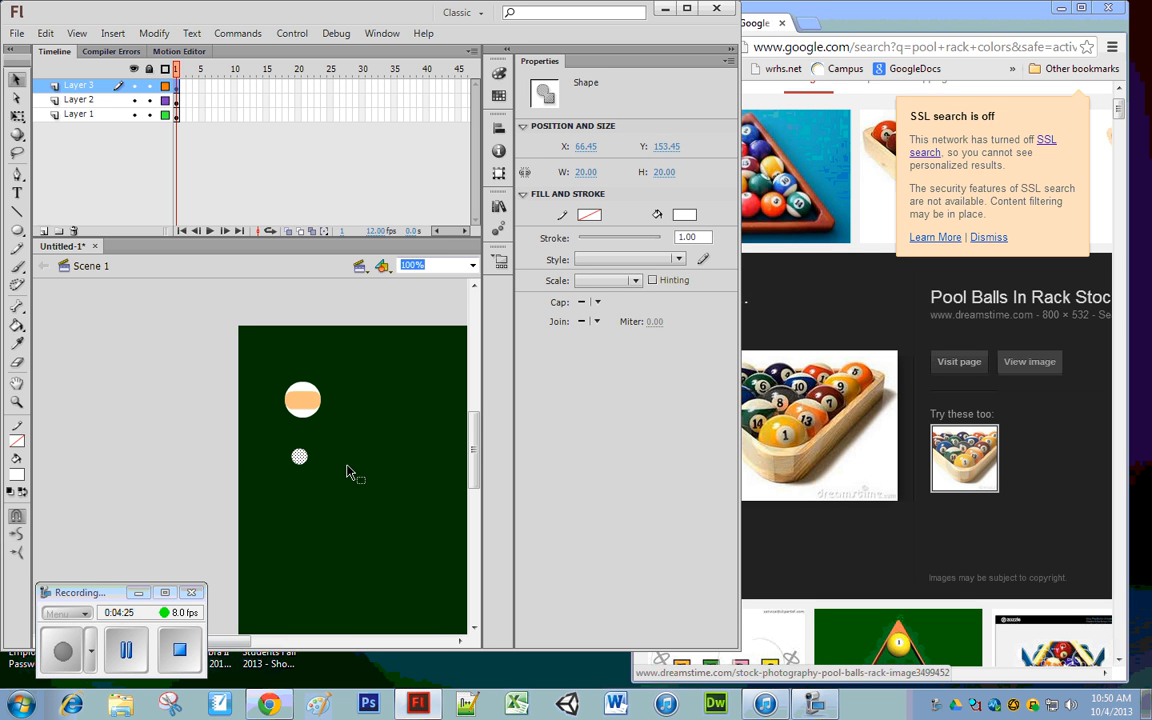
{"action": "mouse_move", "coordinate": [360, 460]}
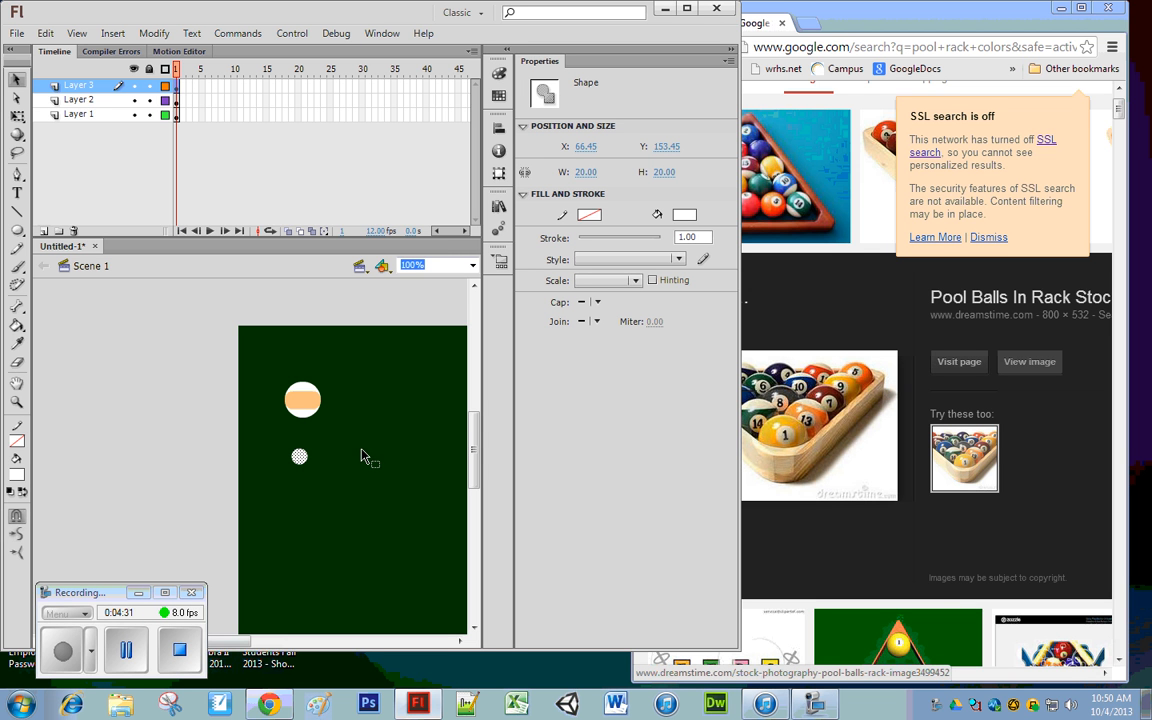
{"action": "mouse_move", "coordinate": [312, 442]}
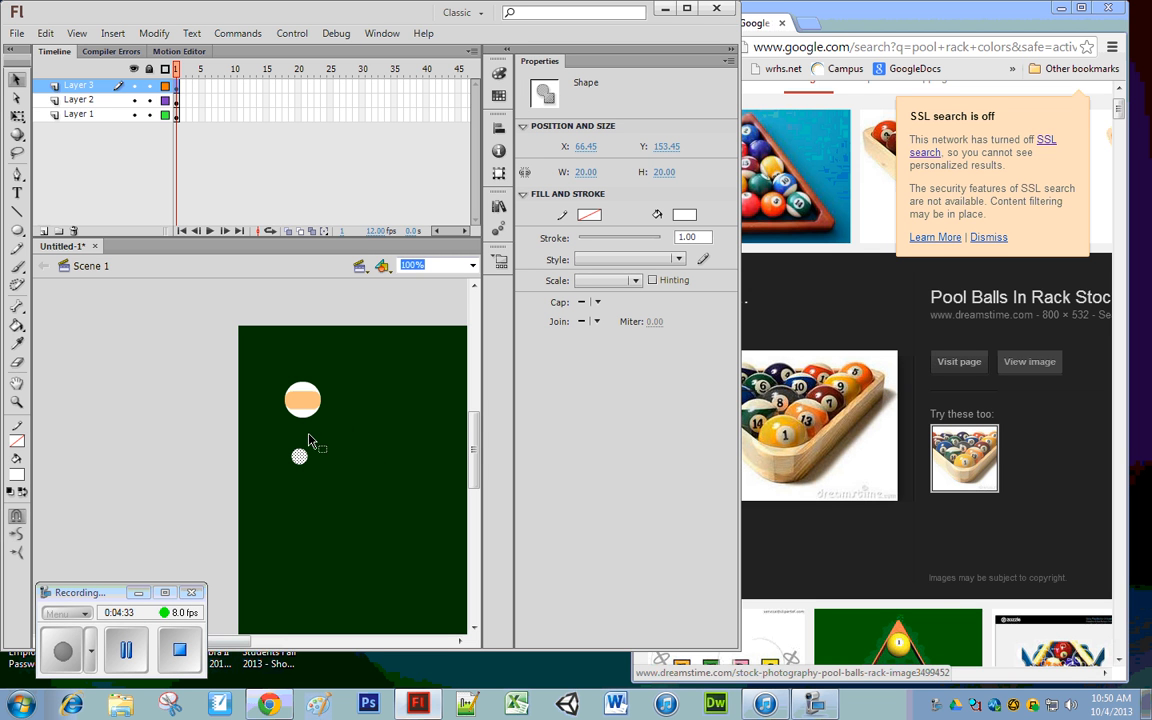
{"action": "mouse_move", "coordinate": [304, 412]}
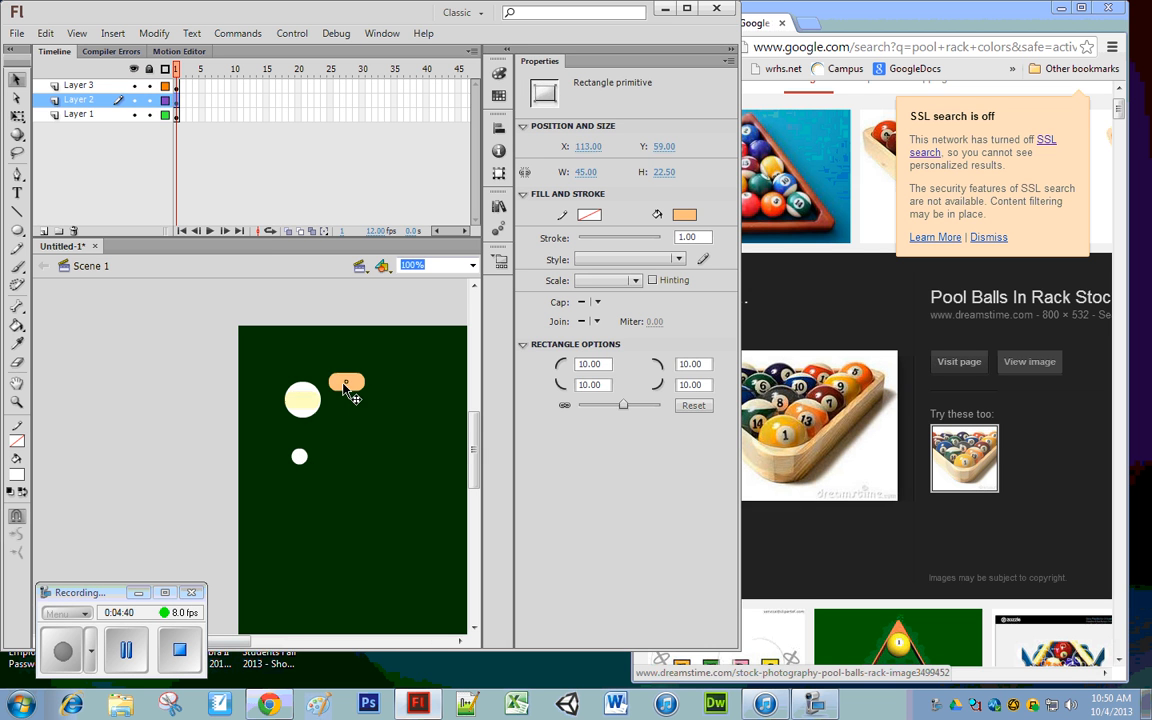
Convert the orange stripe to a Graphic symbol and move it back across the ball.
{"action": "right_click", "coordinate": [350, 376]}
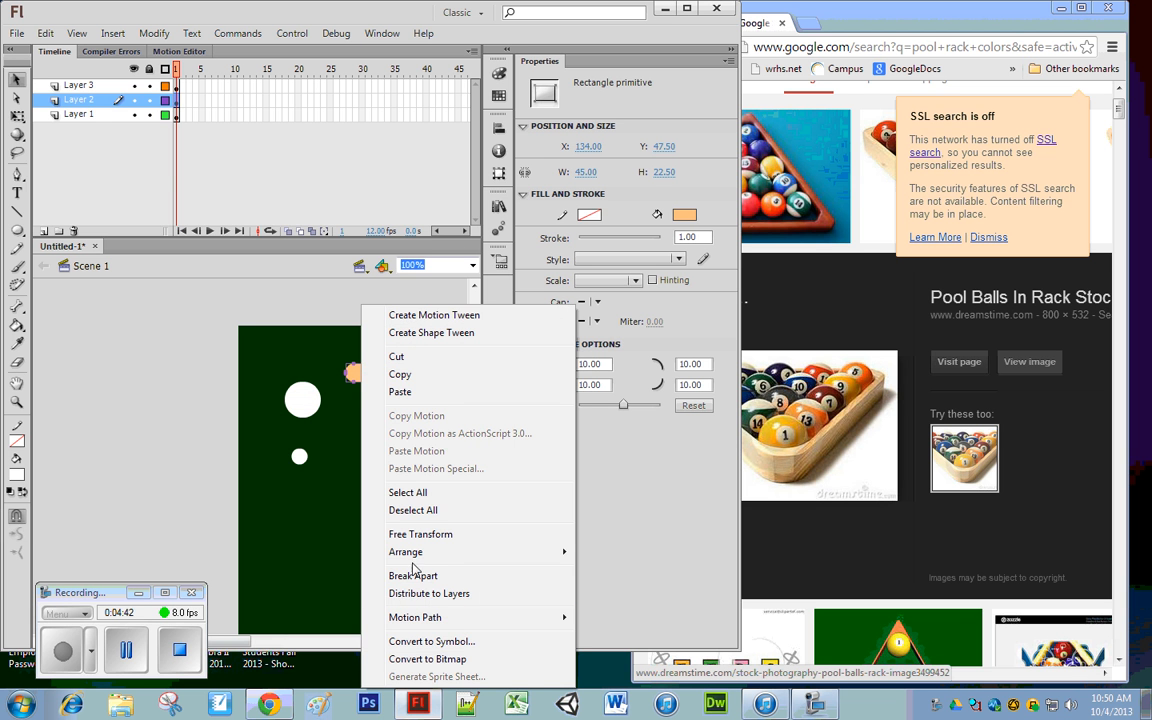
{"action": "left_click", "coordinate": [432, 640]}
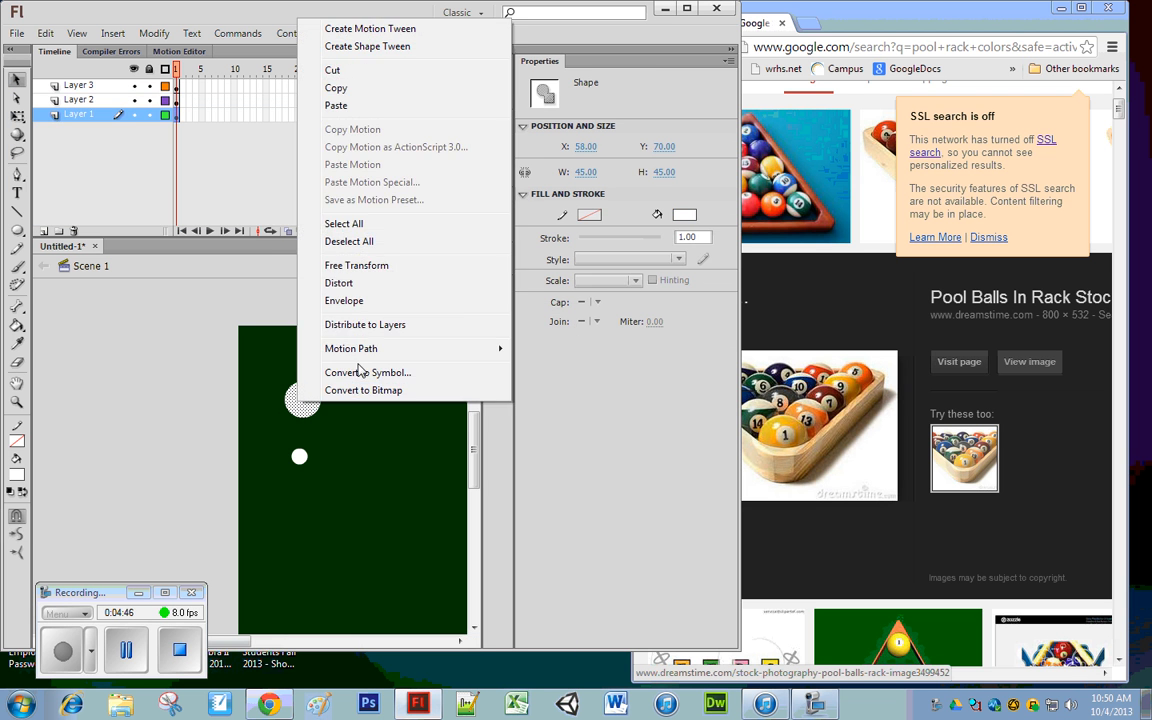
{"action": "left_click", "coordinate": [368, 372]}
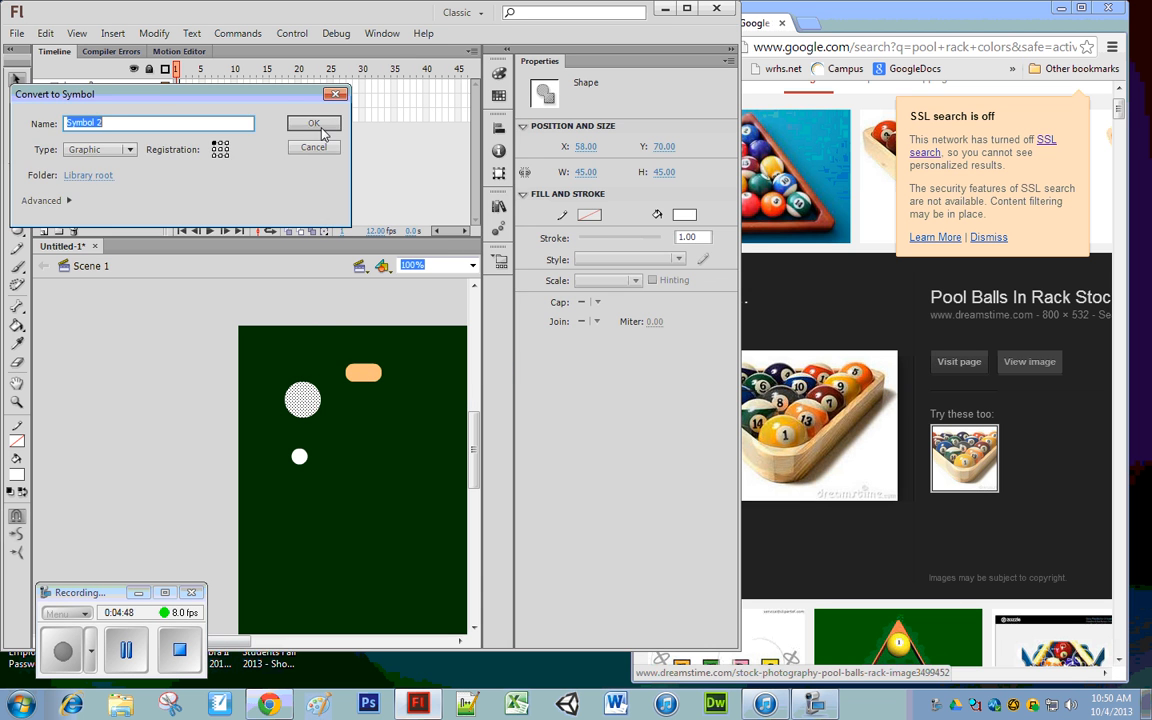
{"action": "left_click", "coordinate": [314, 124]}
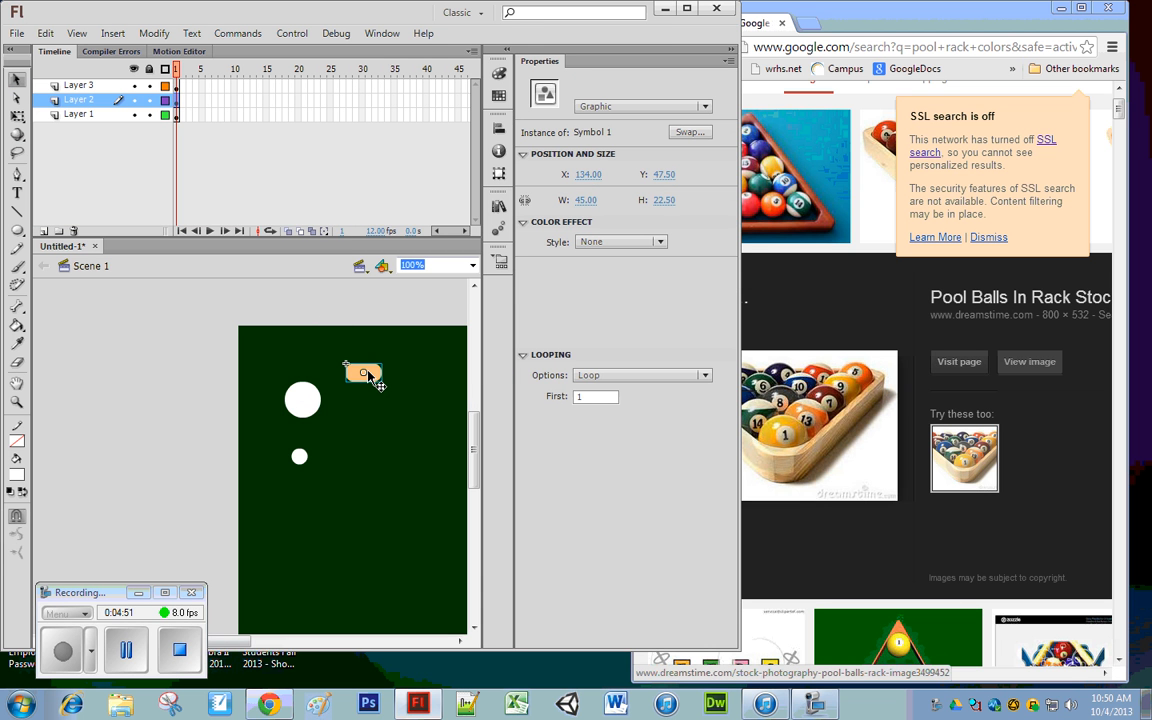
{"action": "left_click_drag", "start_coordinate": [364, 372], "coordinate": [302, 400]}
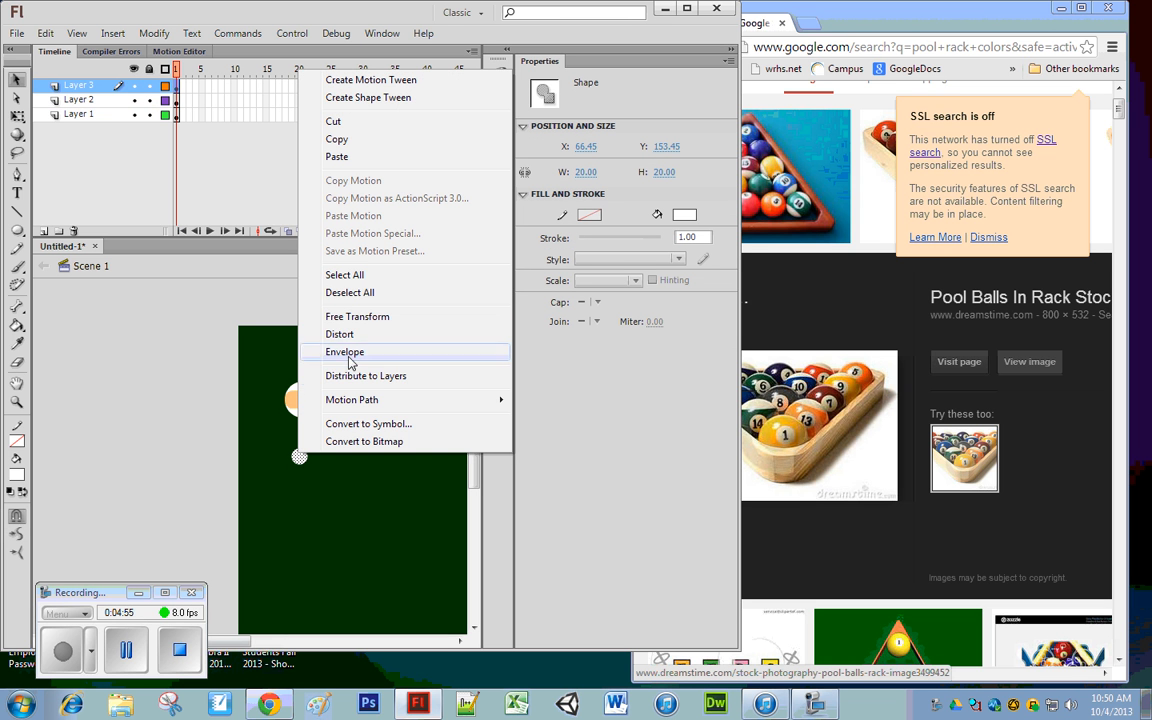
{"action": "mouse_move", "coordinate": [370, 334]}
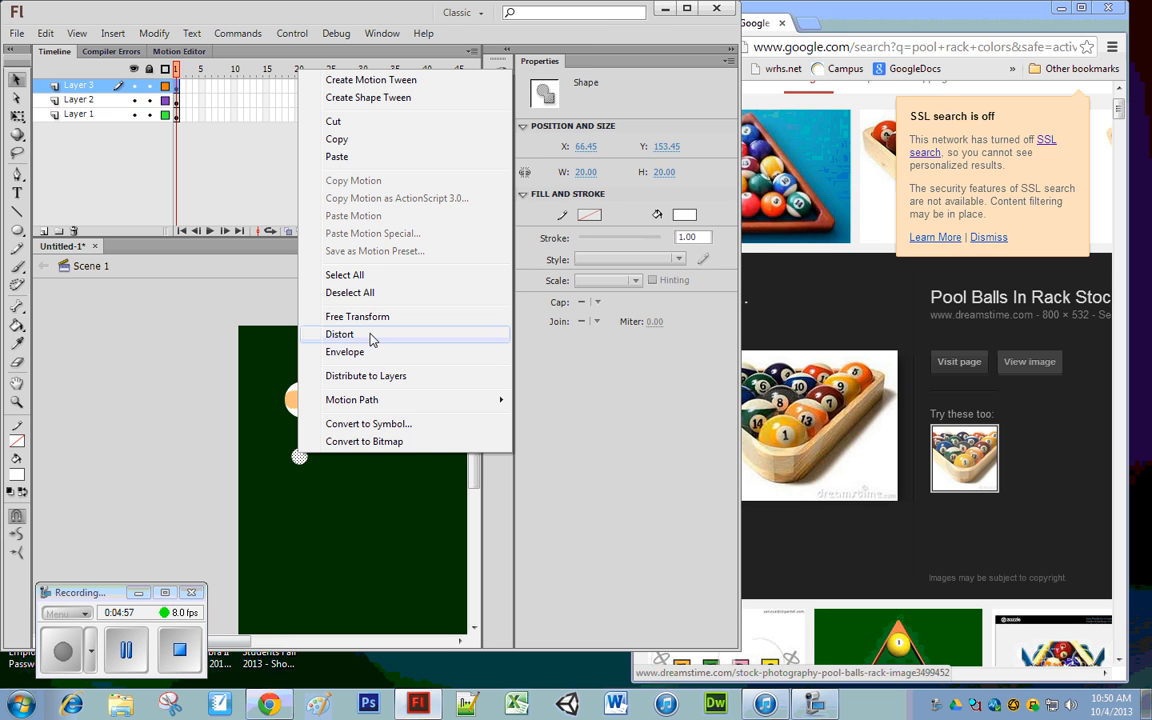
Convert the small white circle to a Graphic symbol and deselect to view the assembled ball.
{"action": "left_click", "coordinate": [368, 424]}
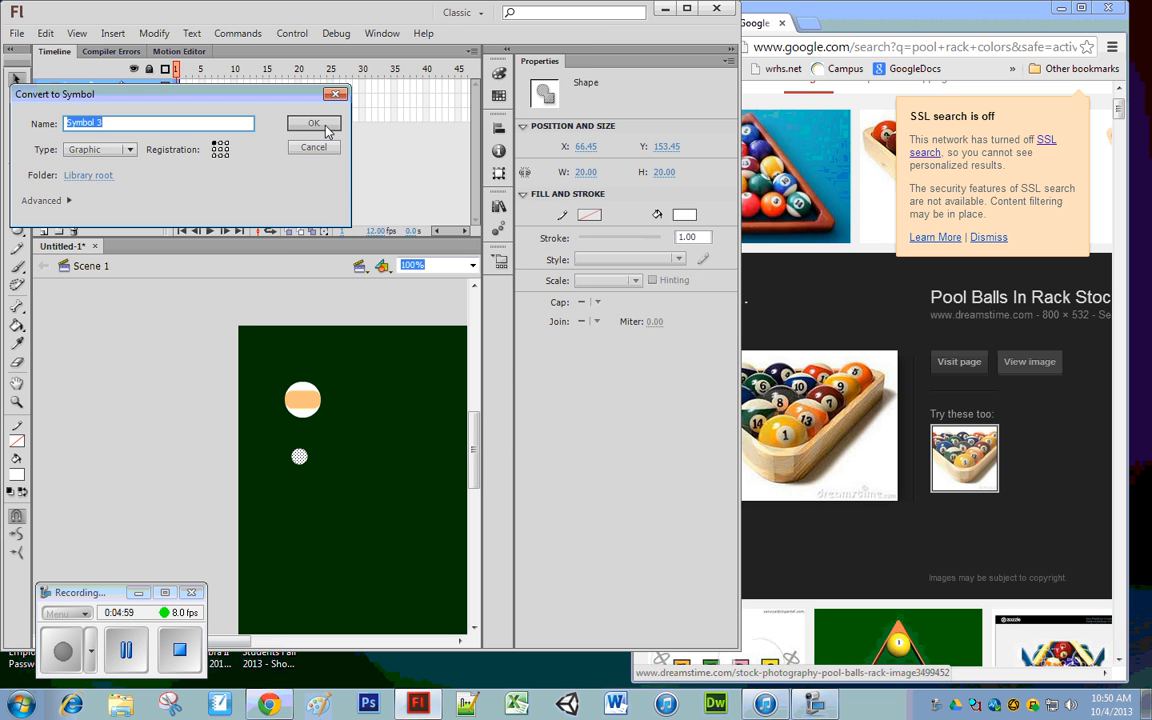
{"action": "left_click", "coordinate": [314, 124]}
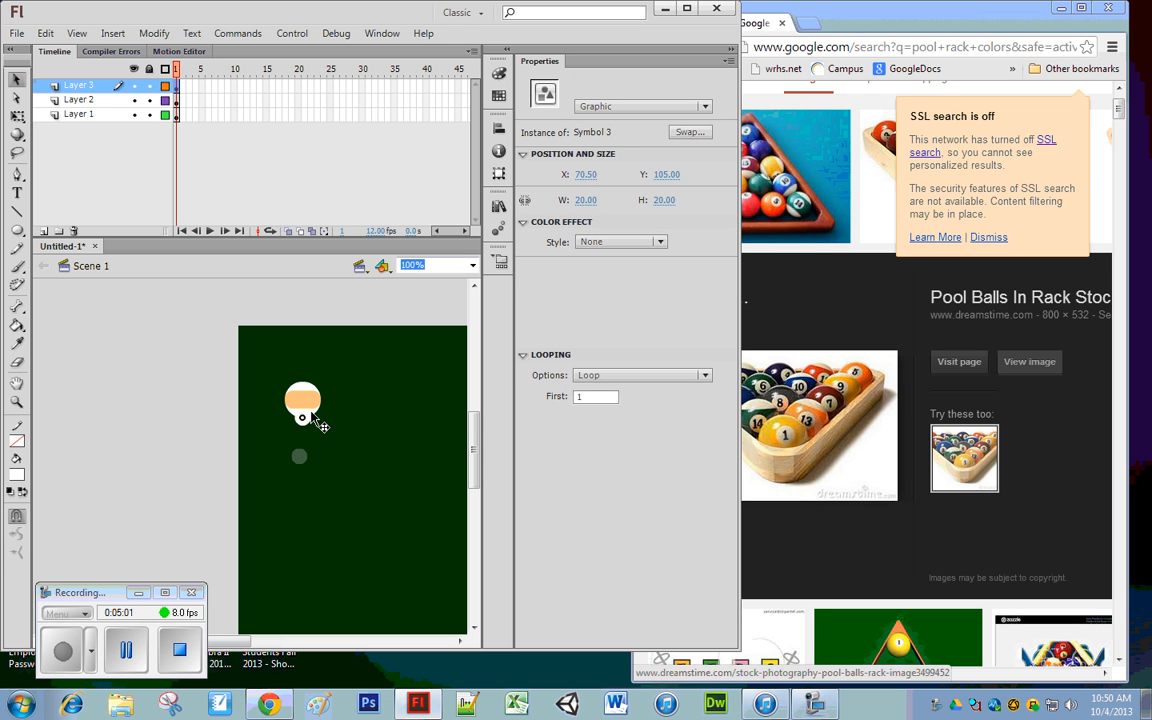
{"action": "left_click", "coordinate": [376, 444]}
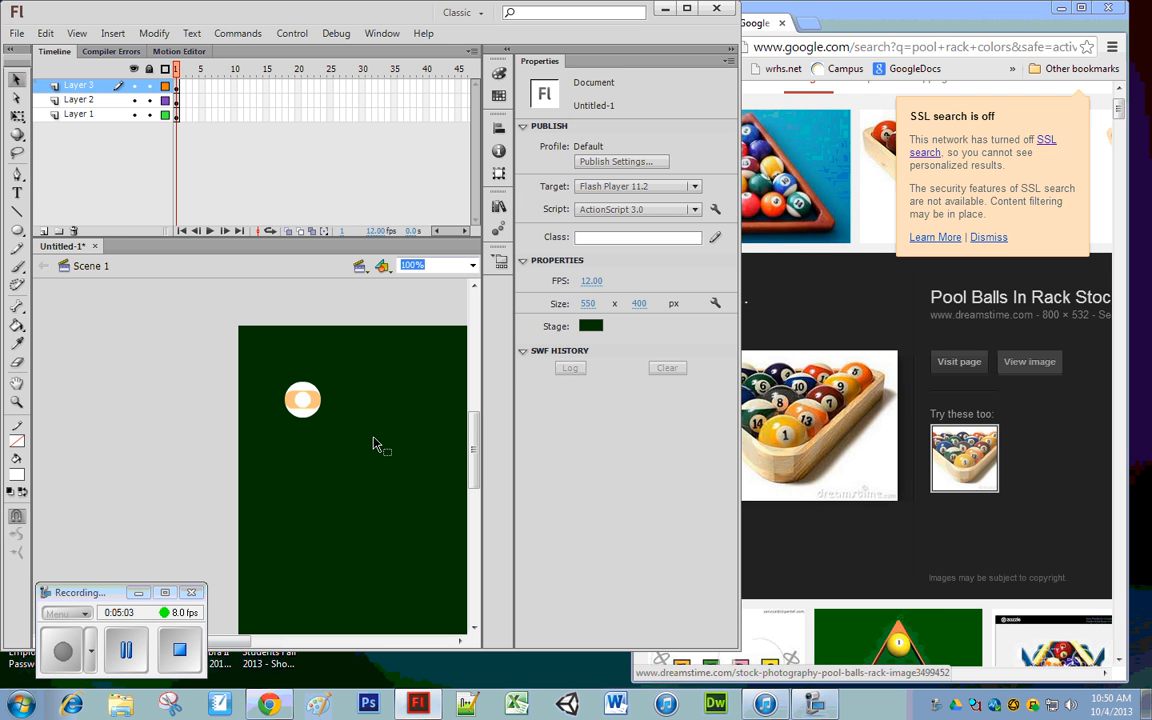
{"action": "mouse_move", "coordinate": [110, 168]}
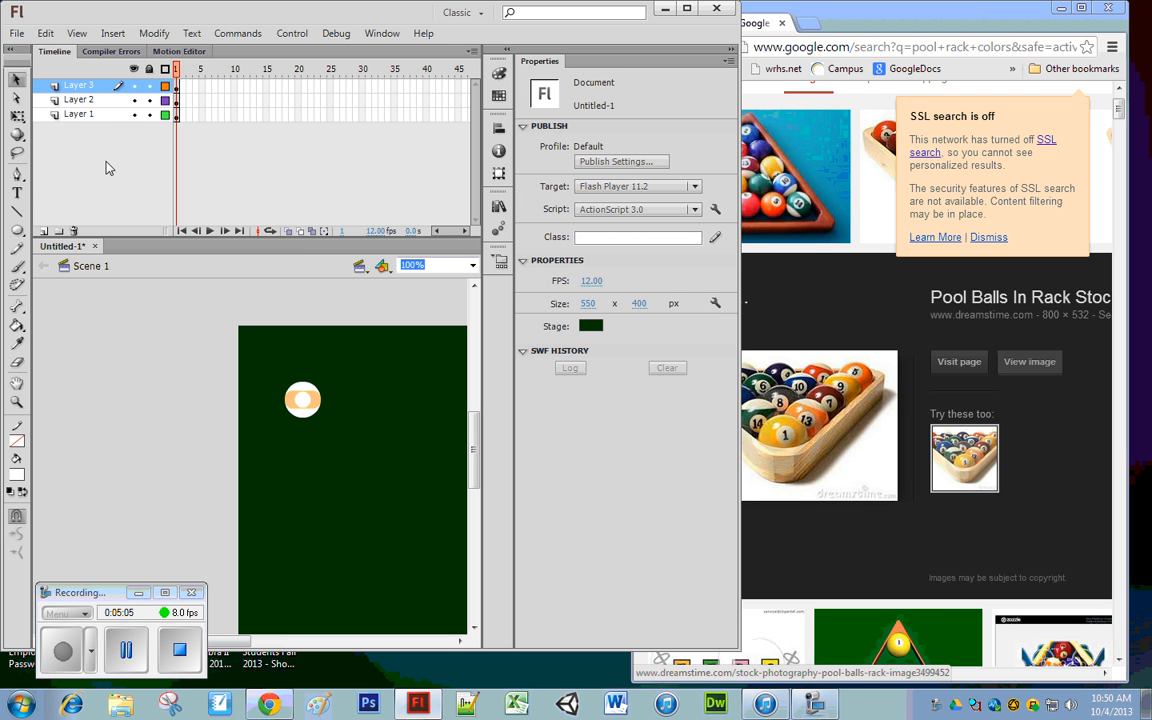
Rename the bottom layer with 'white' and insert a new Layer 4 at the top.
{"action": "left_click", "coordinate": [78, 114]}
{"action": "type", "text": "big"}
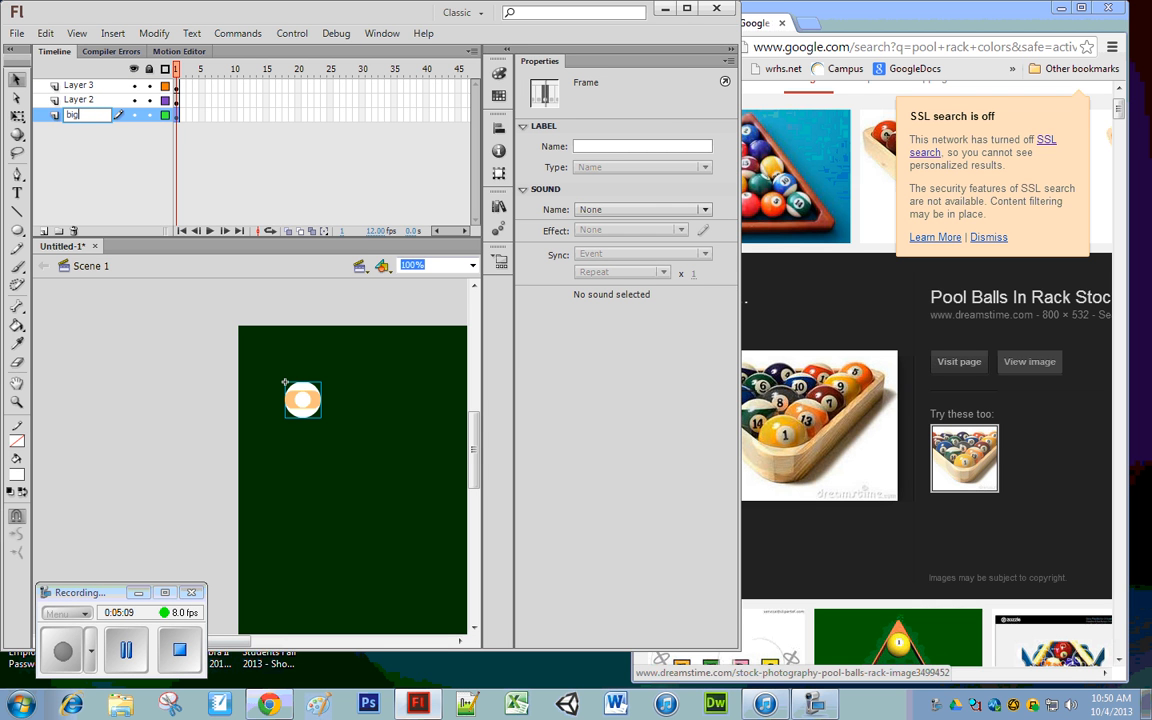
{"action": "type", "text": "white"}
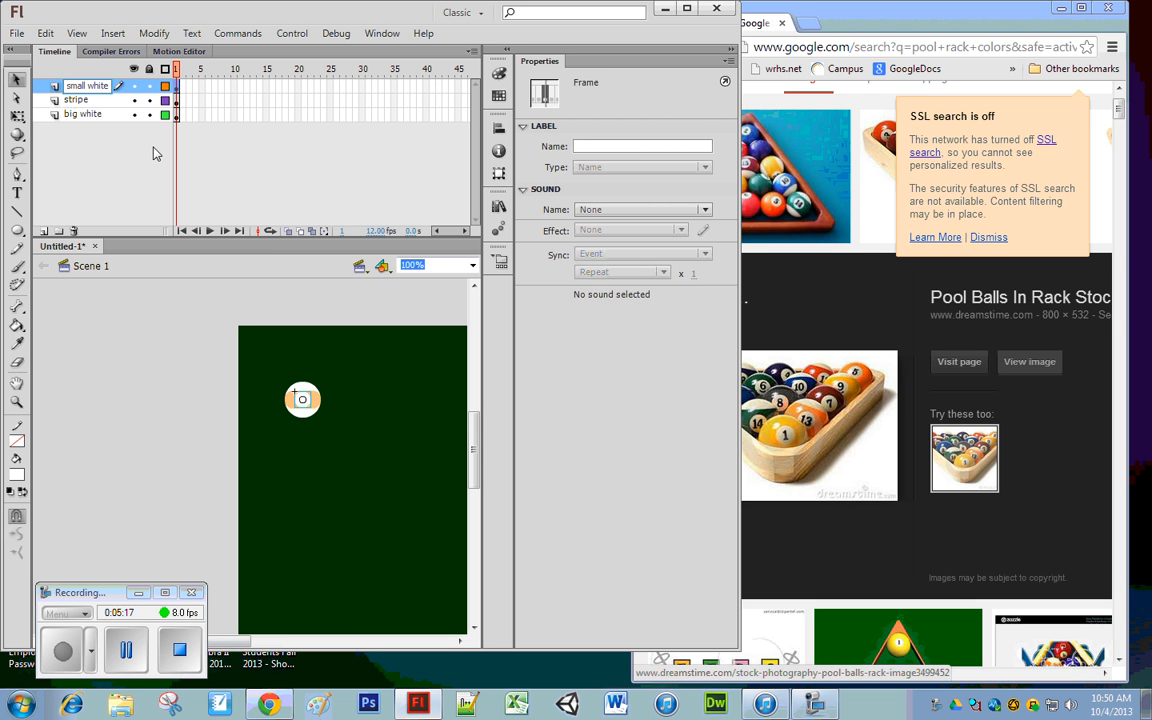
{"action": "left_click", "coordinate": [44, 232]}
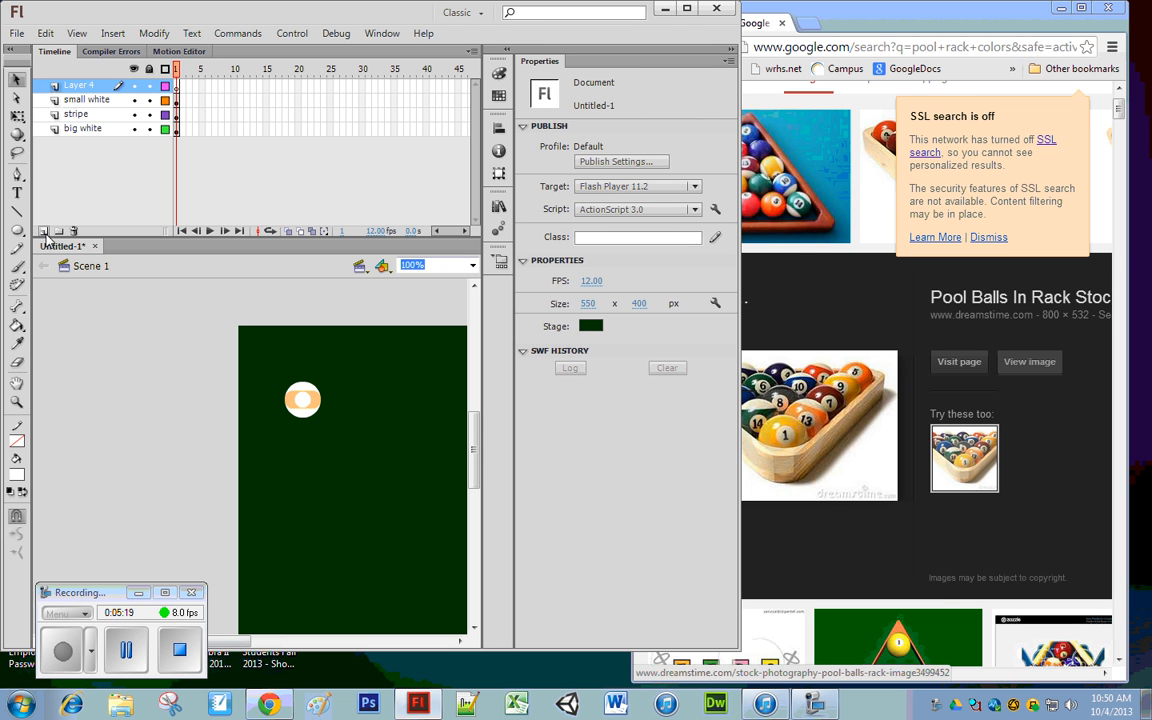
{"action": "mouse_move", "coordinate": [358, 458]}
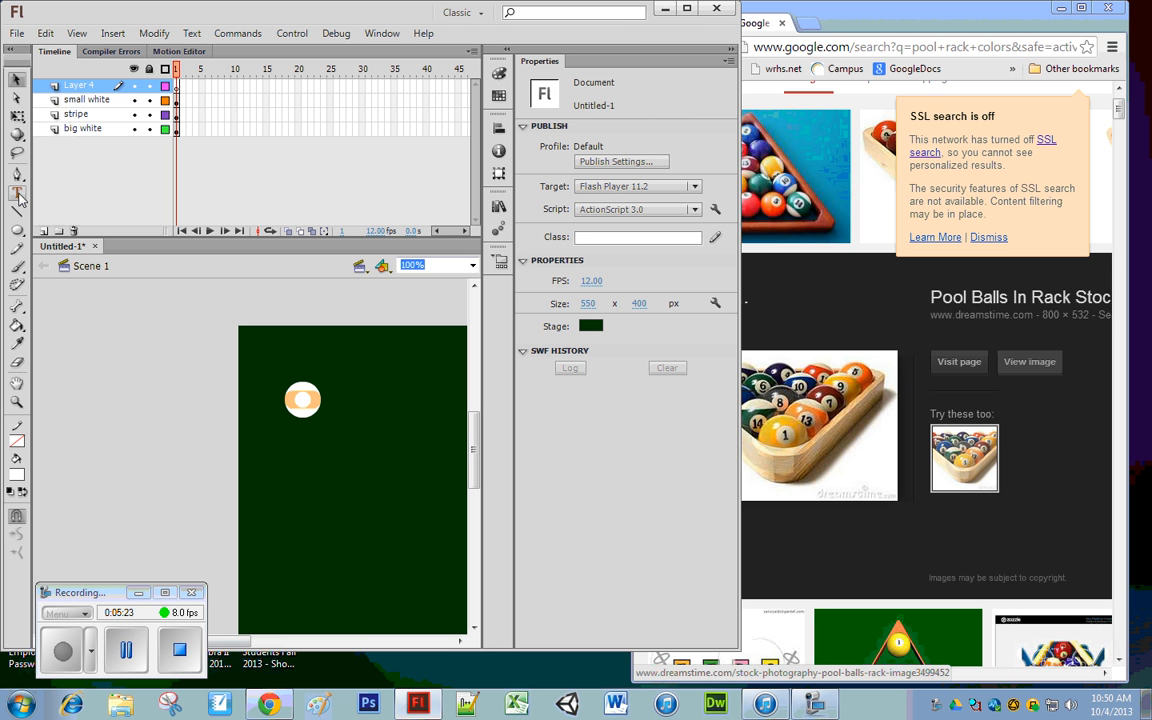
Set the Text tool to 12 pt Arial.
{"action": "left_click", "coordinate": [16, 194]}
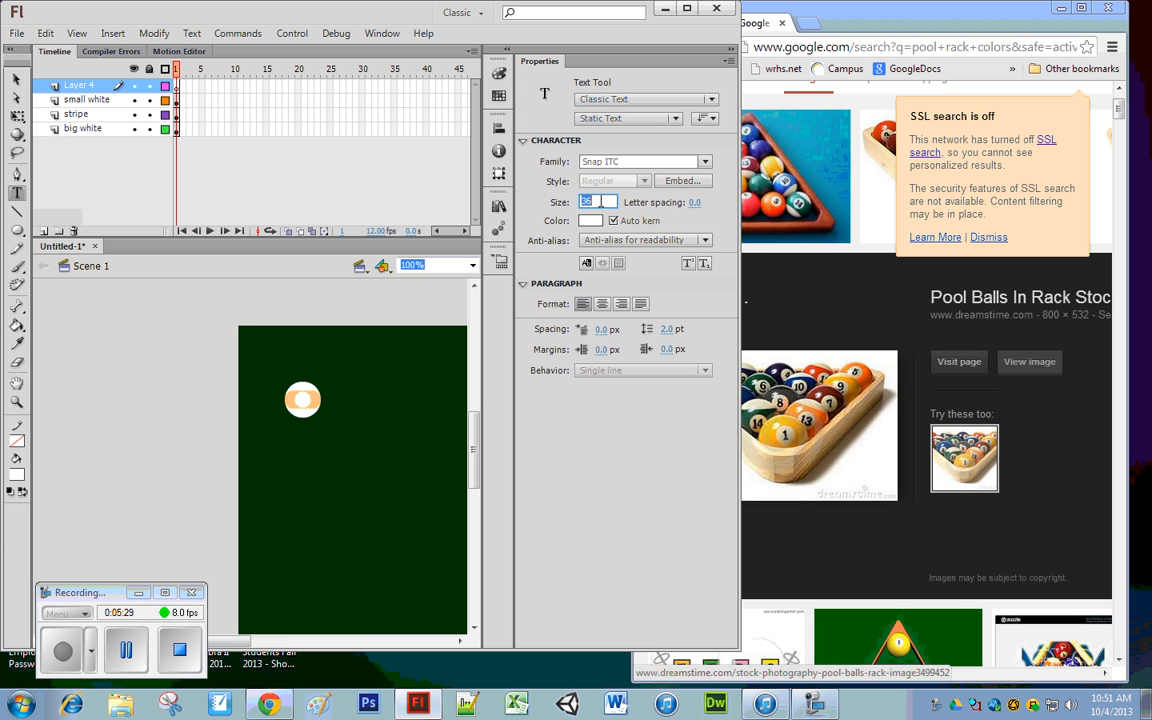
{"action": "type", "text": "12"}
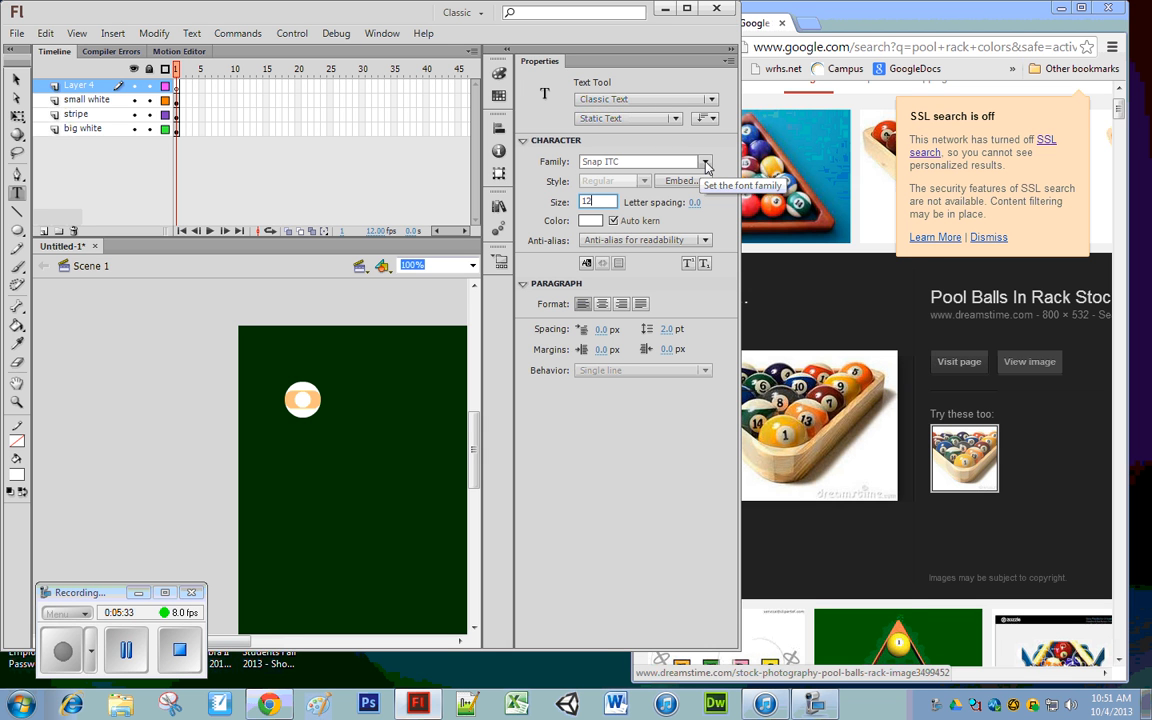
{"action": "left_click", "coordinate": [706, 160]}
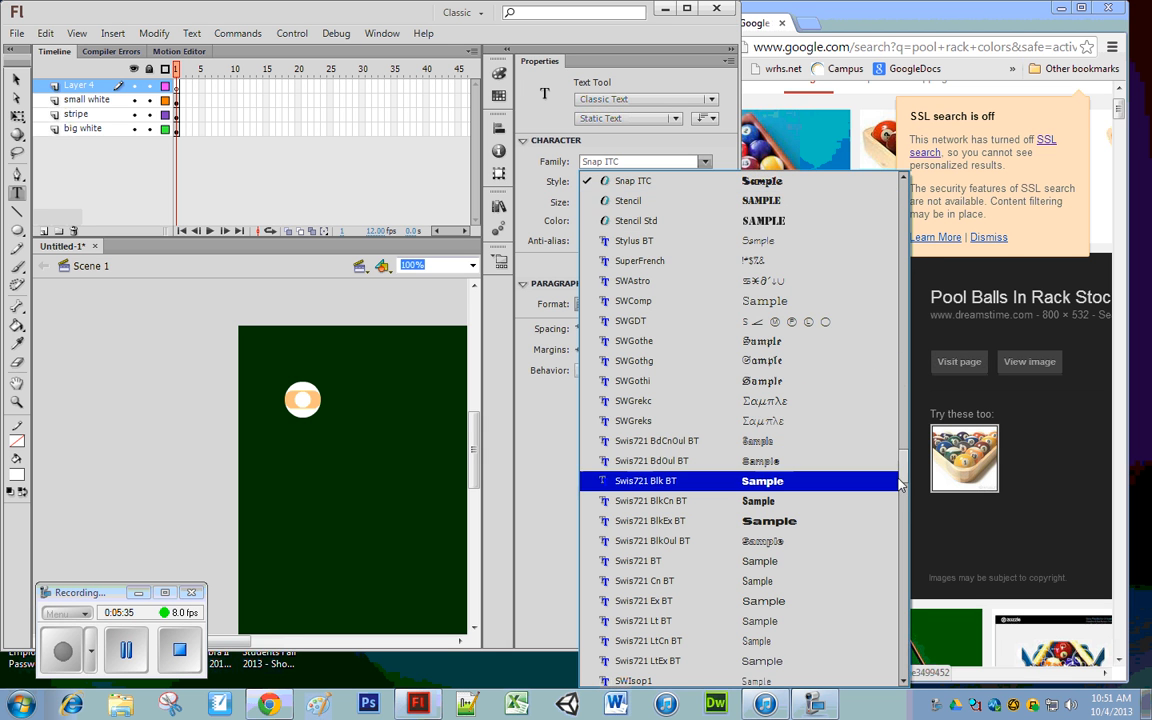
{"action": "scroll", "scroll_direction": "up", "scroll_amount": 3}
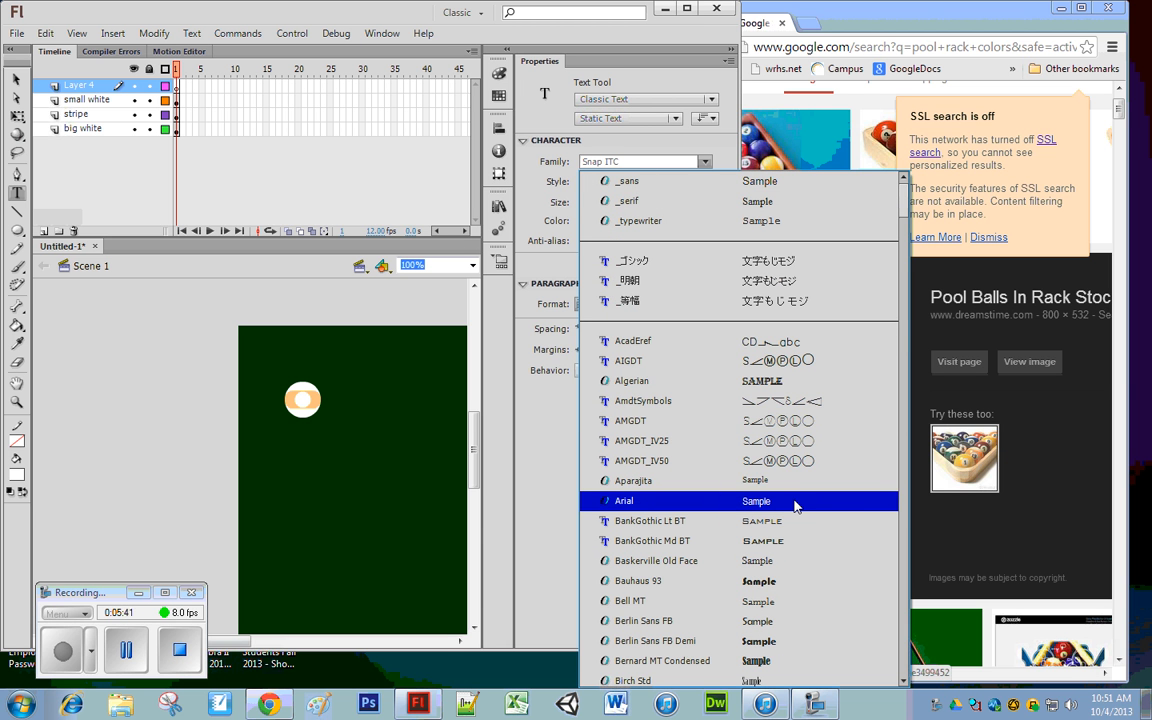
{"action": "left_click", "coordinate": [624, 500]}
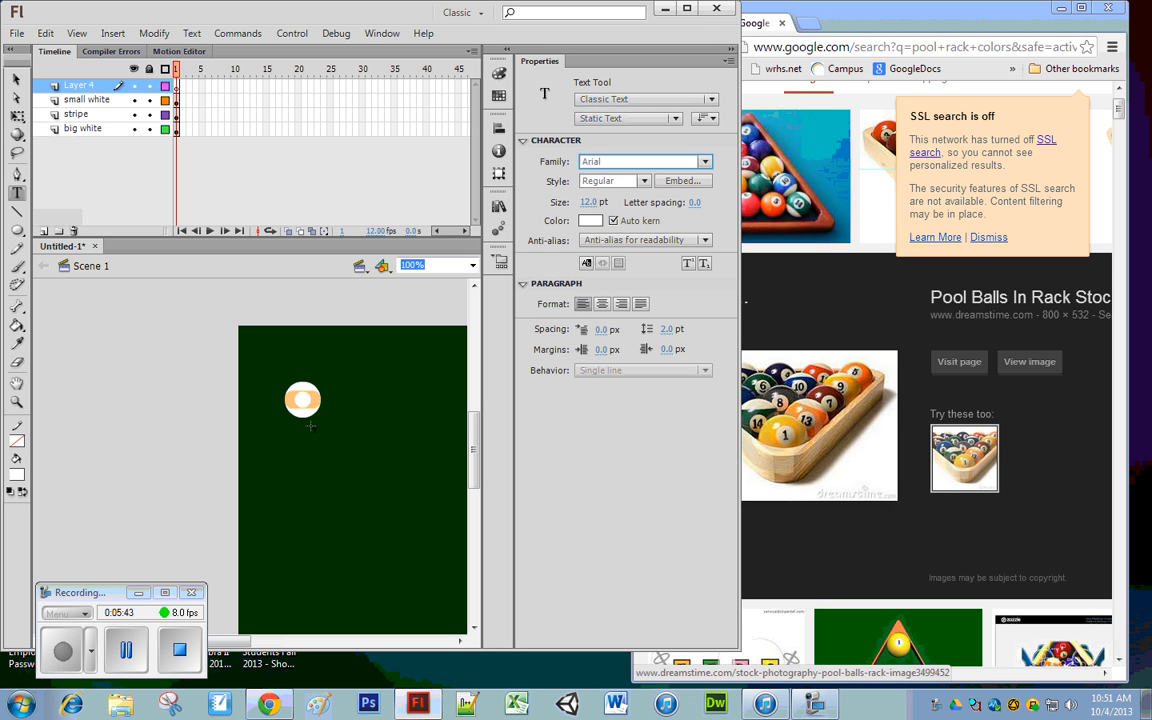
{"action": "mouse_move", "coordinate": [296, 398]}
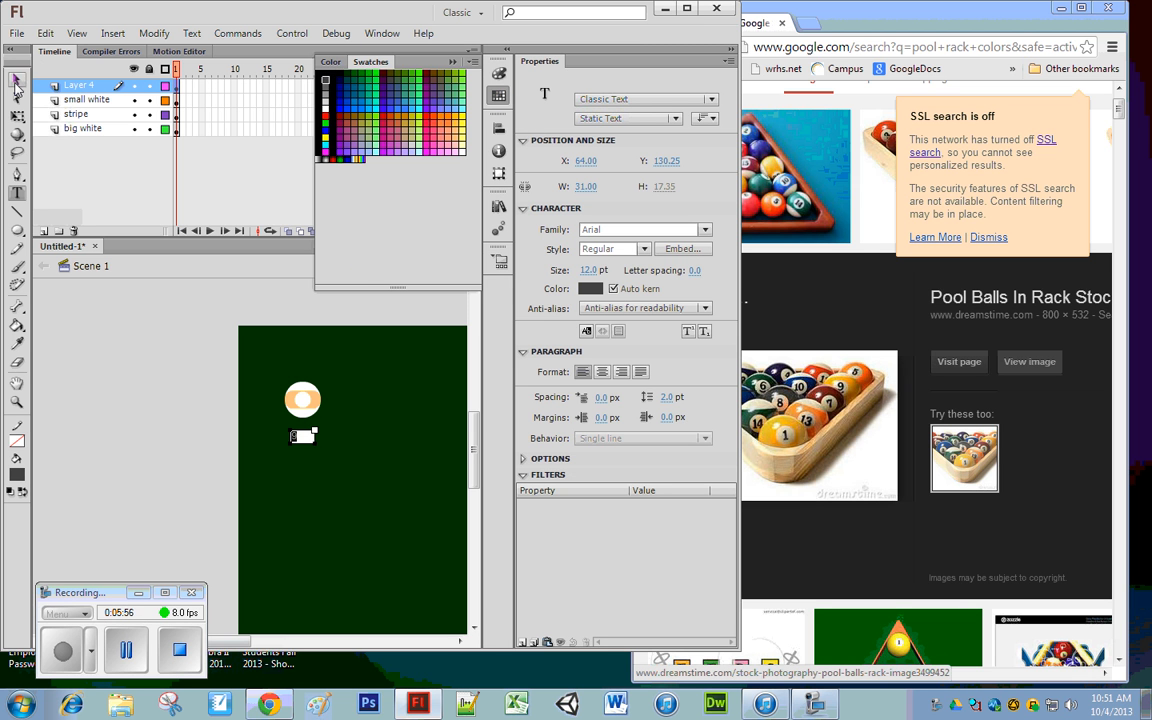
Pick a dark text colour and move the number onto the ball's small white circle.
{"action": "left_click", "coordinate": [304, 436]}
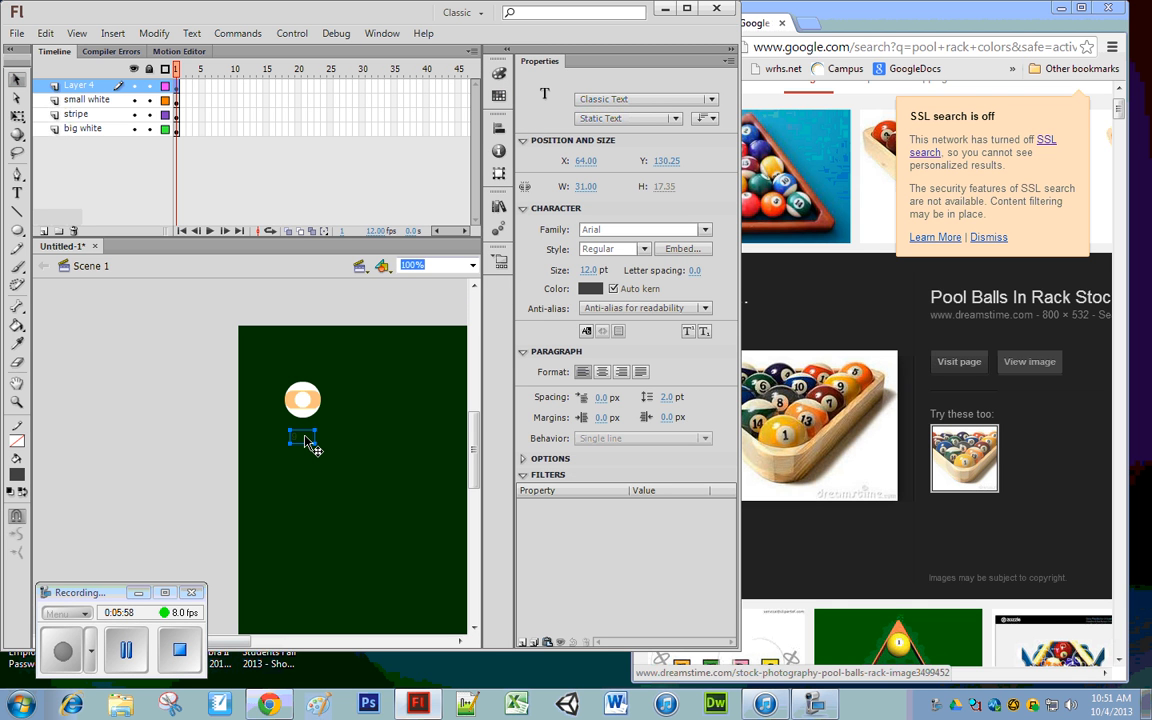
{"action": "left_click_drag", "start_coordinate": [304, 440], "coordinate": [302, 400]}
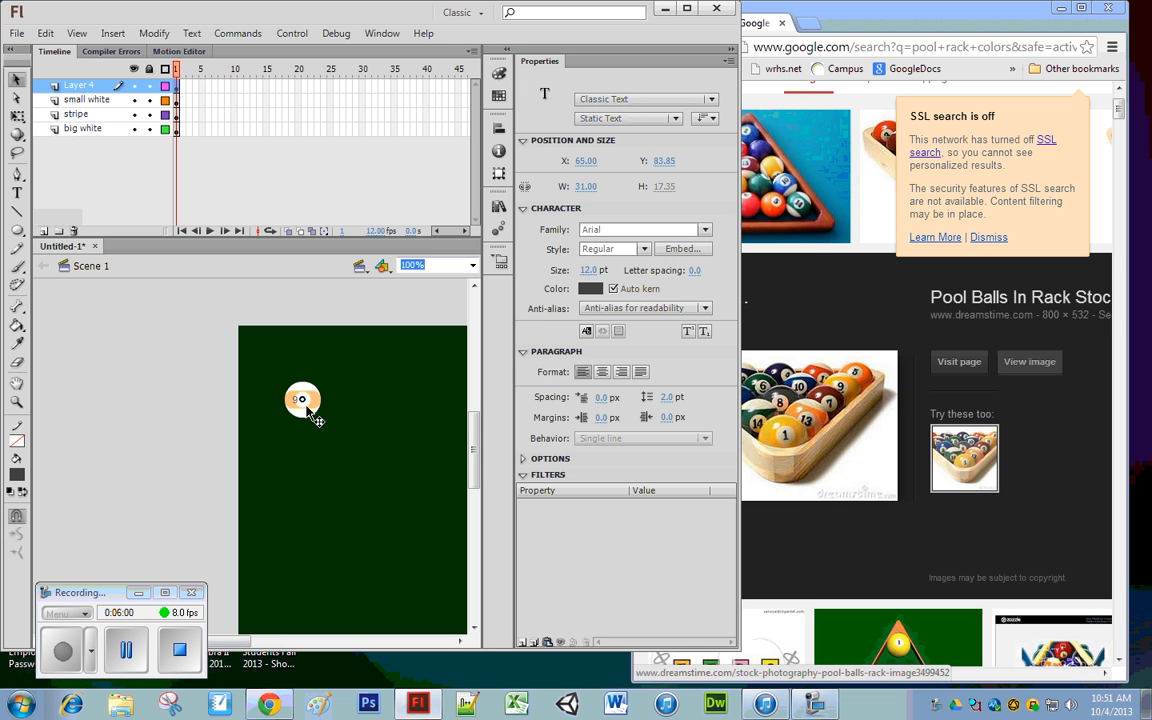
Centre-align the 9's text and switch its font style from Regular to Black.
{"action": "left_click", "coordinate": [304, 400]}
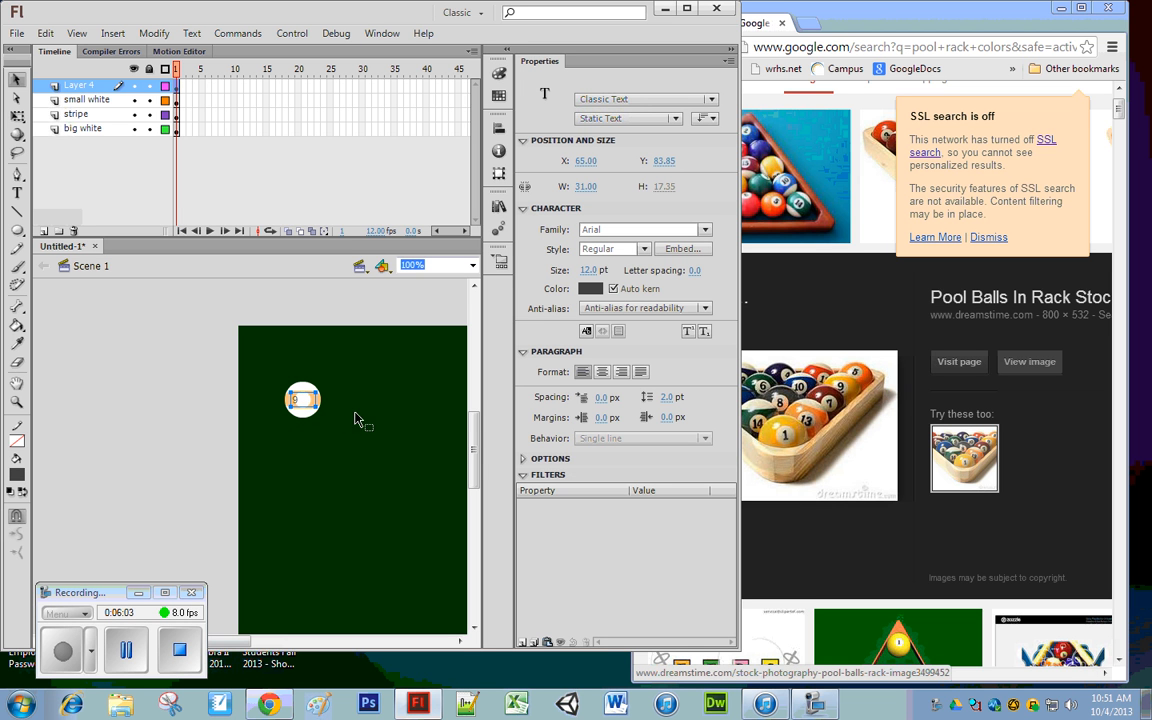
{"action": "mouse_move", "coordinate": [604, 372]}
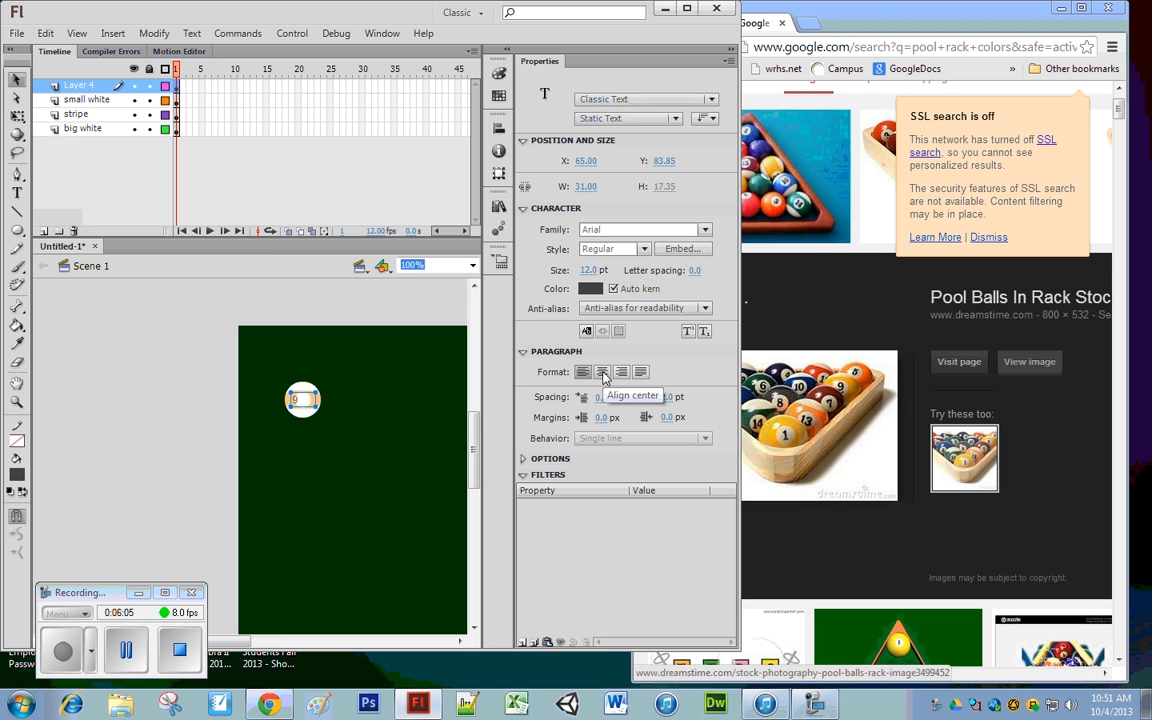
{"action": "left_click", "coordinate": [602, 372]}
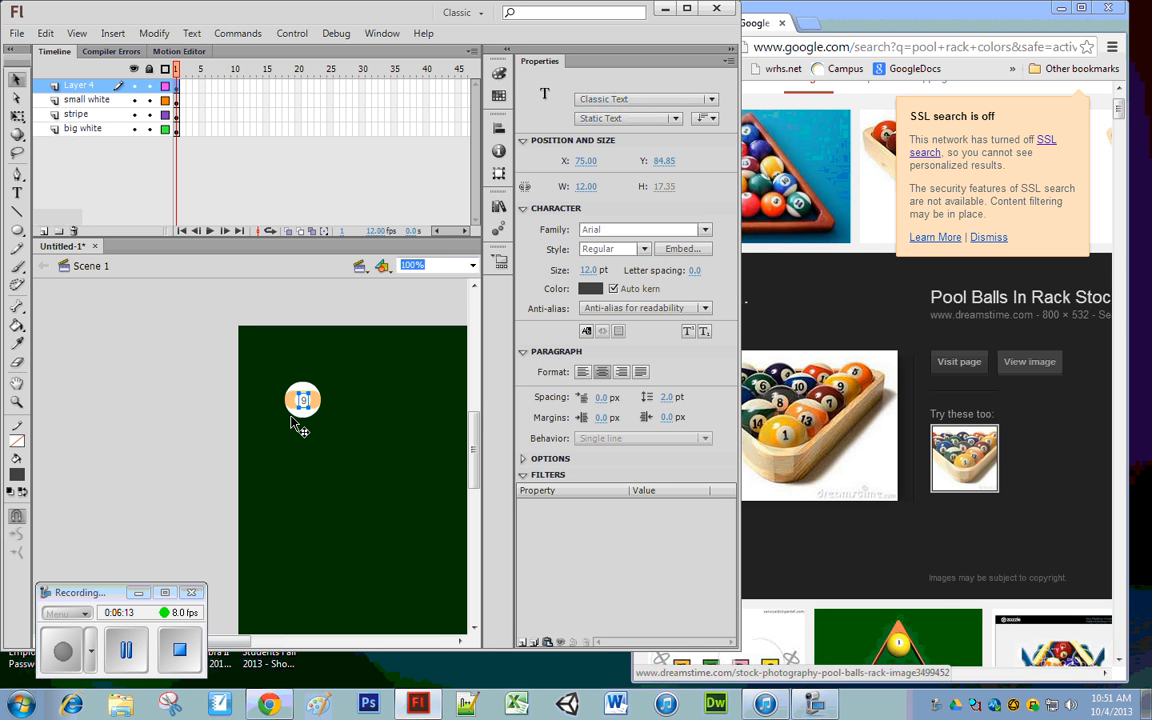
{"action": "mouse_move", "coordinate": [308, 410]}
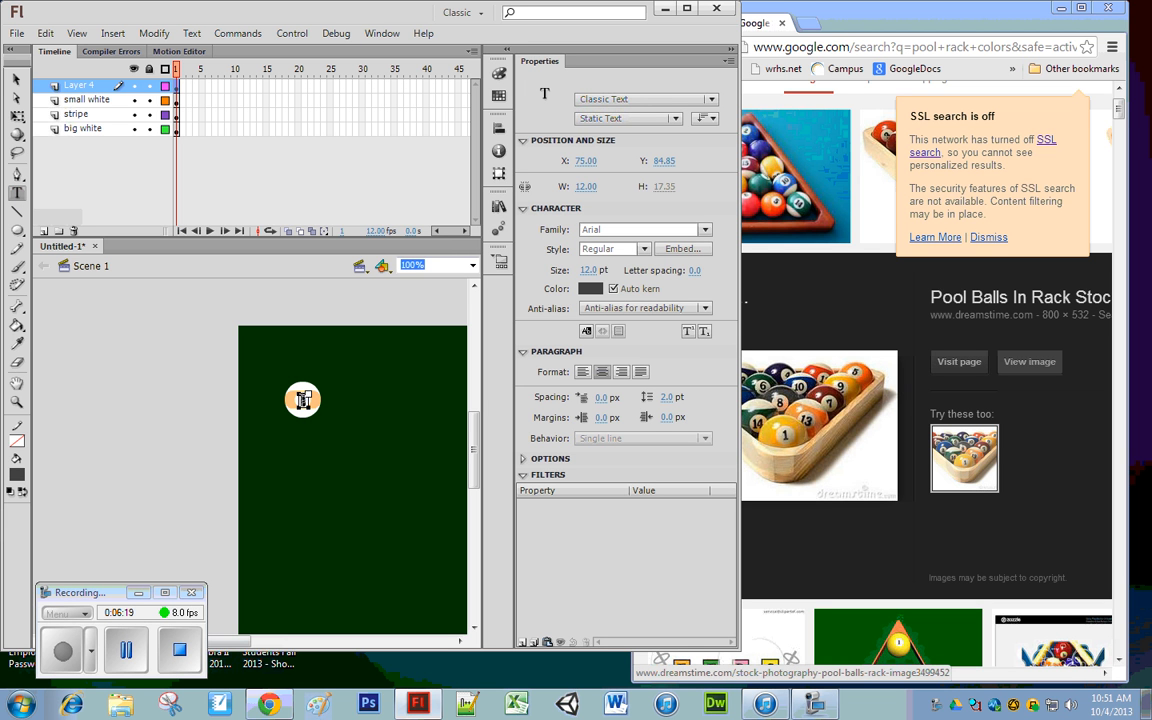
{"action": "mouse_move", "coordinate": [624, 360]}
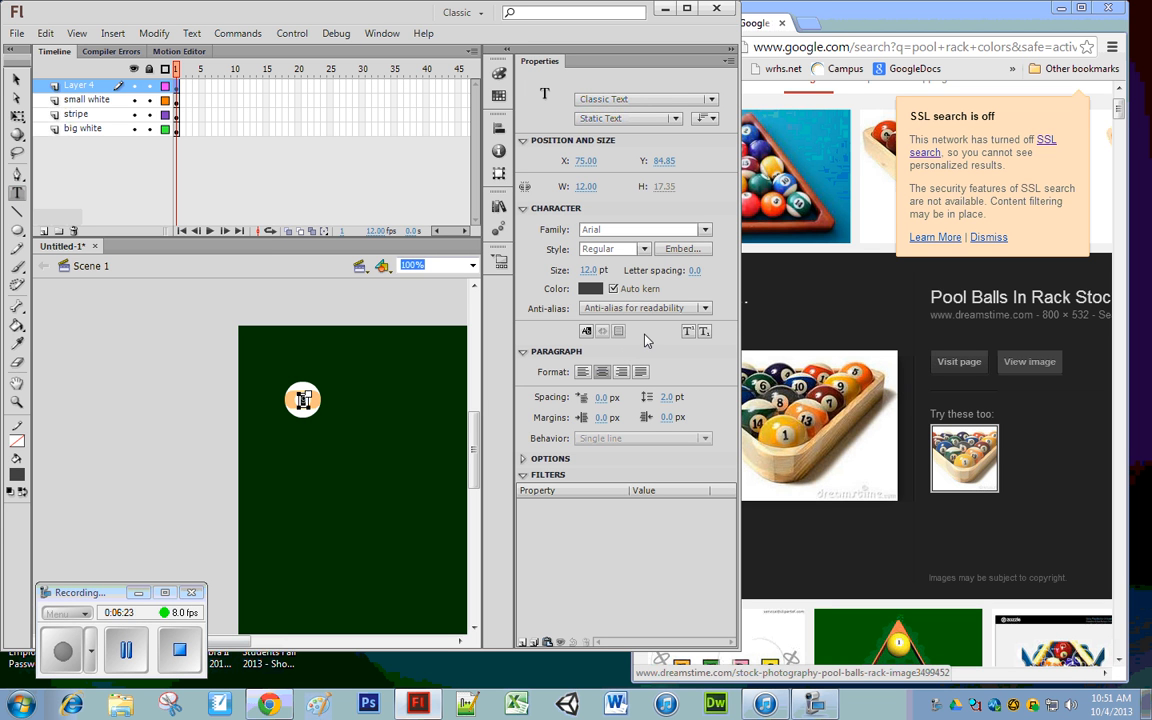
{"action": "left_click", "coordinate": [644, 248]}
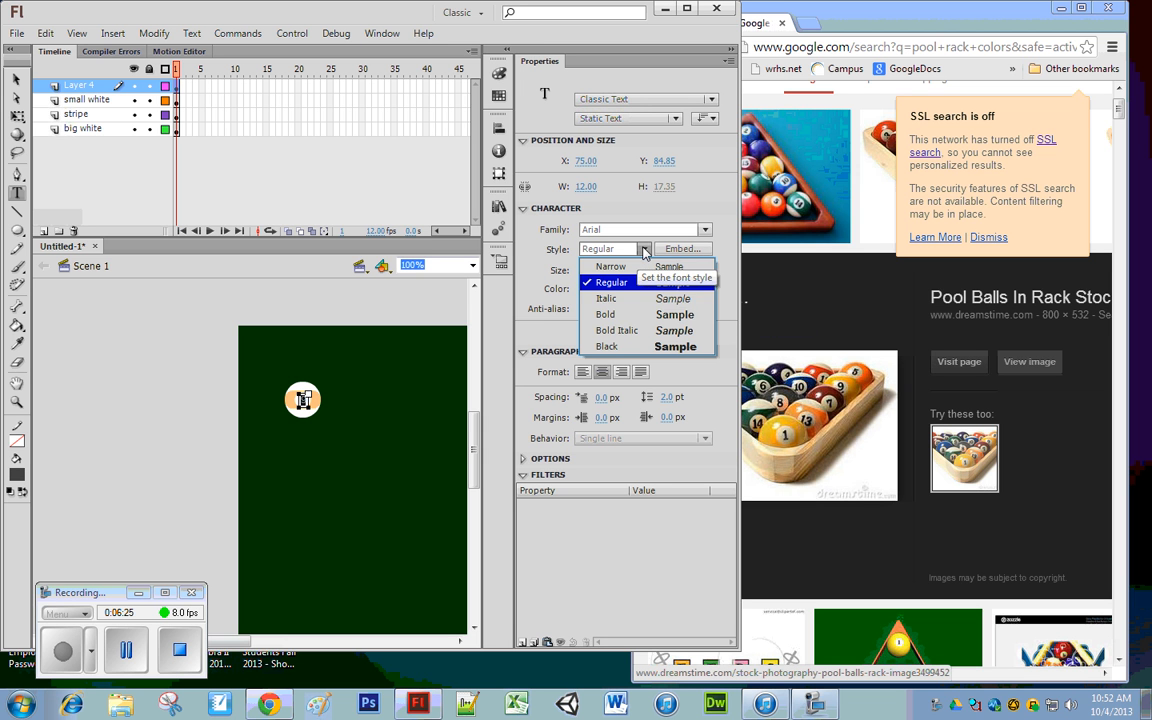
{"action": "mouse_move", "coordinate": [638, 314]}
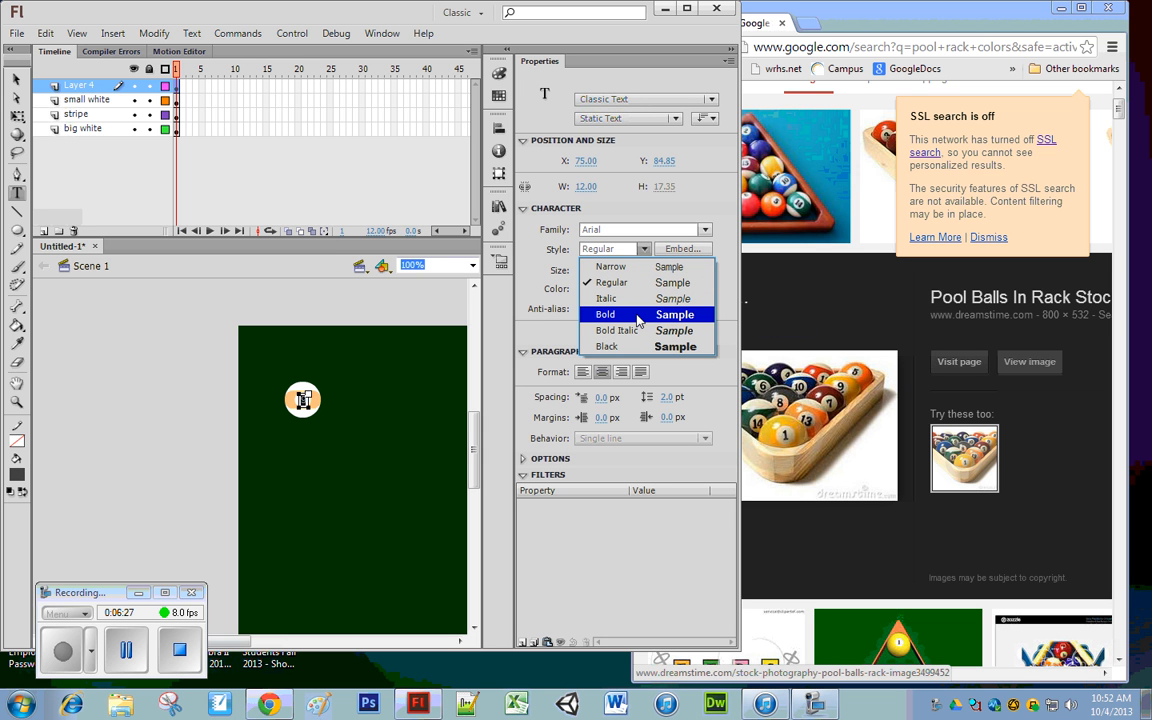
{"action": "mouse_move", "coordinate": [636, 346]}
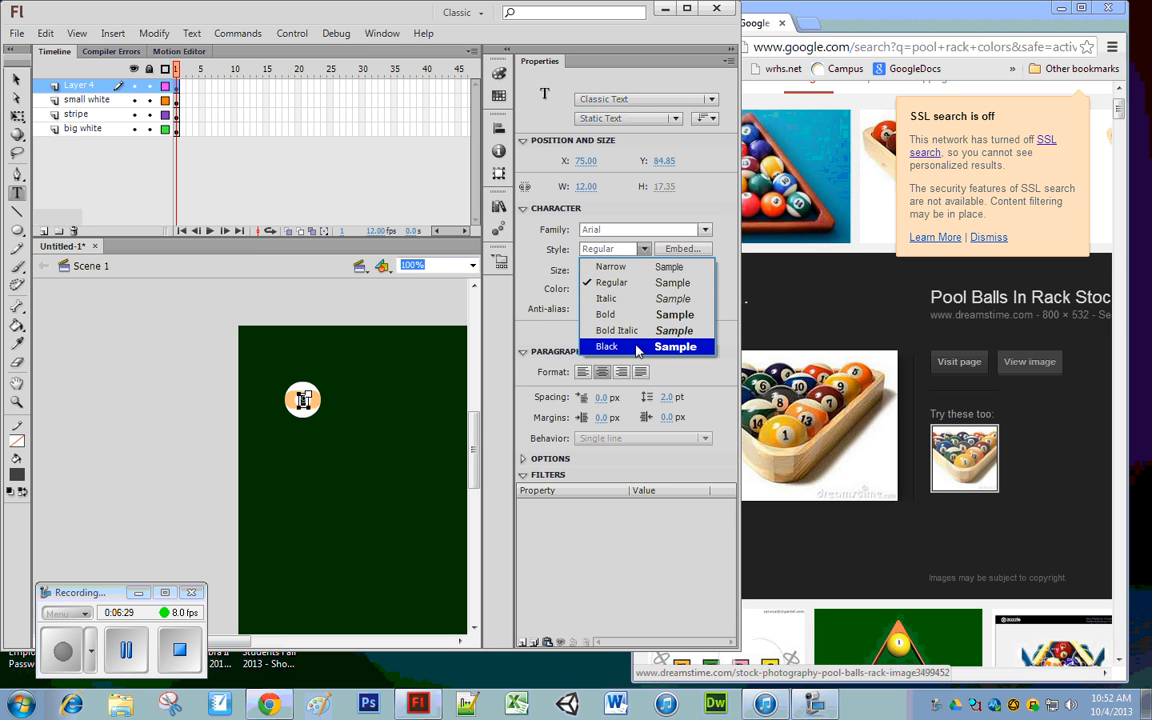
{"action": "left_click", "coordinate": [606, 346]}
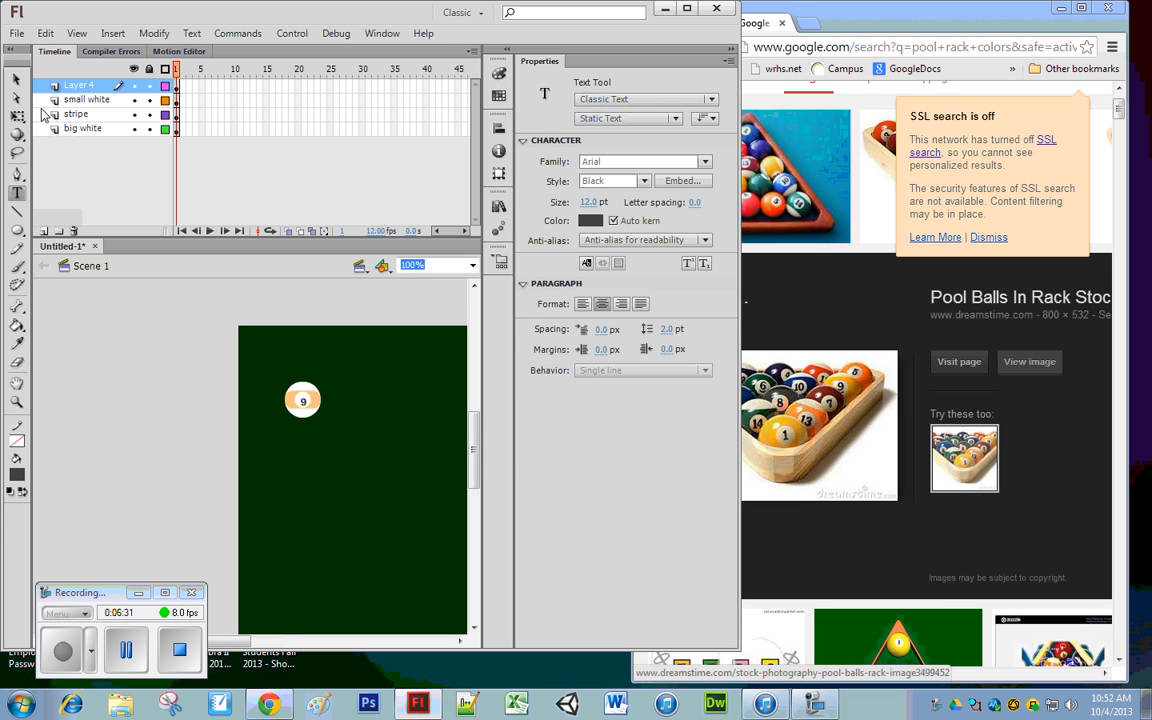
{"action": "left_click", "coordinate": [304, 400]}
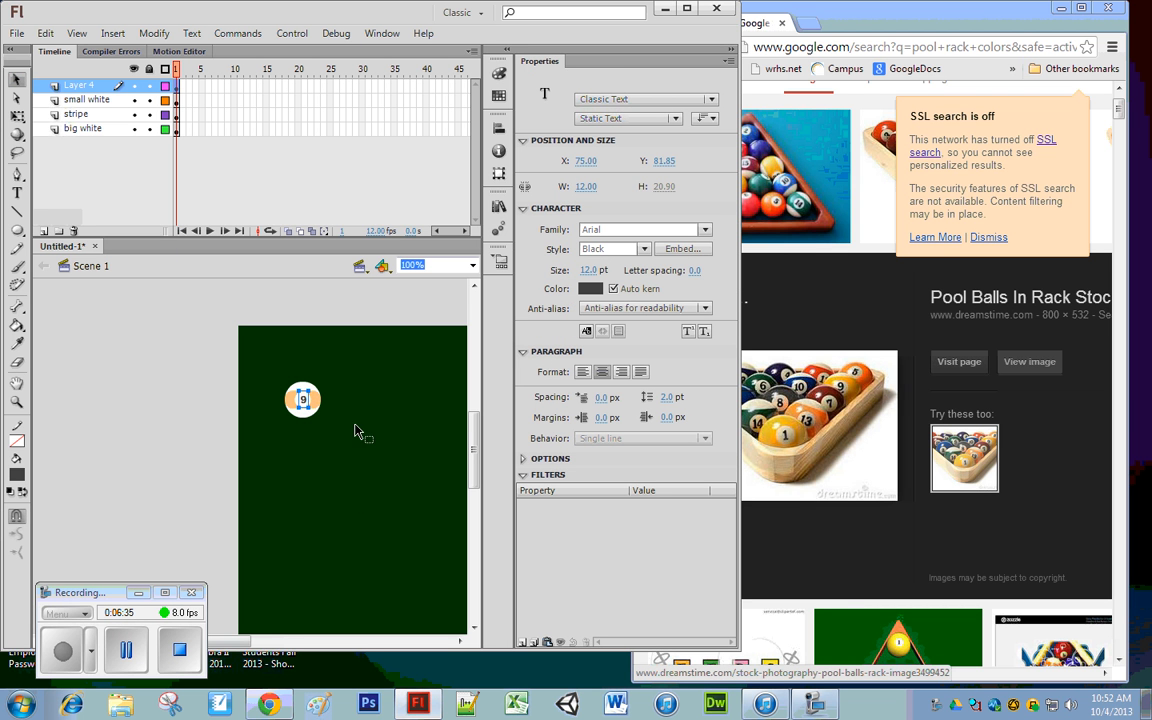
{"action": "mouse_move", "coordinate": [370, 526]}
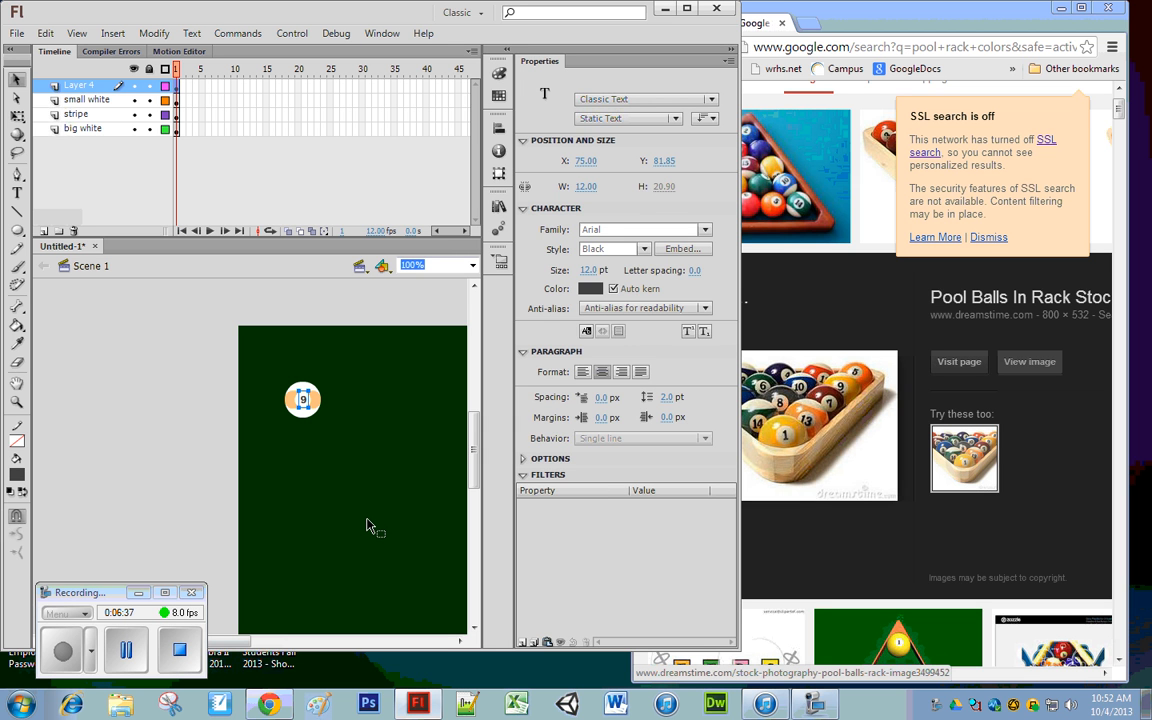
Select the whole assembled 9 ball with its number and reach the Modify commands.
{"action": "left_click", "coordinate": [380, 520]}
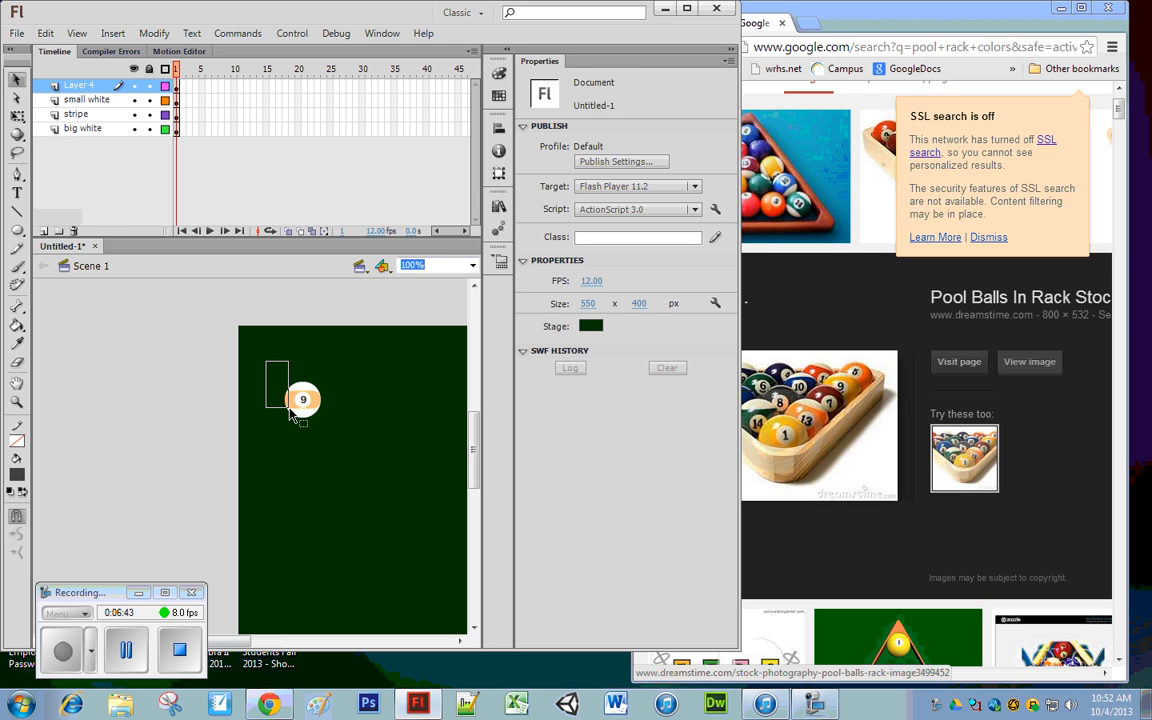
{"action": "left_click", "coordinate": [302, 400]}
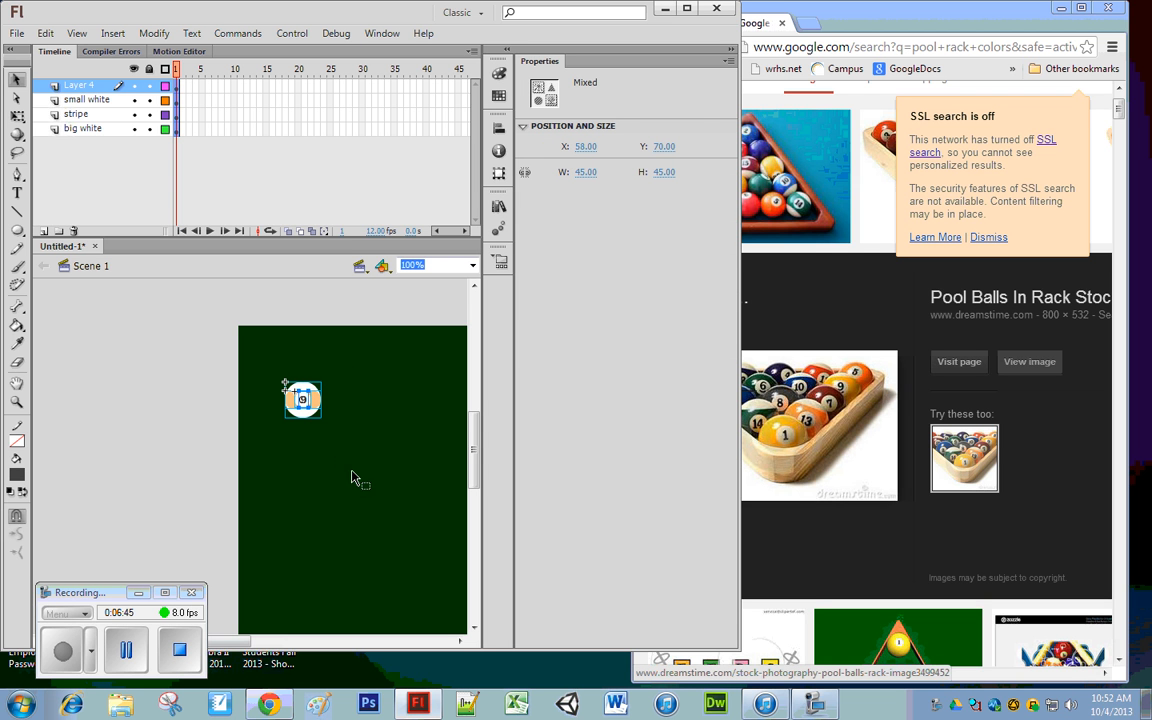
{"action": "mouse_move", "coordinate": [154, 32]}
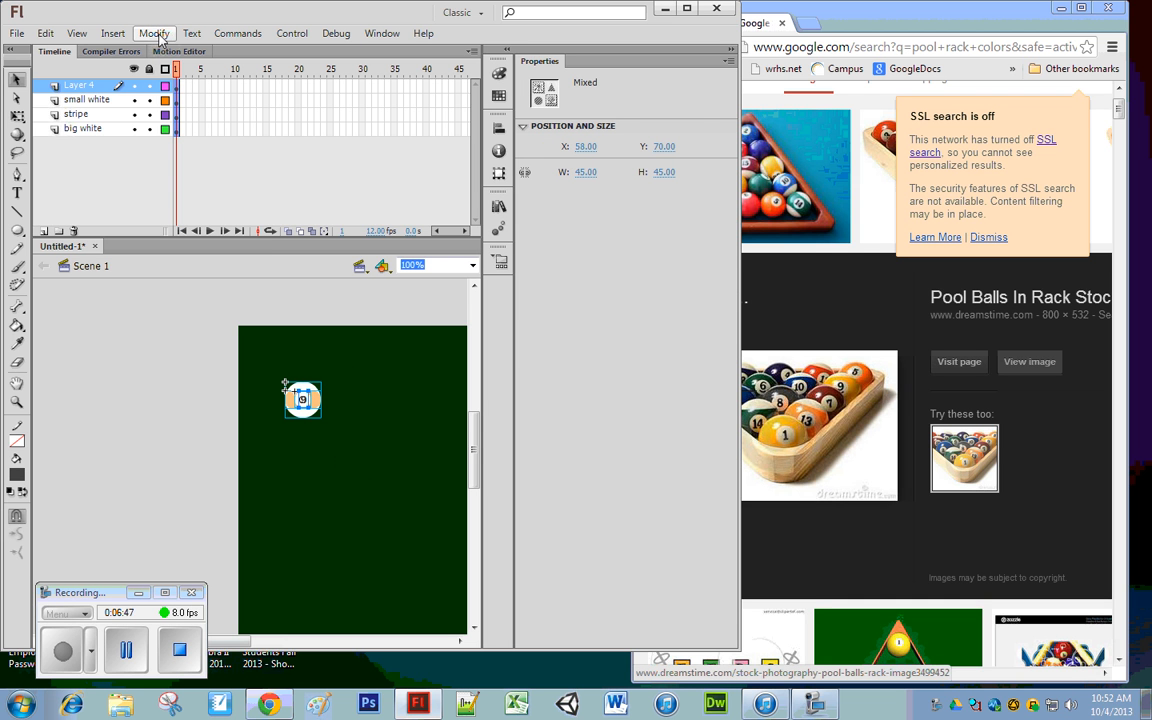
{"action": "left_click", "coordinate": [268, 360]}
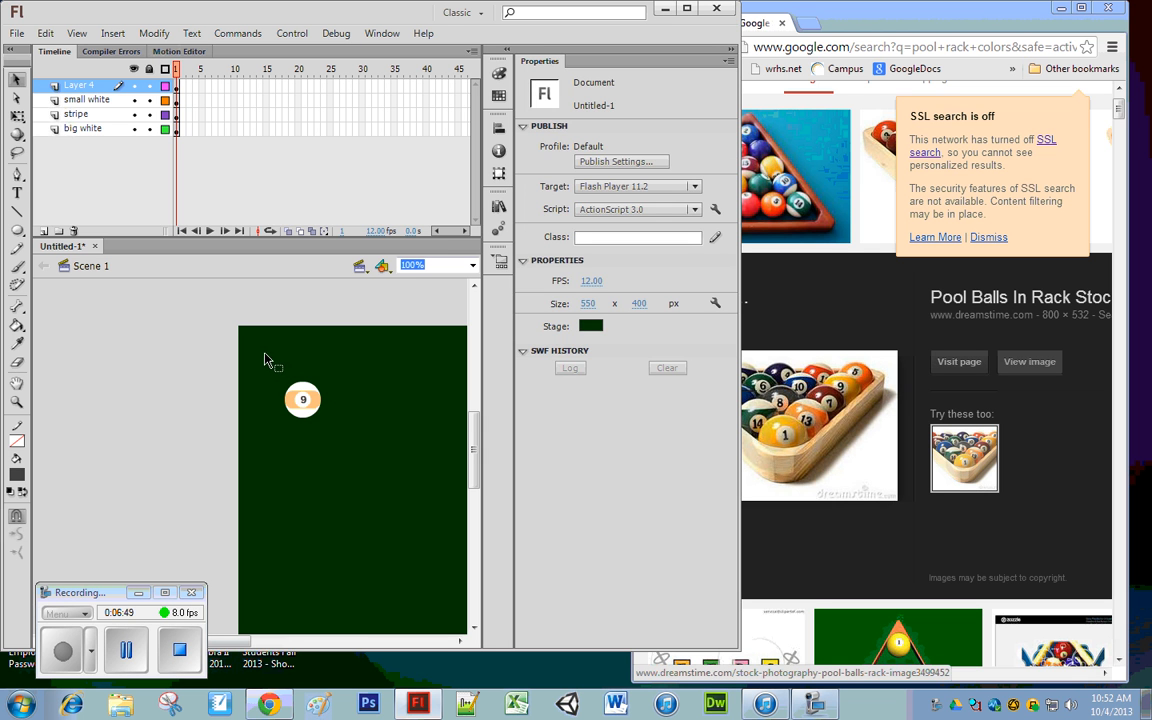
{"action": "left_click", "coordinate": [302, 400]}
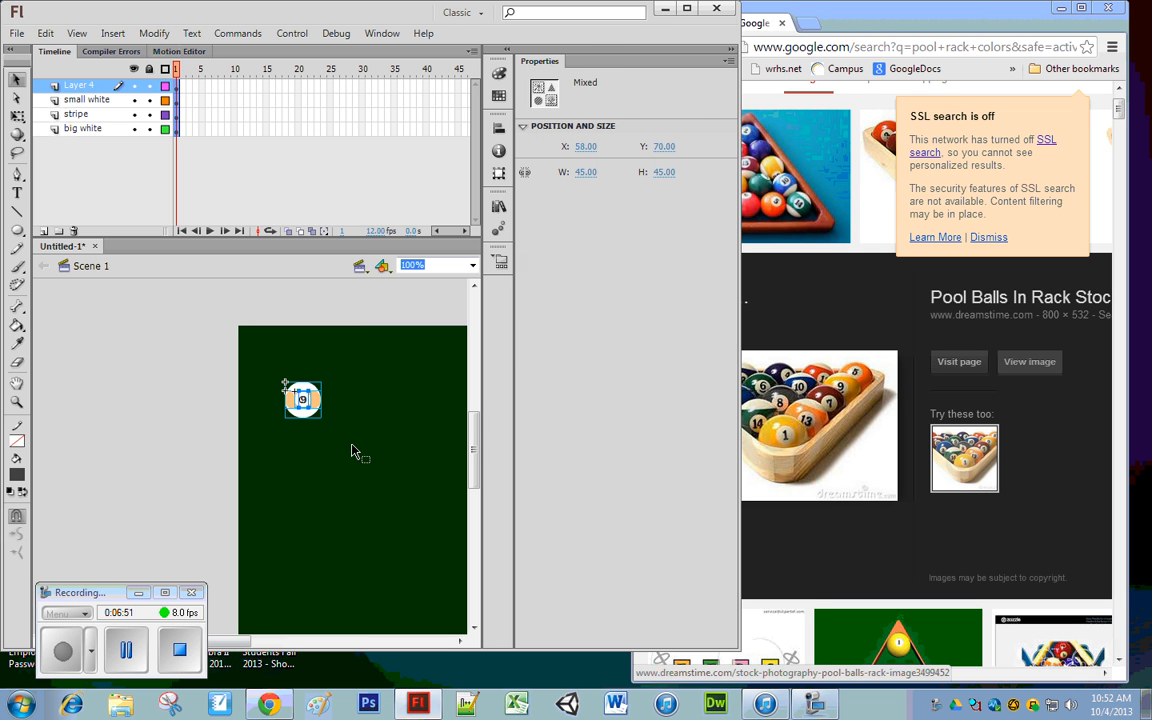
{"action": "left_click", "coordinate": [154, 32]}
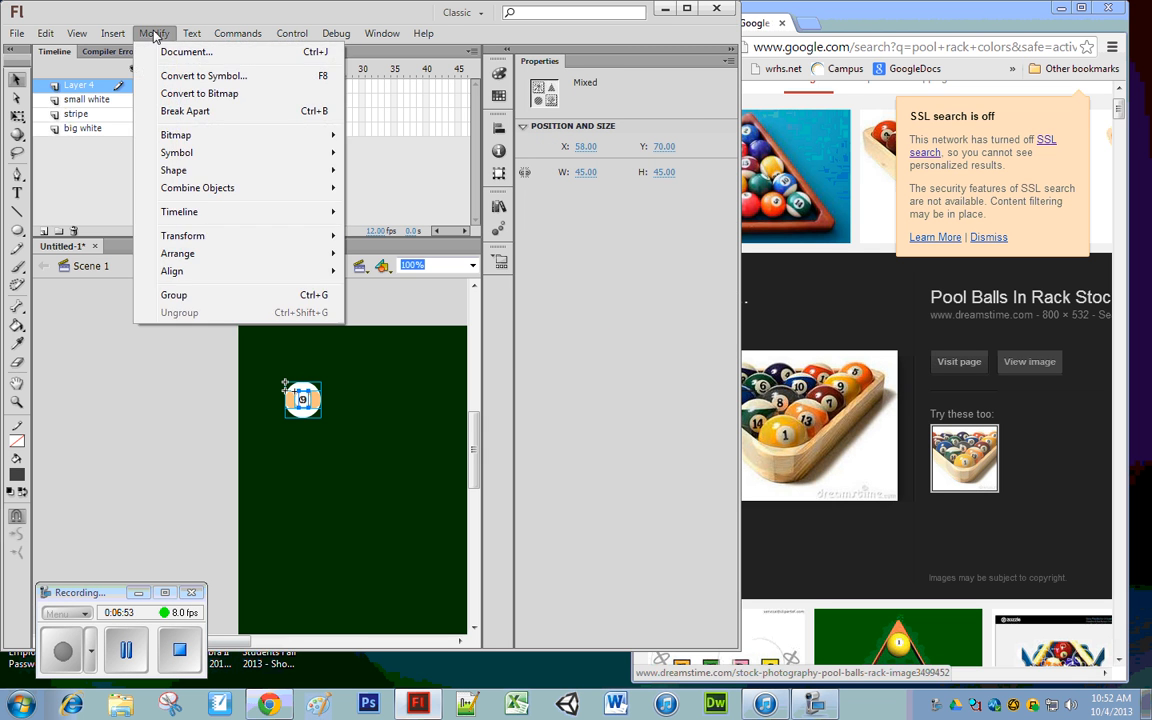
{"action": "mouse_move", "coordinate": [172, 272]}
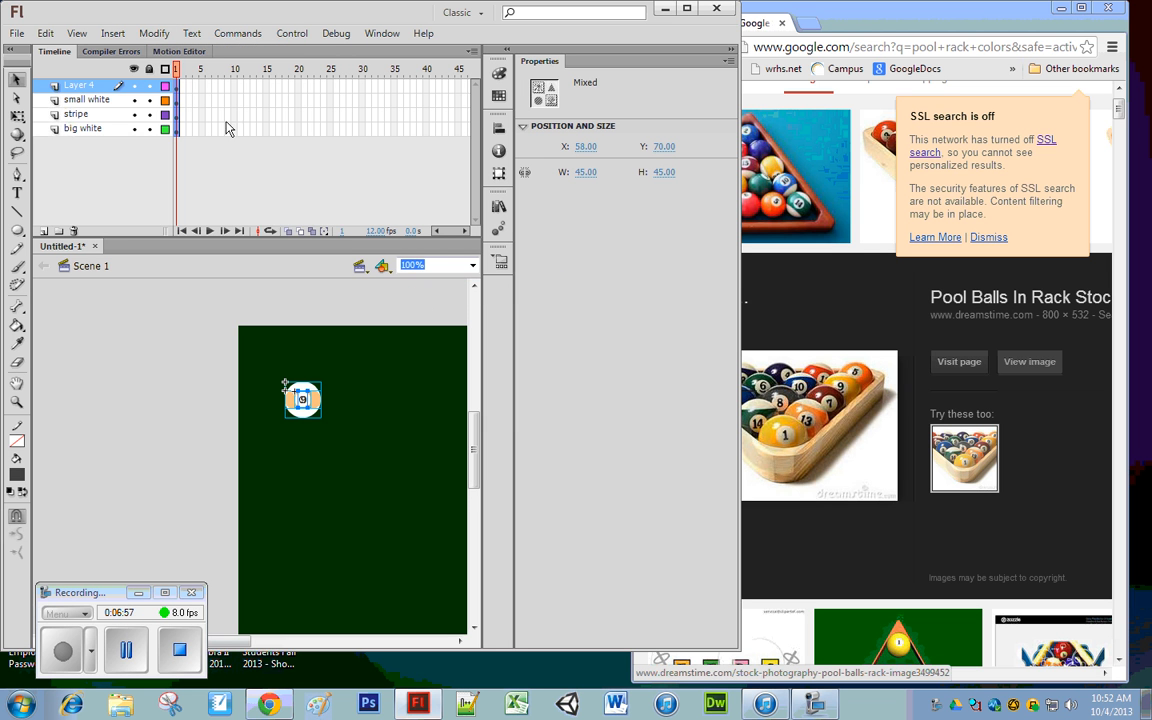
{"action": "left_click", "coordinate": [152, 32]}
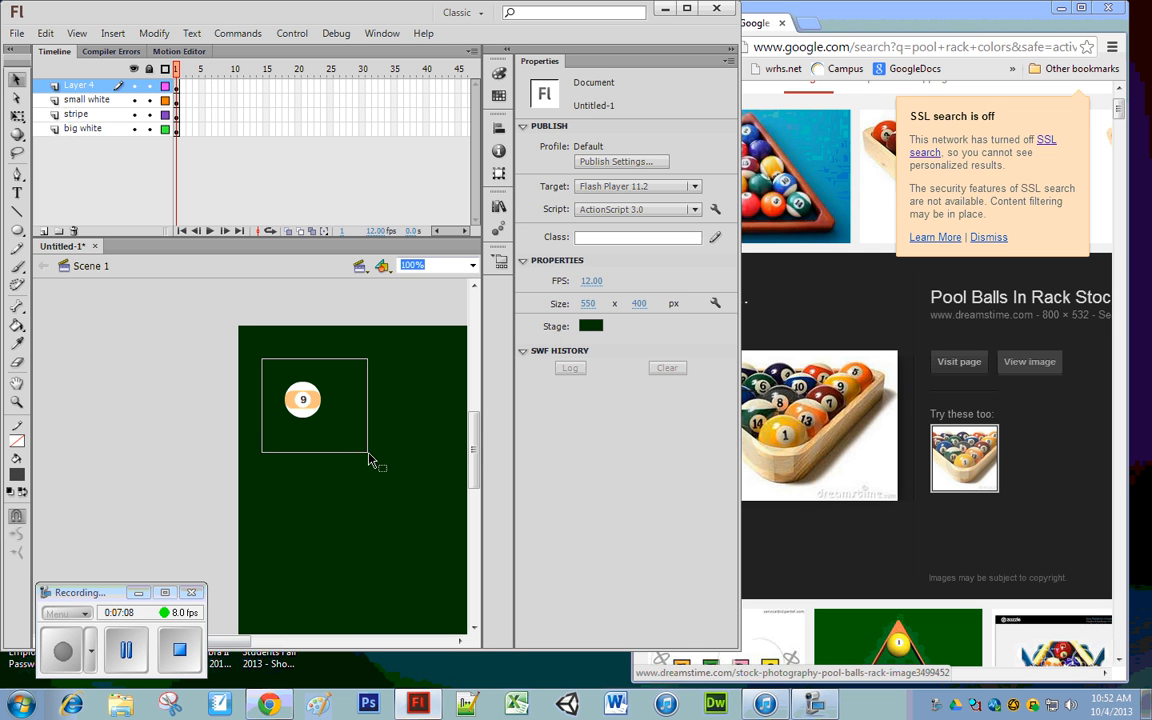
Convert the selected 9 ball to a Graphic symbol and place a duplicate of it on the stage.
{"action": "left_click", "coordinate": [302, 400]}
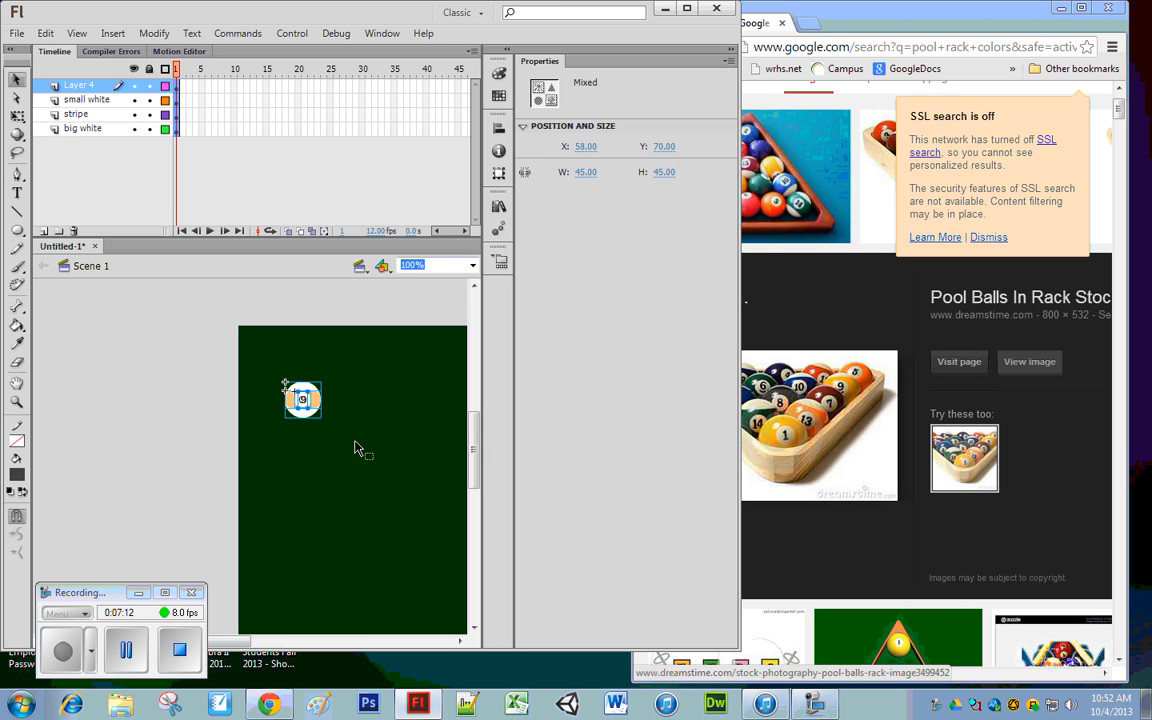
{"action": "right_click", "coordinate": [304, 400]}
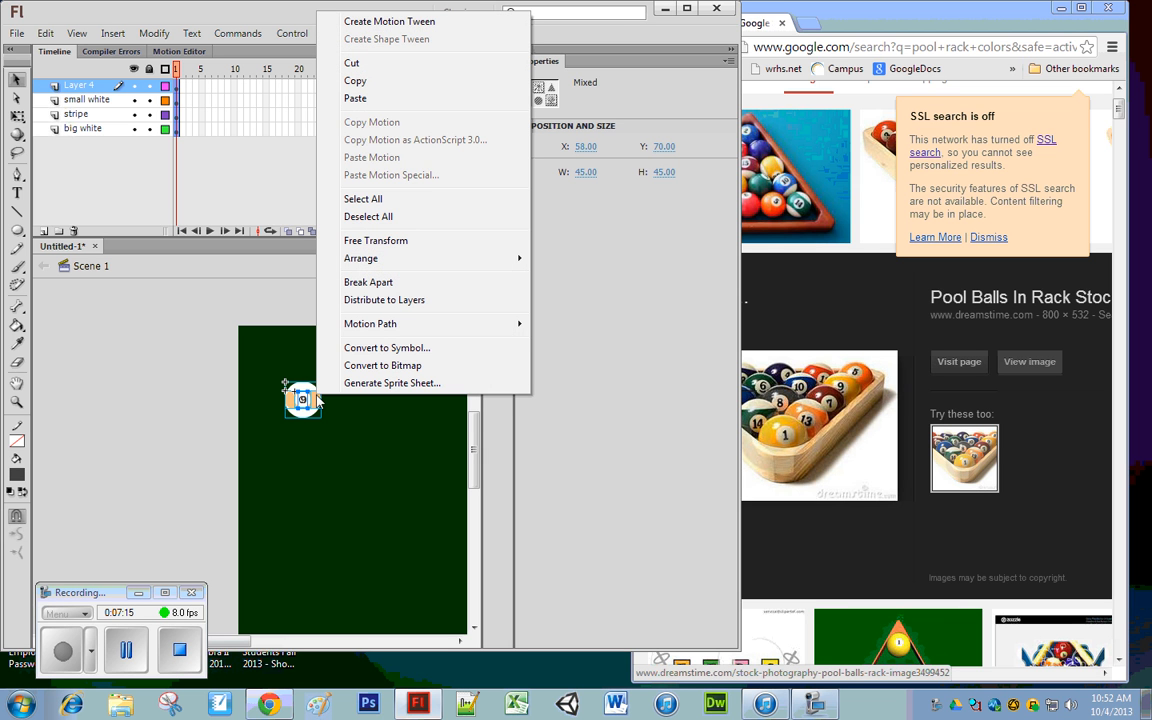
{"action": "mouse_move", "coordinate": [388, 348]}
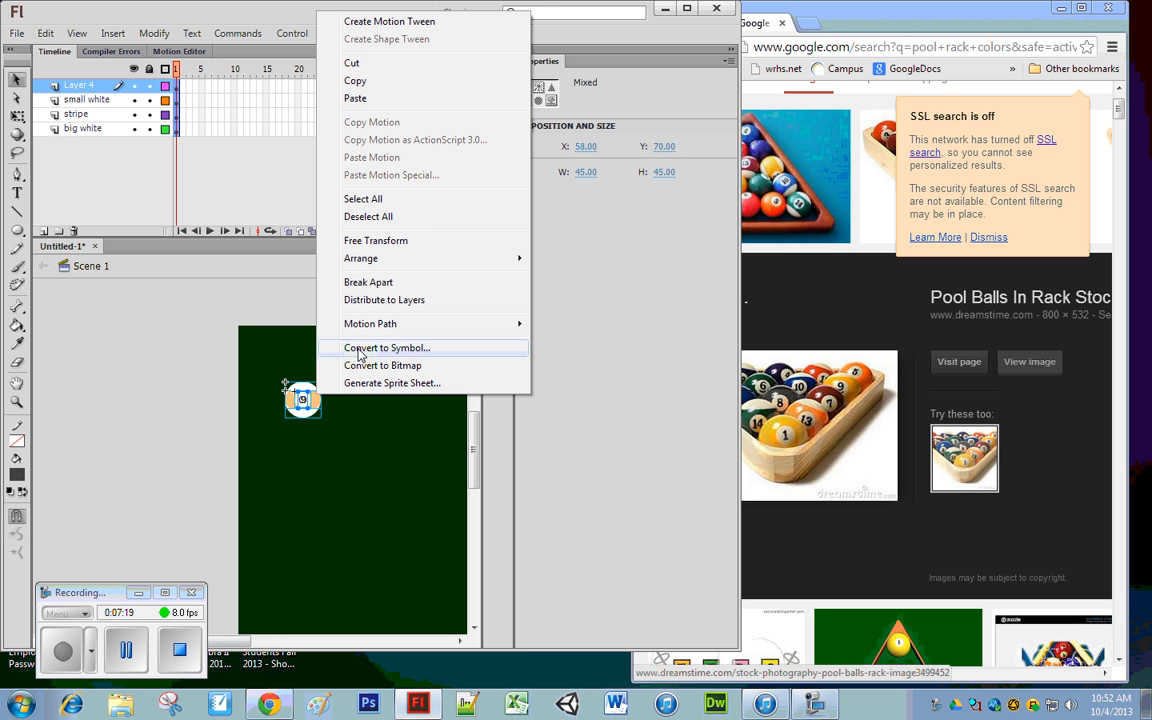
{"action": "left_click", "coordinate": [388, 348]}
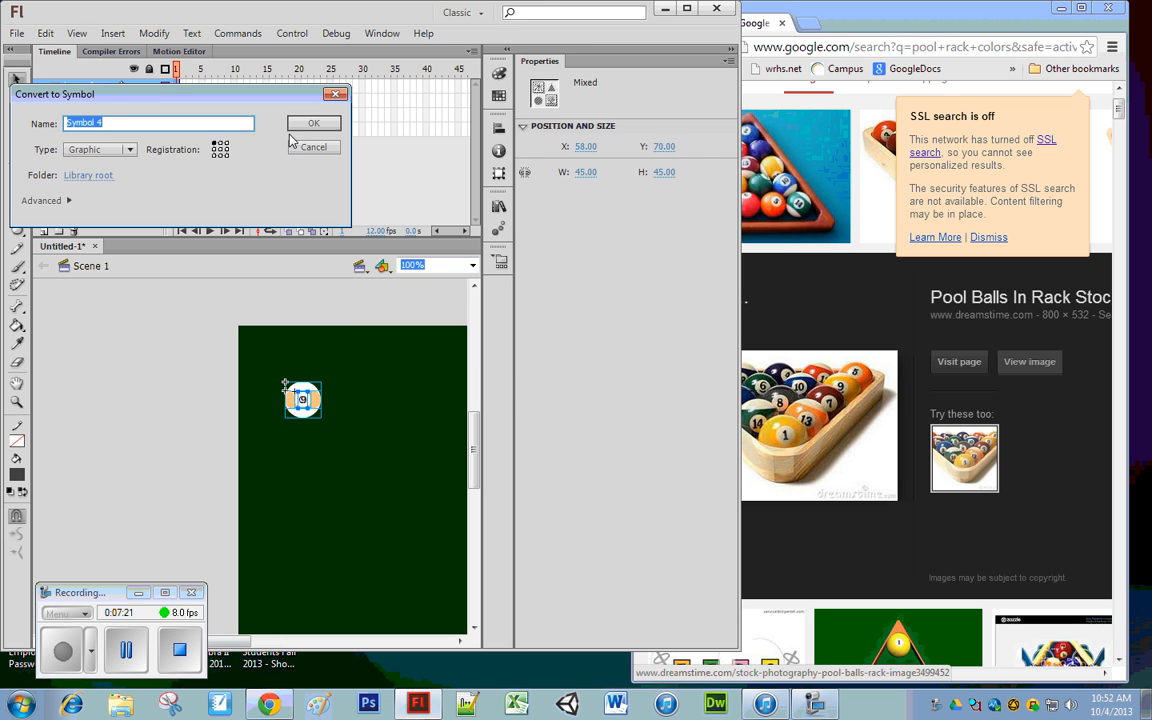
{"action": "left_click", "coordinate": [314, 122]}
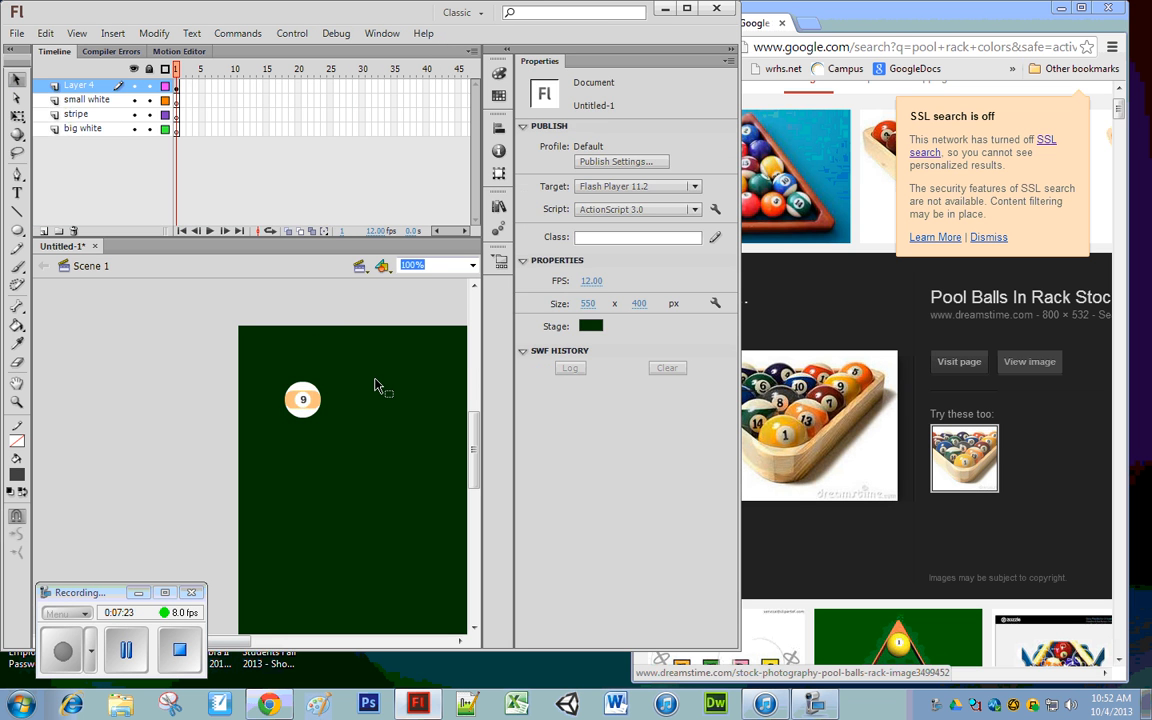
{"action": "left_click", "coordinate": [304, 400]}
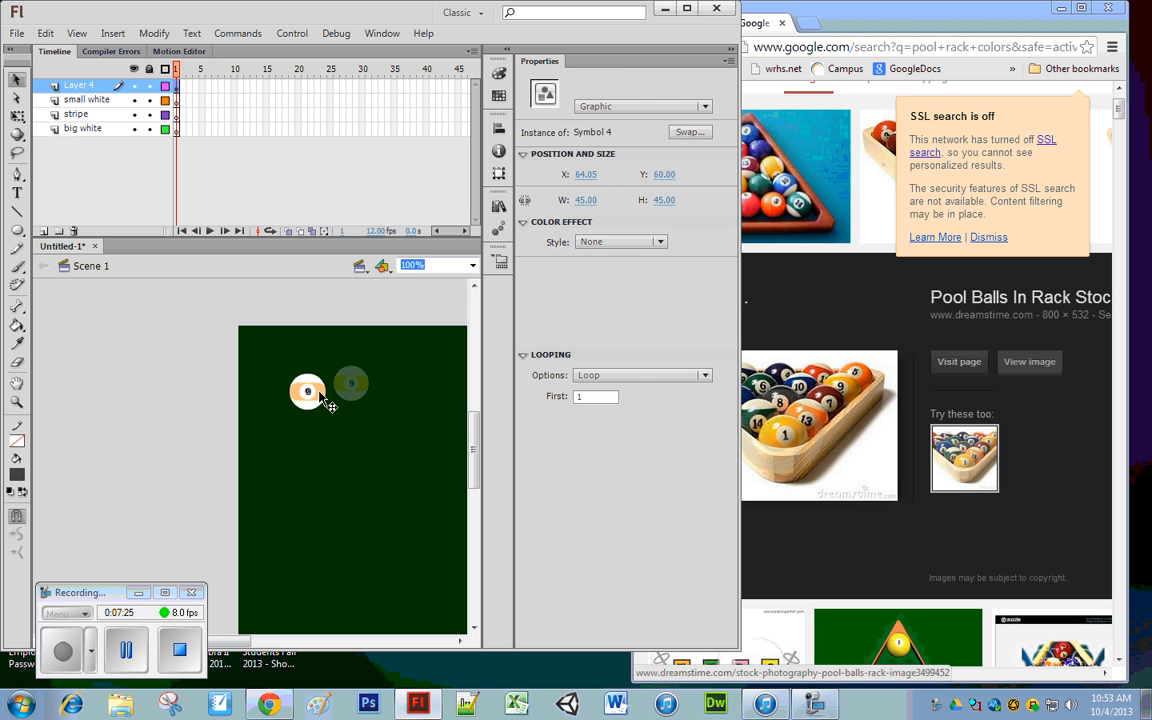
{"action": "left_click", "coordinate": [350, 420]}
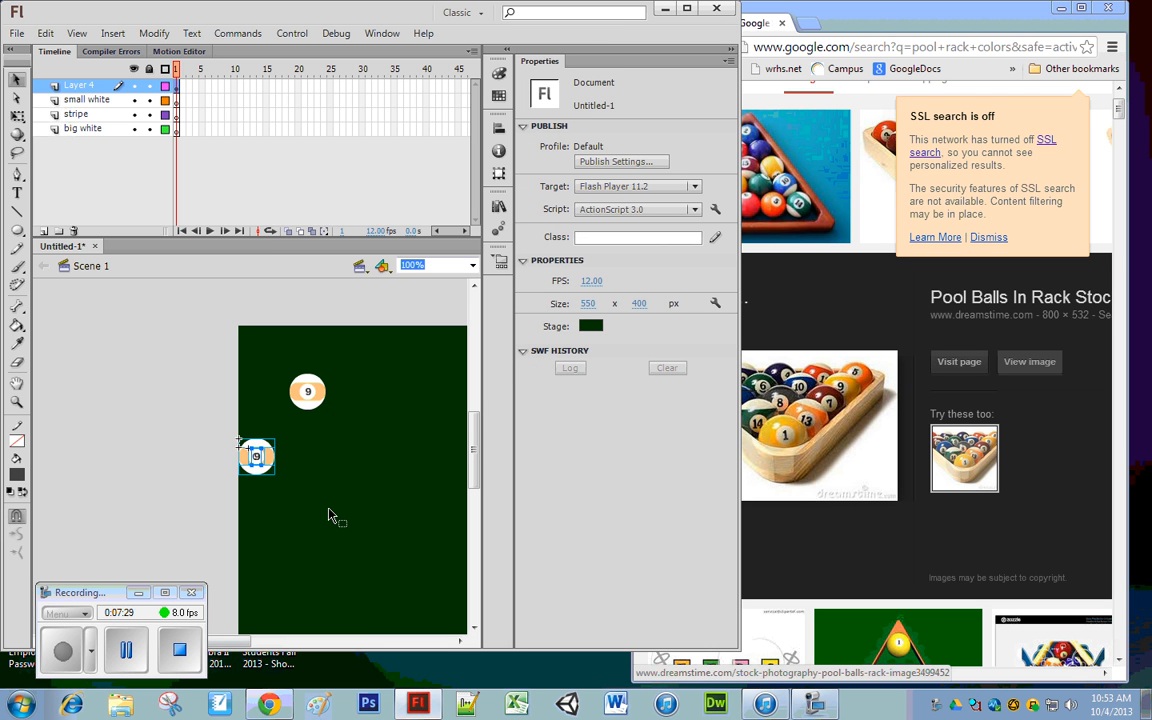
Drag the duplicate below the original 9 ball and enter it to select its stripe piece.
{"action": "left_click_drag", "start_coordinate": [256, 456], "coordinate": [328, 456]}
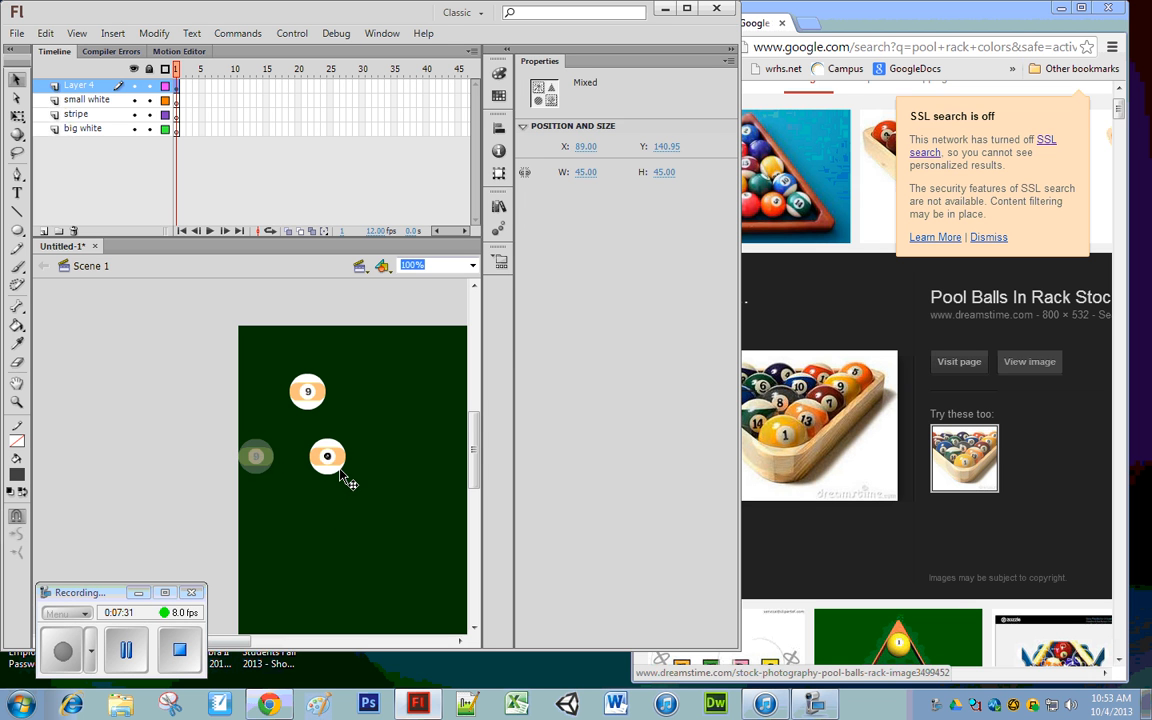
{"action": "left_click", "coordinate": [328, 456]}
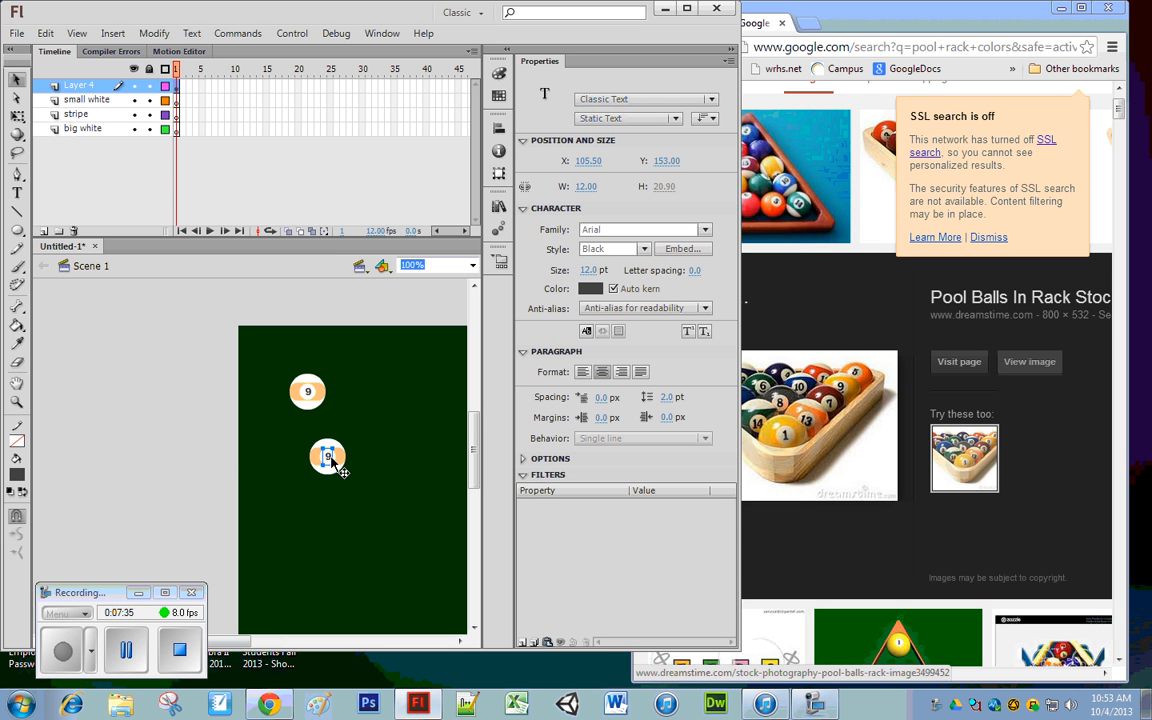
{"action": "left_click", "coordinate": [328, 456]}
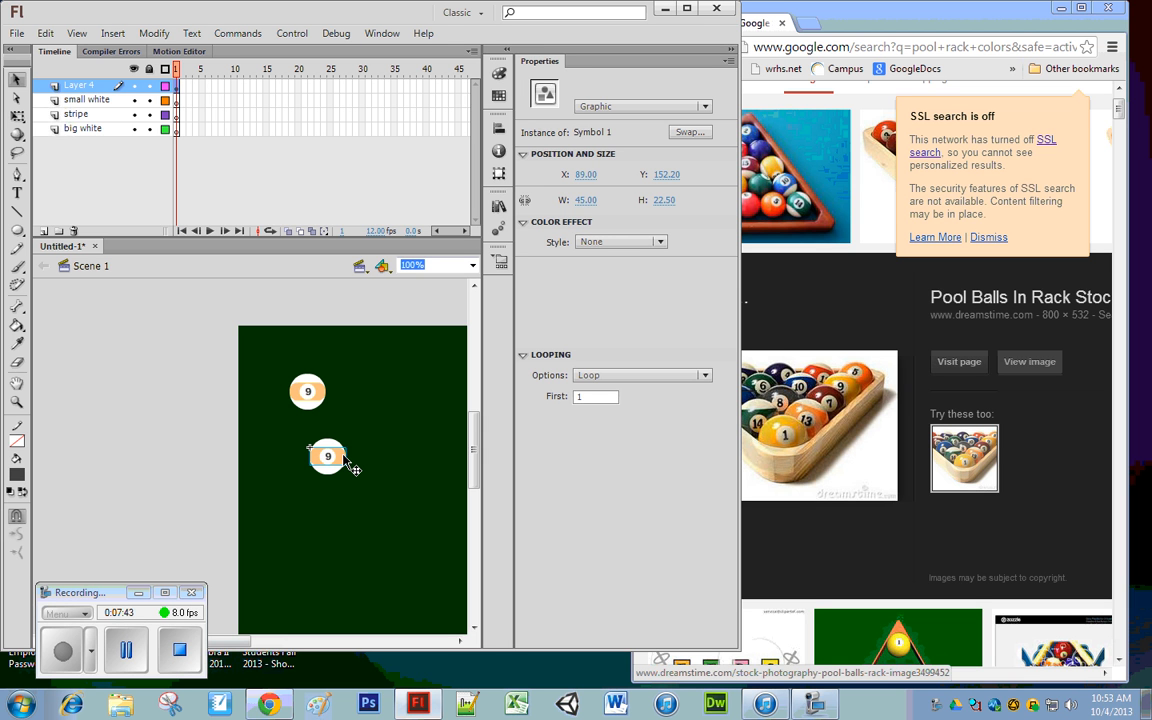
{"action": "mouse_move", "coordinate": [790, 332]}
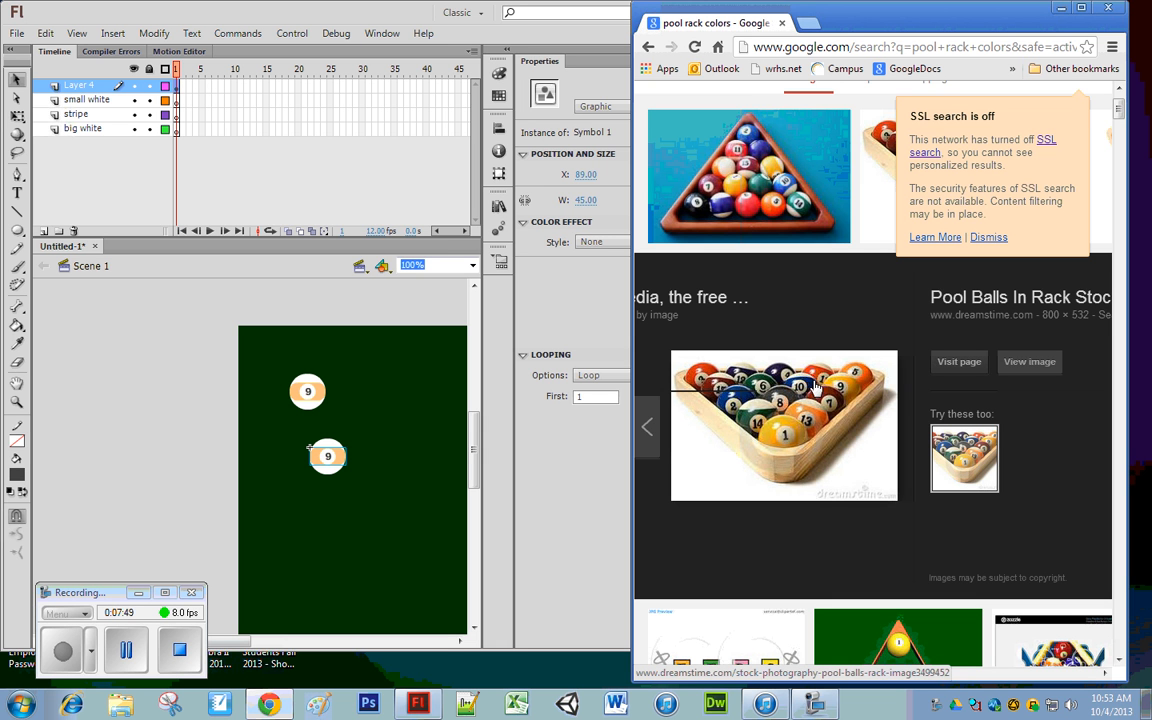
{"action": "mouse_move", "coordinate": [370, 480]}
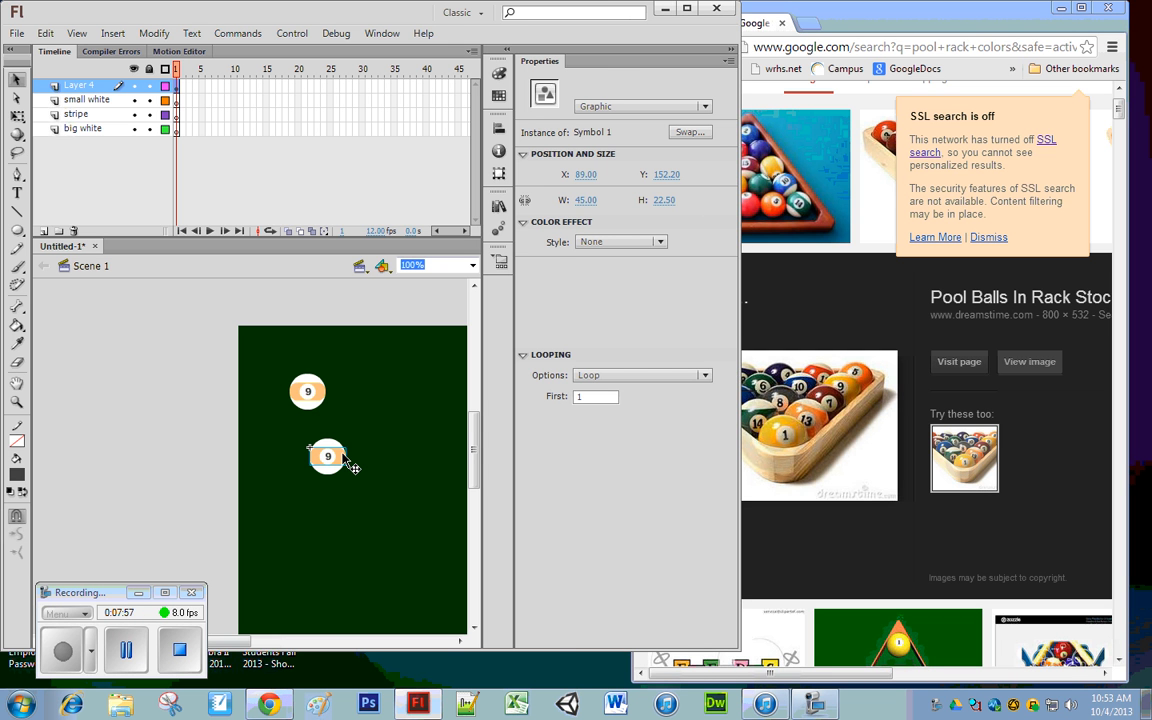
Recolour the copied ball's stripe fill from orange to blue and deselect it.
{"action": "right_click", "coordinate": [328, 456]}
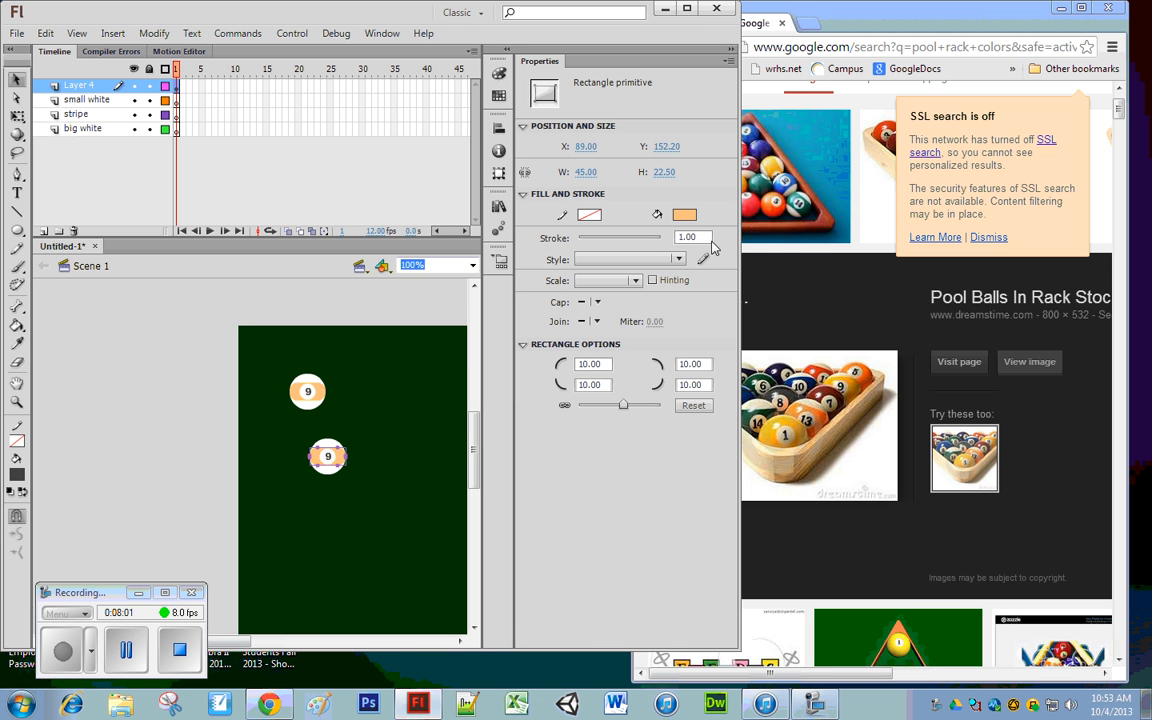
{"action": "left_click", "coordinate": [684, 214]}
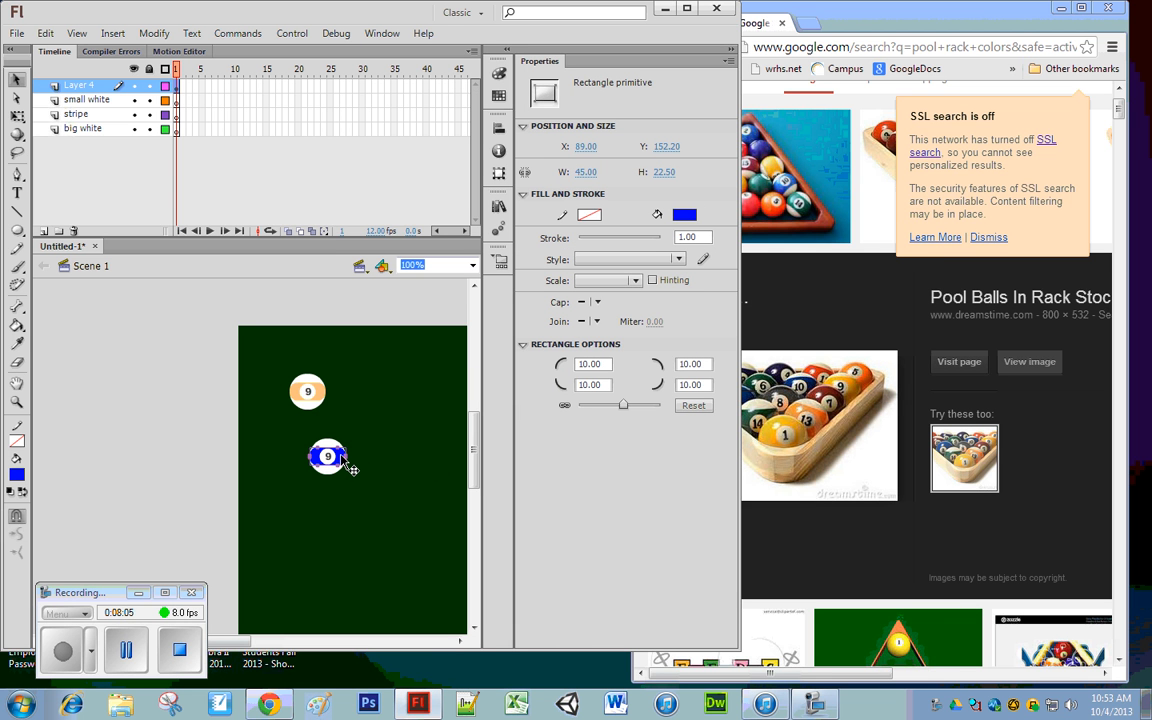
{"action": "right_click", "coordinate": [328, 456]}
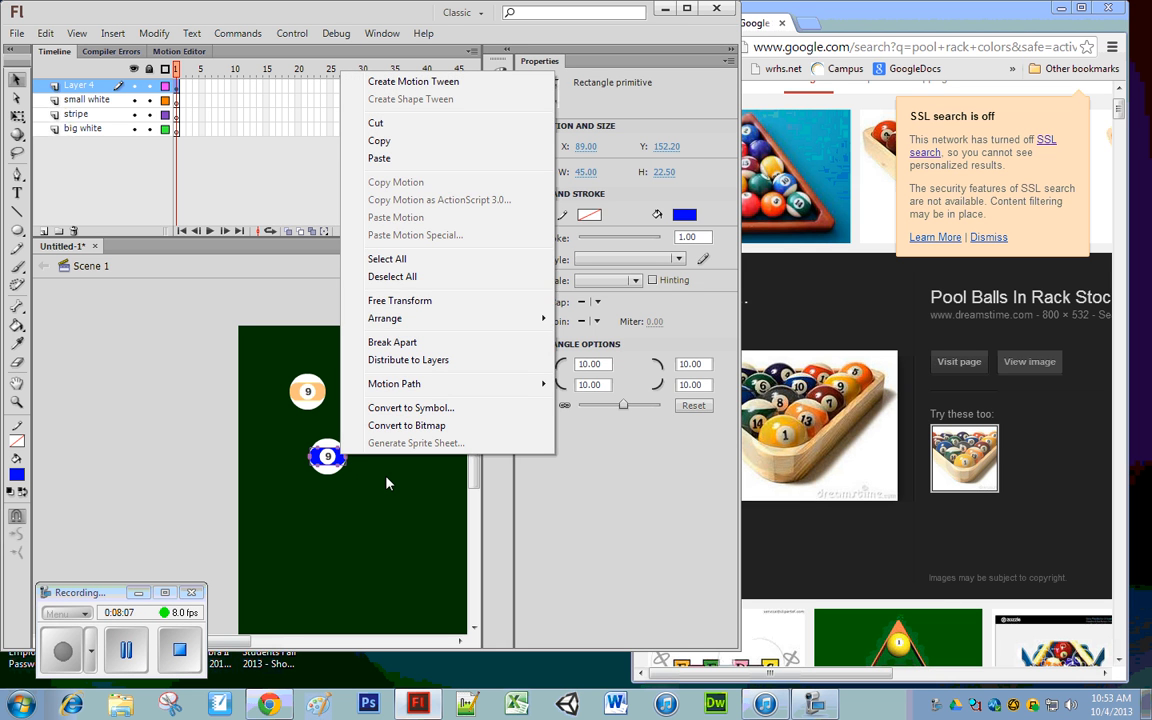
{"action": "left_click", "coordinate": [388, 482]}
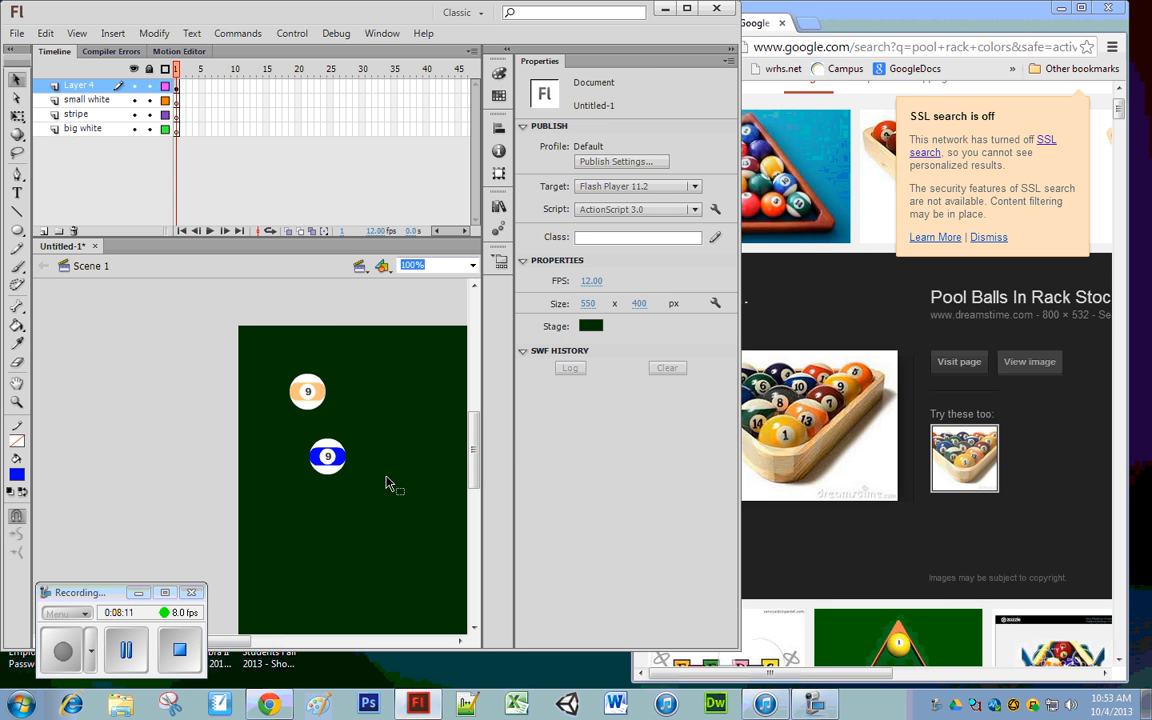
{"action": "left_click", "coordinate": [328, 456]}
{"action": "type", "text": "10"}
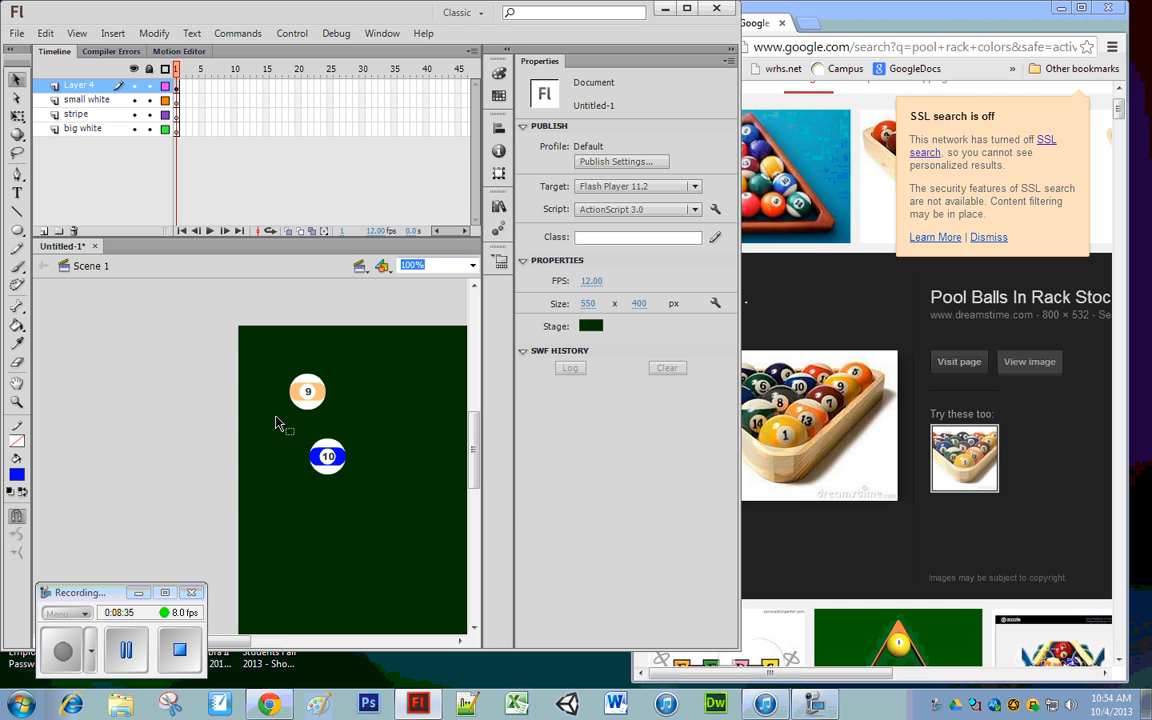
Convert the blue-striped ball into its own symbol beside the 9 ball.
{"action": "left_click", "coordinate": [328, 456]}
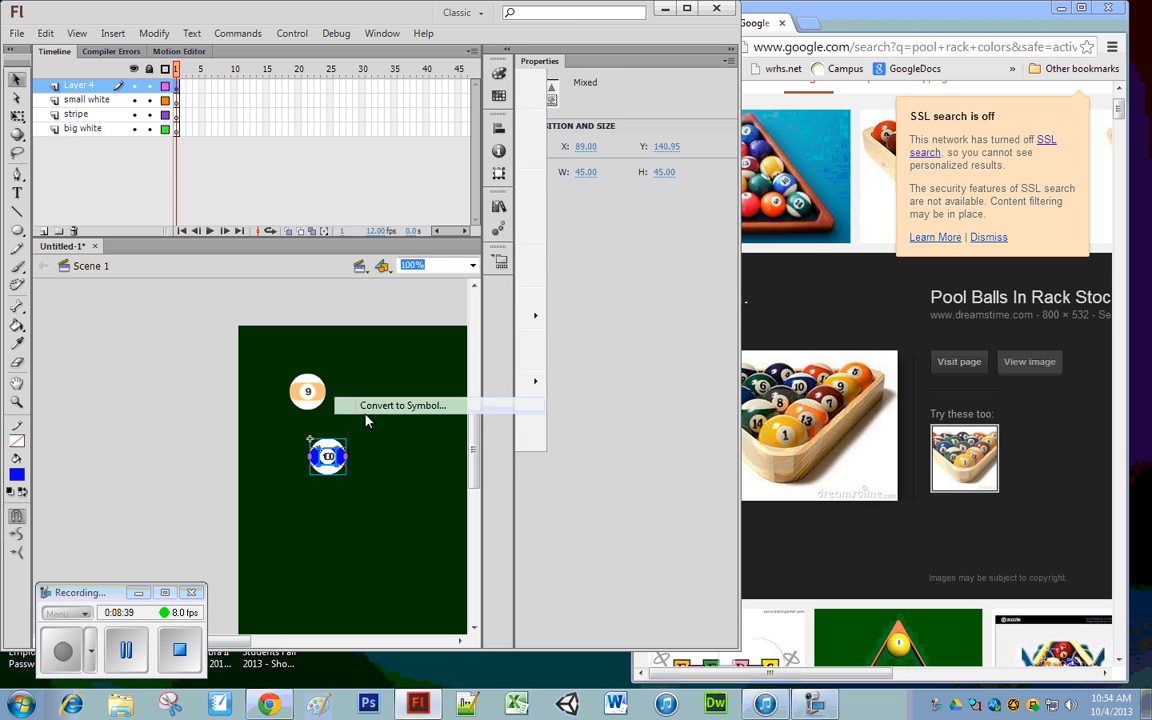
{"action": "left_click", "coordinate": [404, 404]}
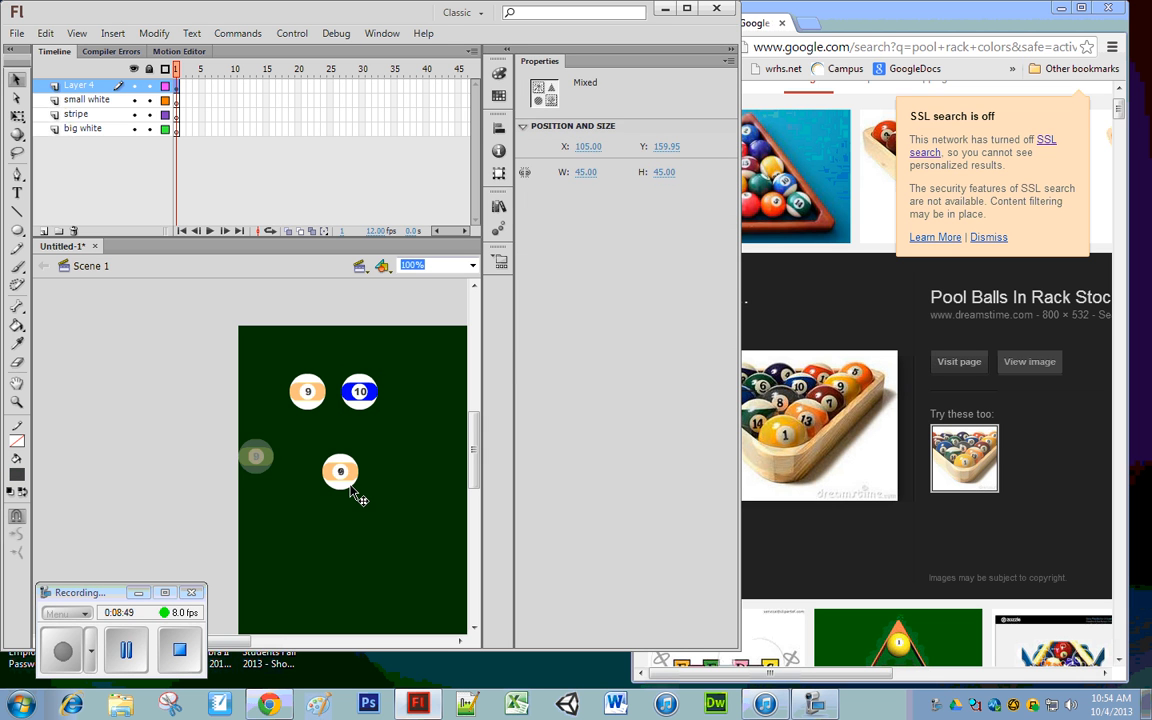
Drop another 9-ball copy below and duplicate its stripe symbol so it can be recoloured separately.
{"action": "left_click", "coordinate": [400, 504]}
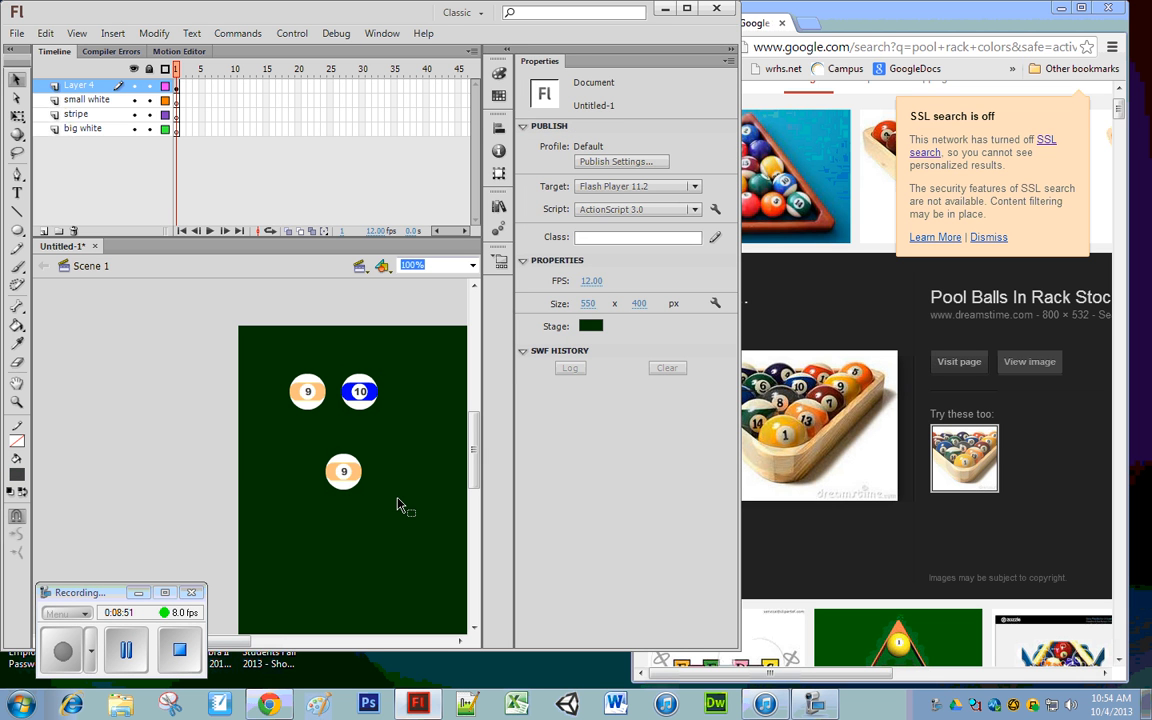
{"action": "left_click", "coordinate": [344, 472]}
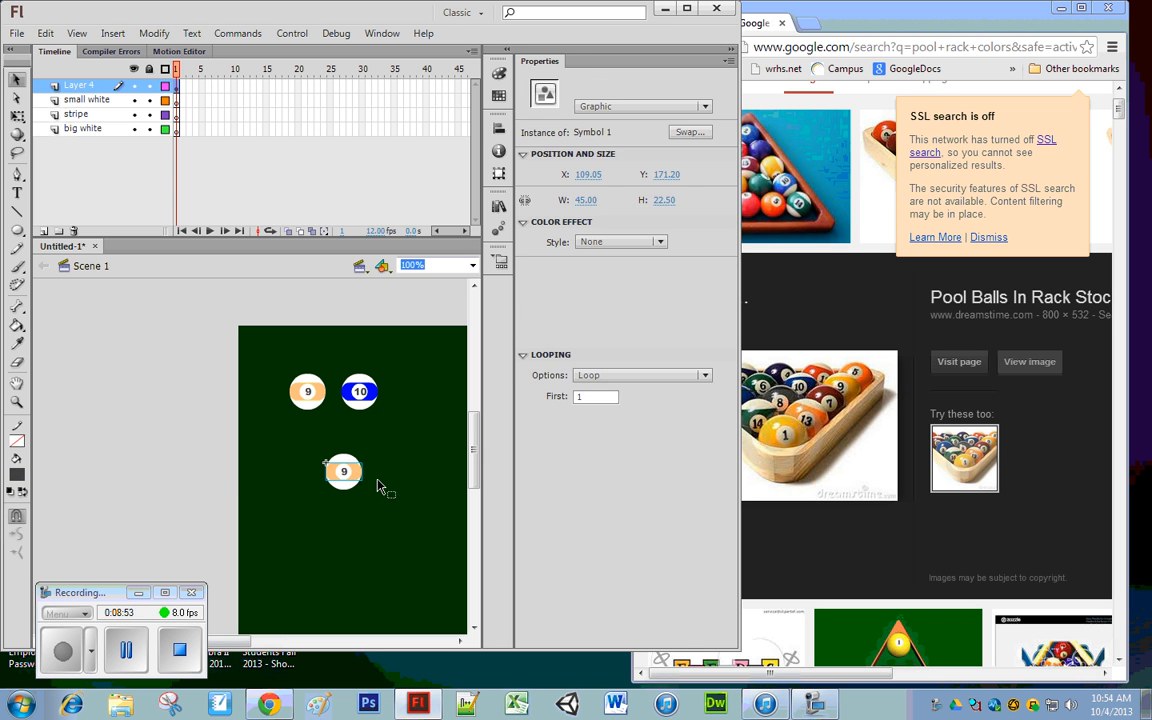
{"action": "right_click", "coordinate": [344, 472]}
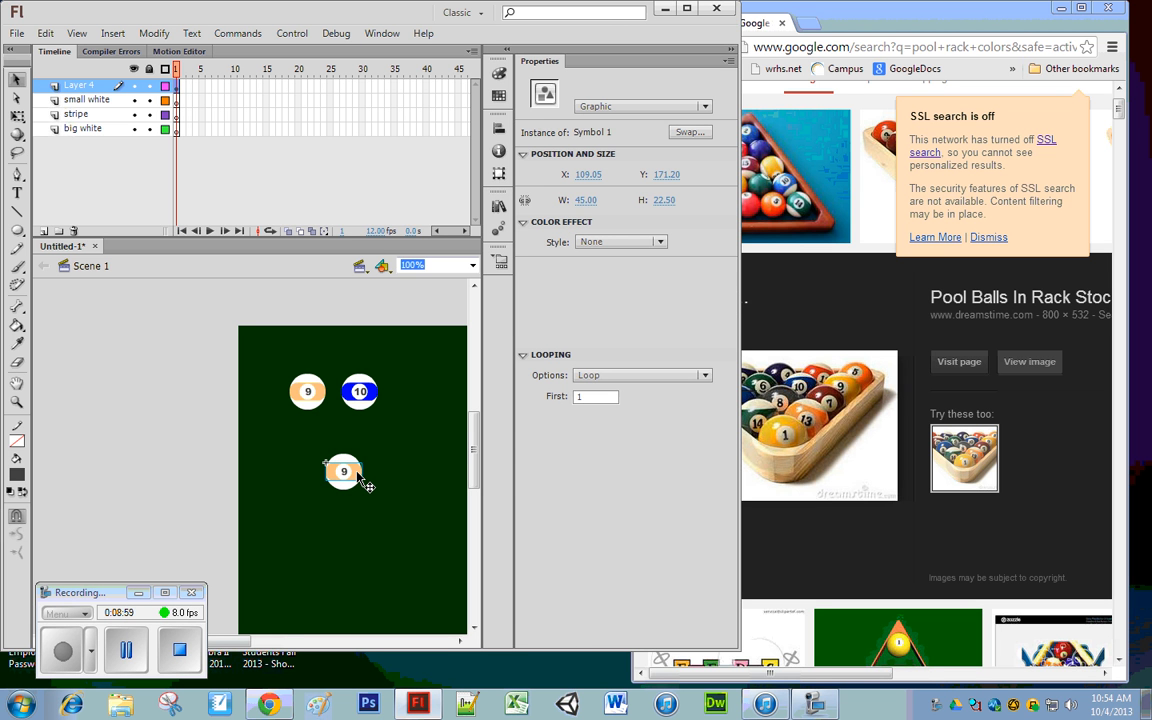
{"action": "right_click", "coordinate": [344, 472]}
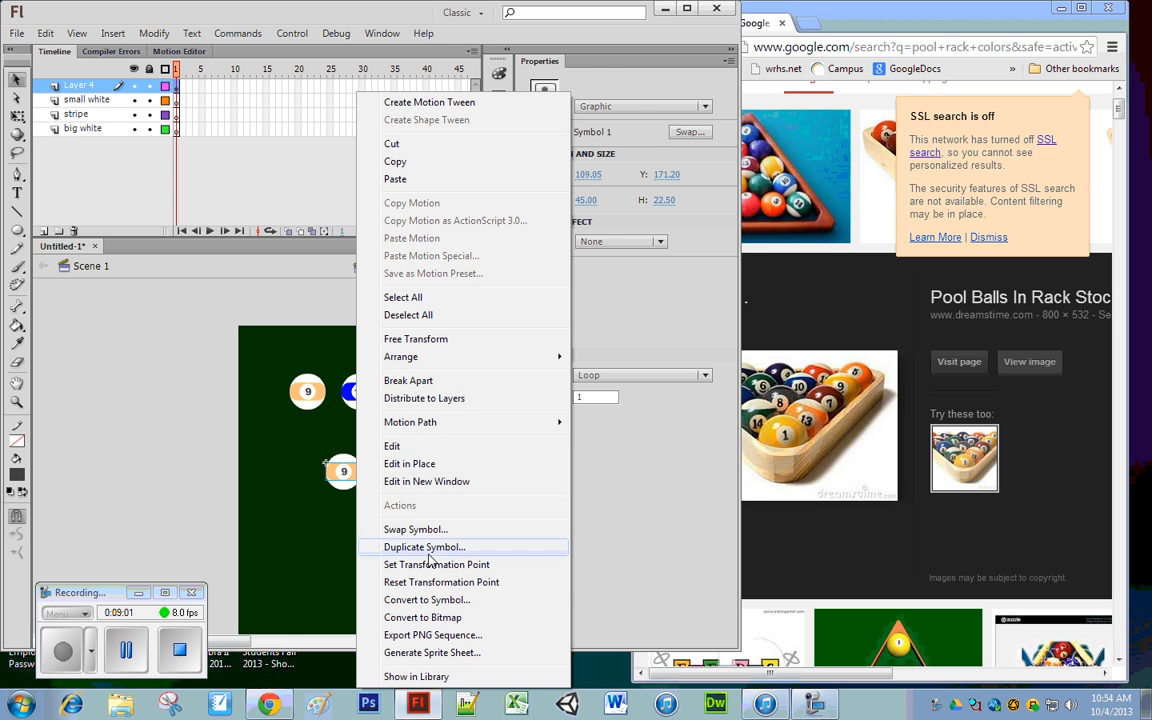
{"action": "left_click", "coordinate": [408, 380]}
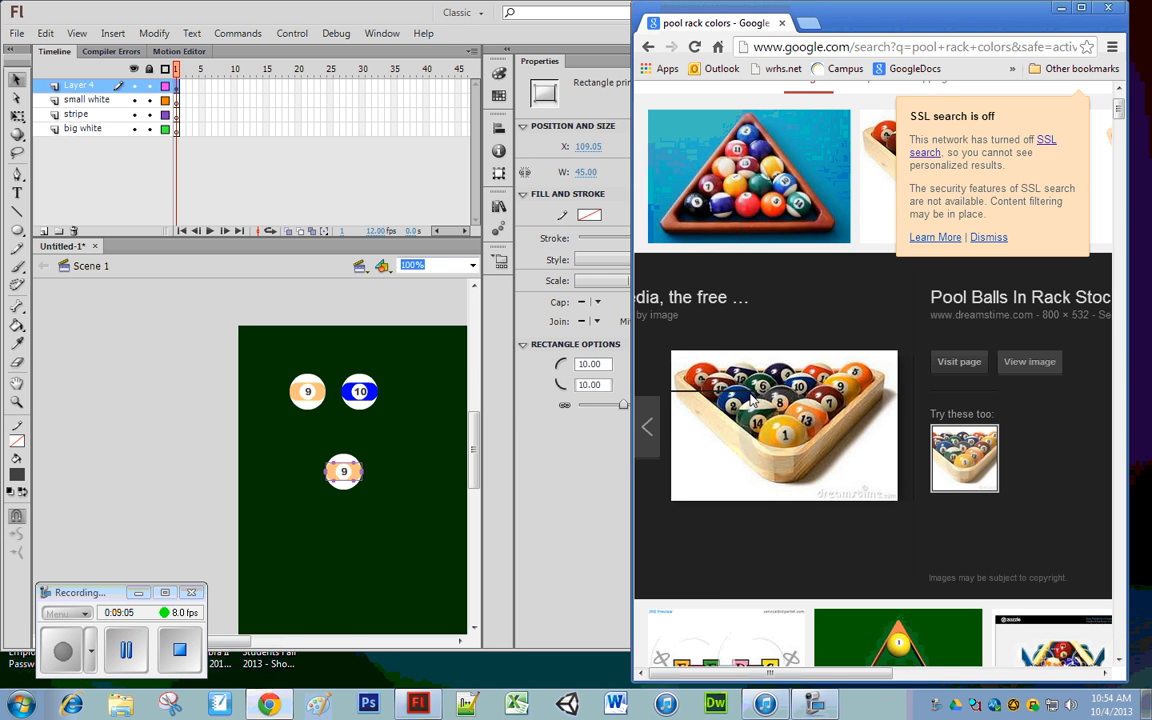
{"action": "mouse_move", "coordinate": [856, 380]}
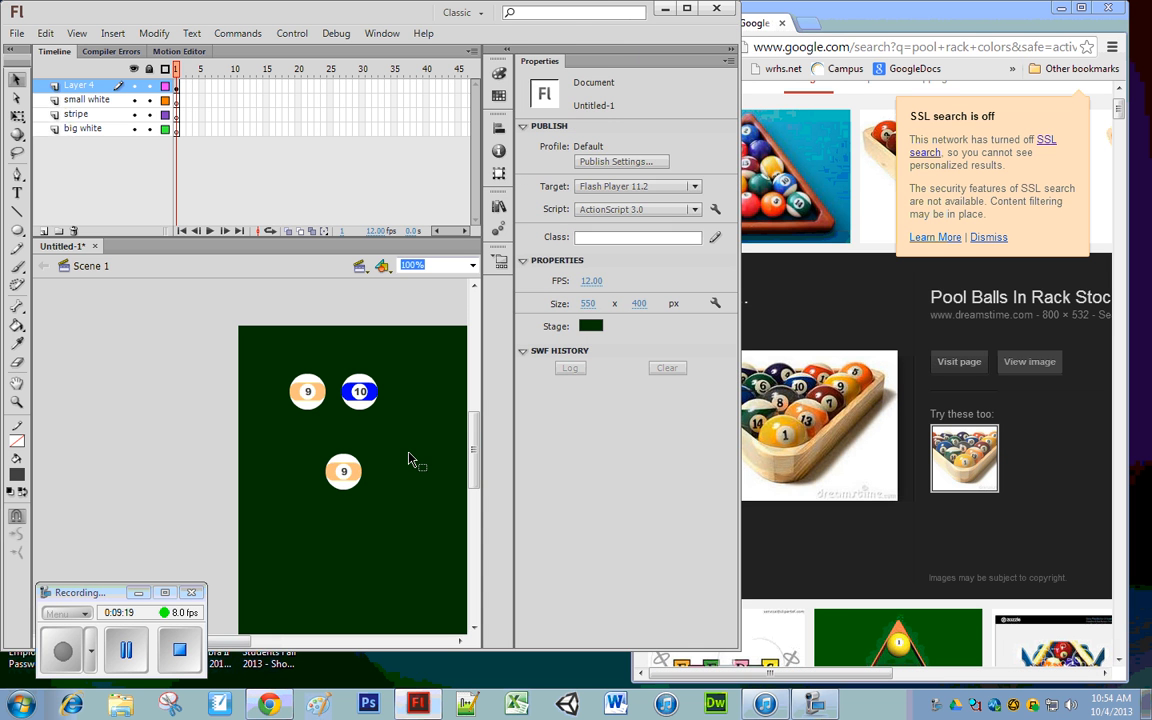
Make the lower copy's stripe red and change its number label to 11.
{"action": "left_click", "coordinate": [344, 472]}
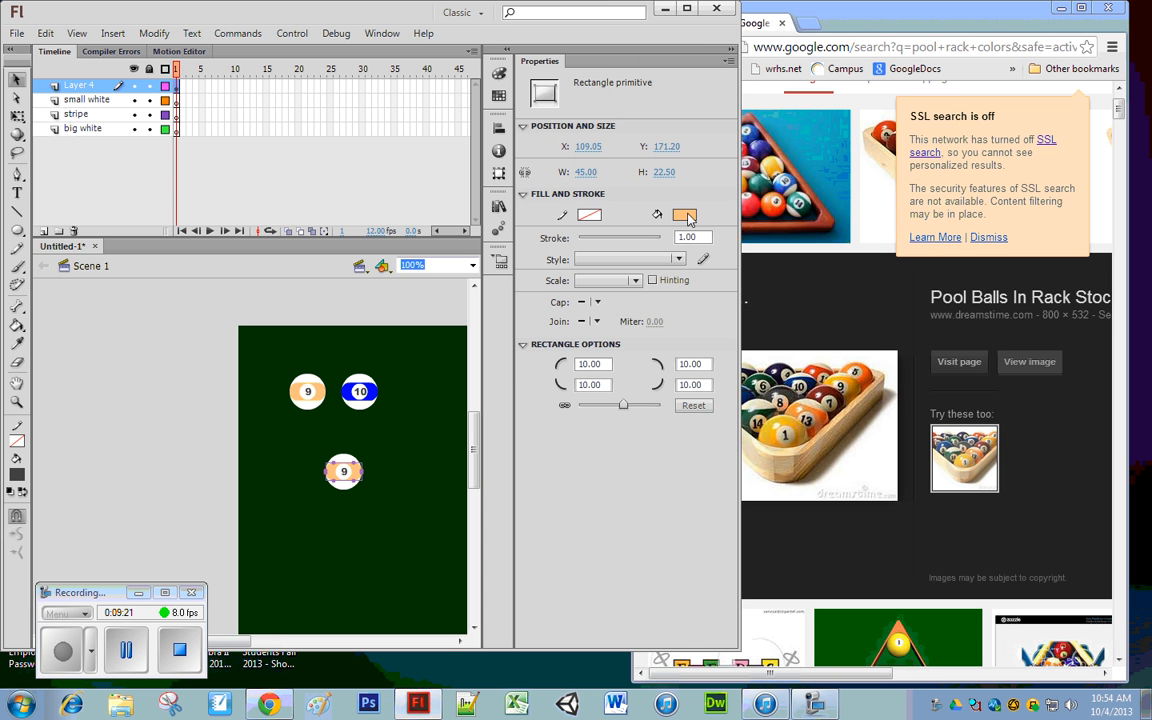
{"action": "left_click", "coordinate": [684, 216]}
{"action": "type", "text": "text"}
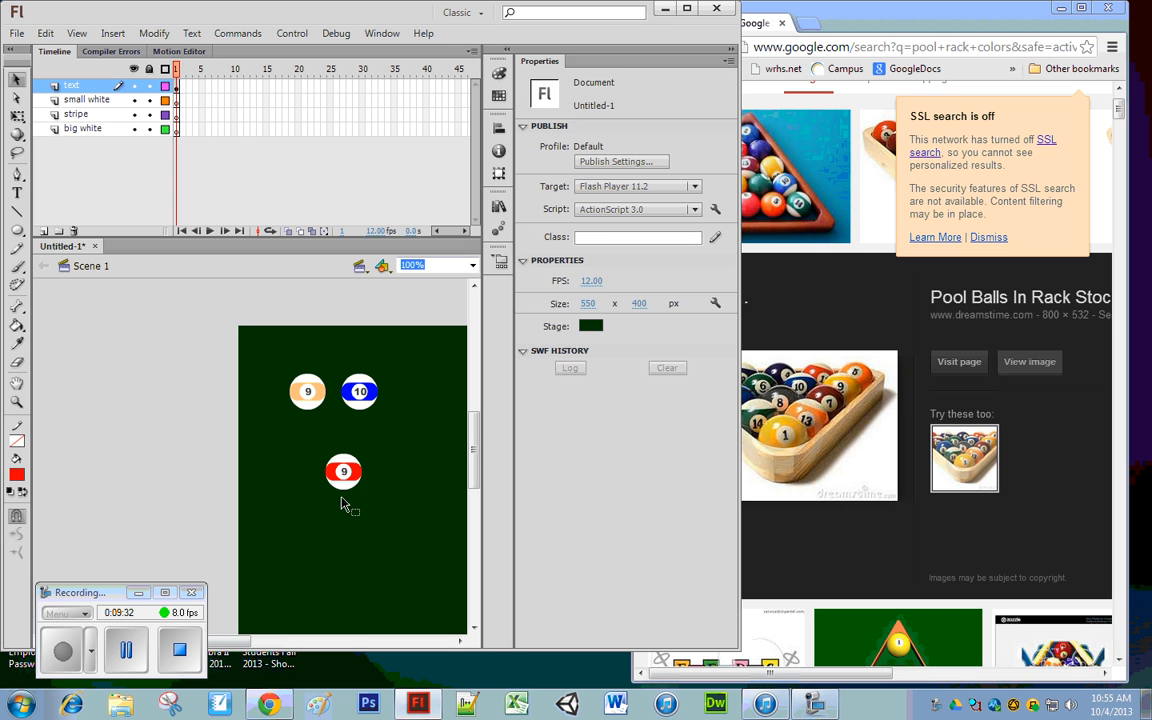
{"action": "left_click", "coordinate": [344, 472]}
{"action": "type", "text": "1"}
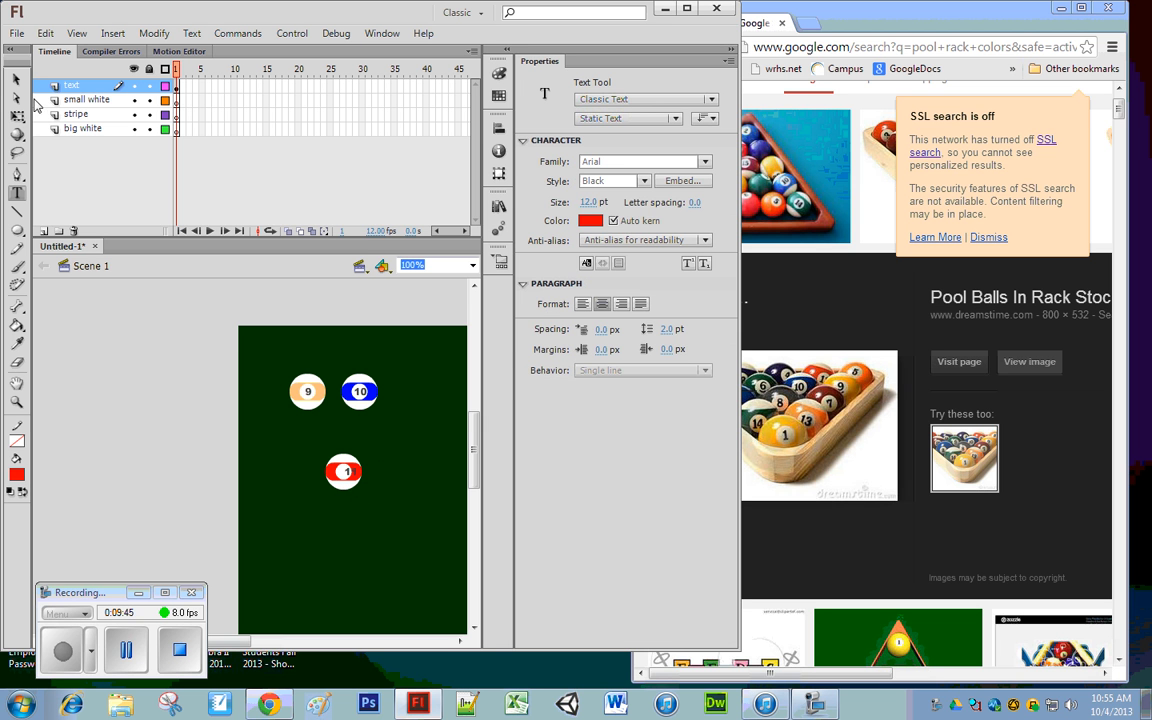
{"action": "left_click", "coordinate": [344, 472]}
{"action": "type", "text": "1"}
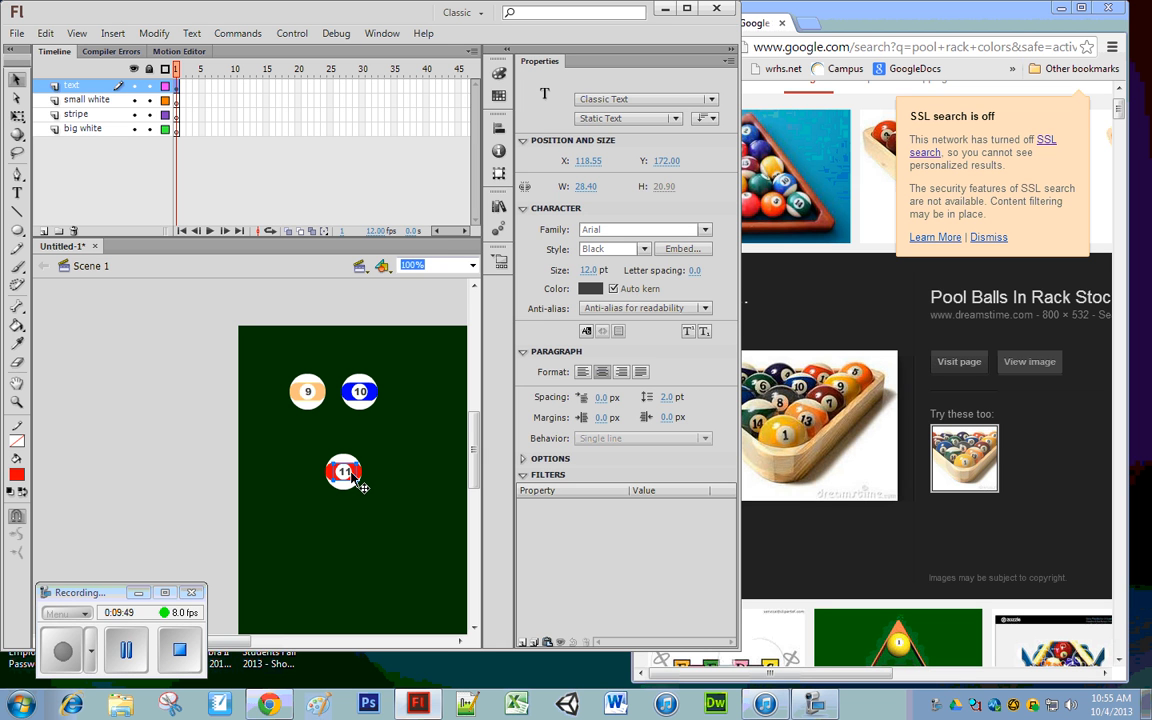
{"action": "left_click", "coordinate": [304, 444]}
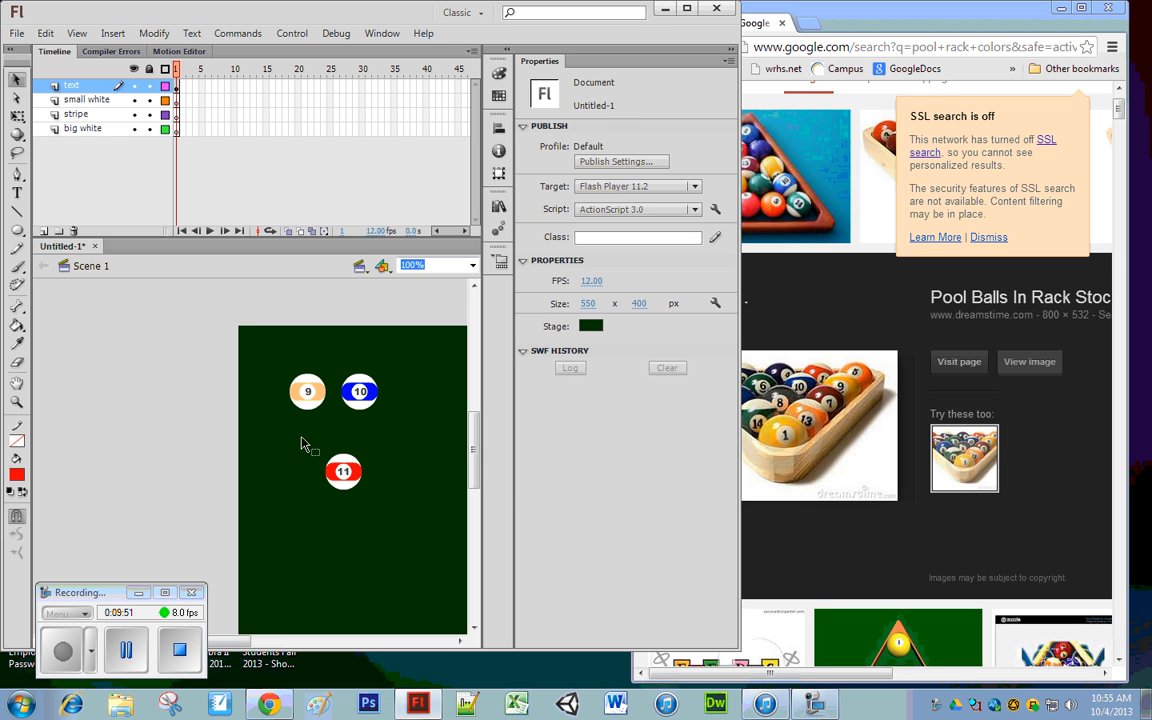
Vertically centre the 11 ball's pieces and convert the whole ball to a Graphic symbol.
{"action": "left_click", "coordinate": [344, 472]}
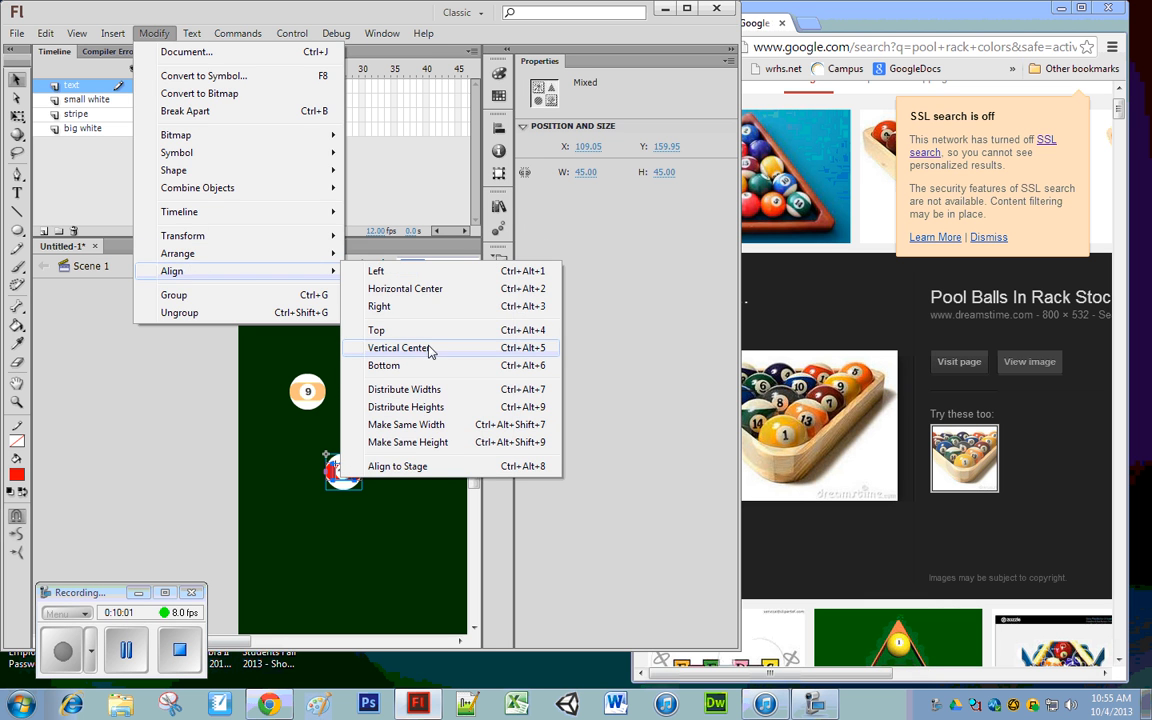
{"action": "left_click", "coordinate": [400, 348]}
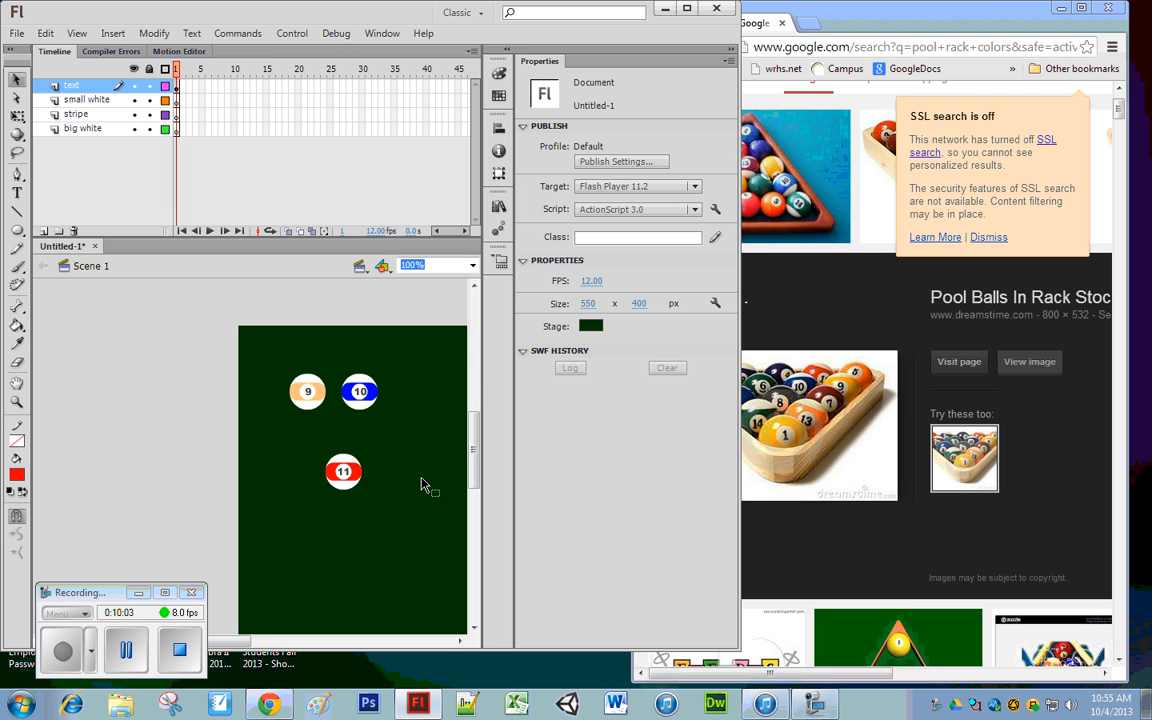
{"action": "left_click", "coordinate": [344, 472]}
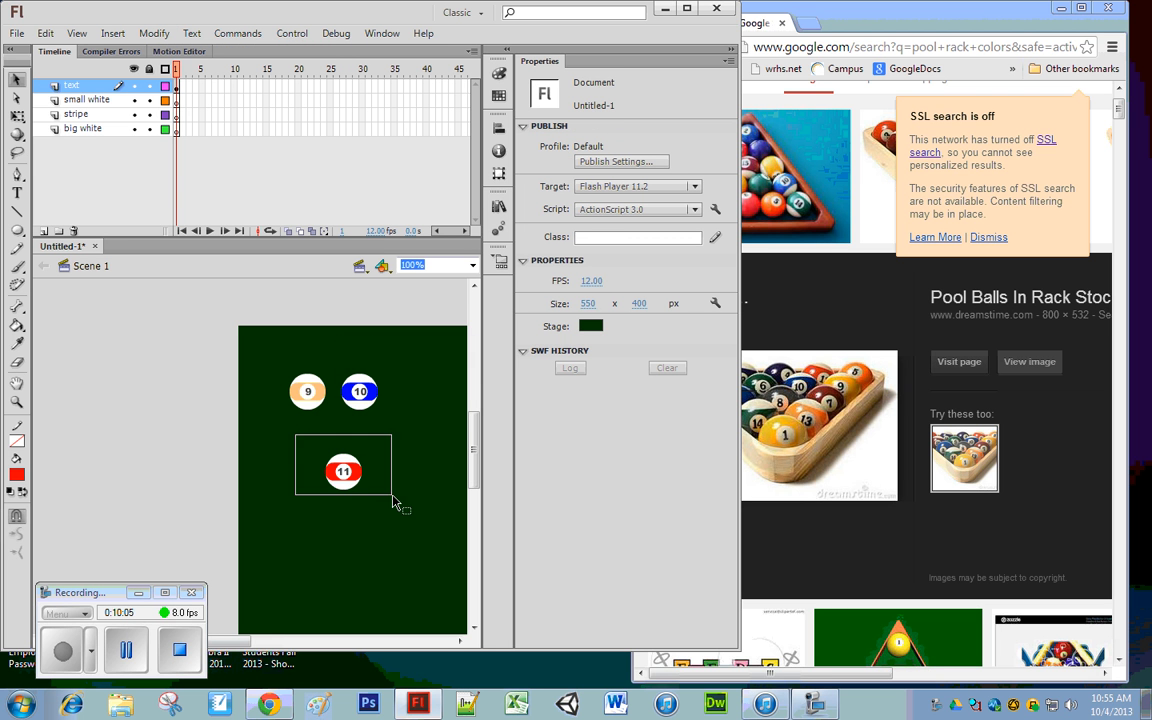
{"action": "left_click", "coordinate": [344, 470]}
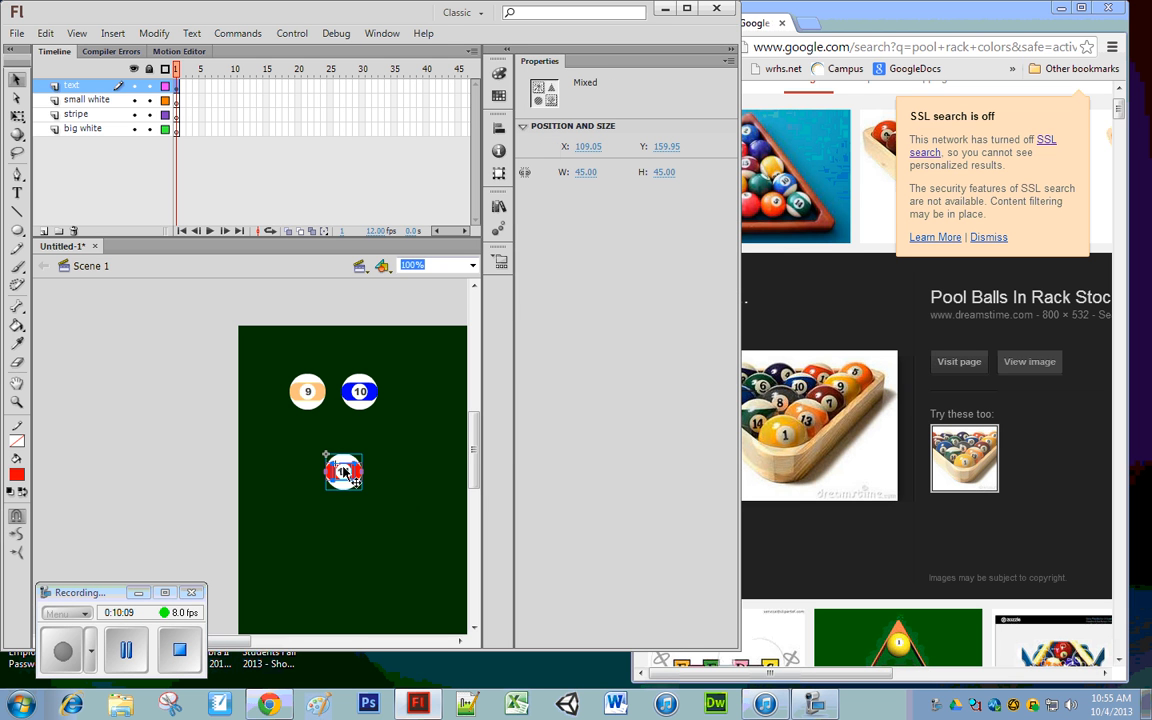
{"action": "right_click", "coordinate": [344, 470]}
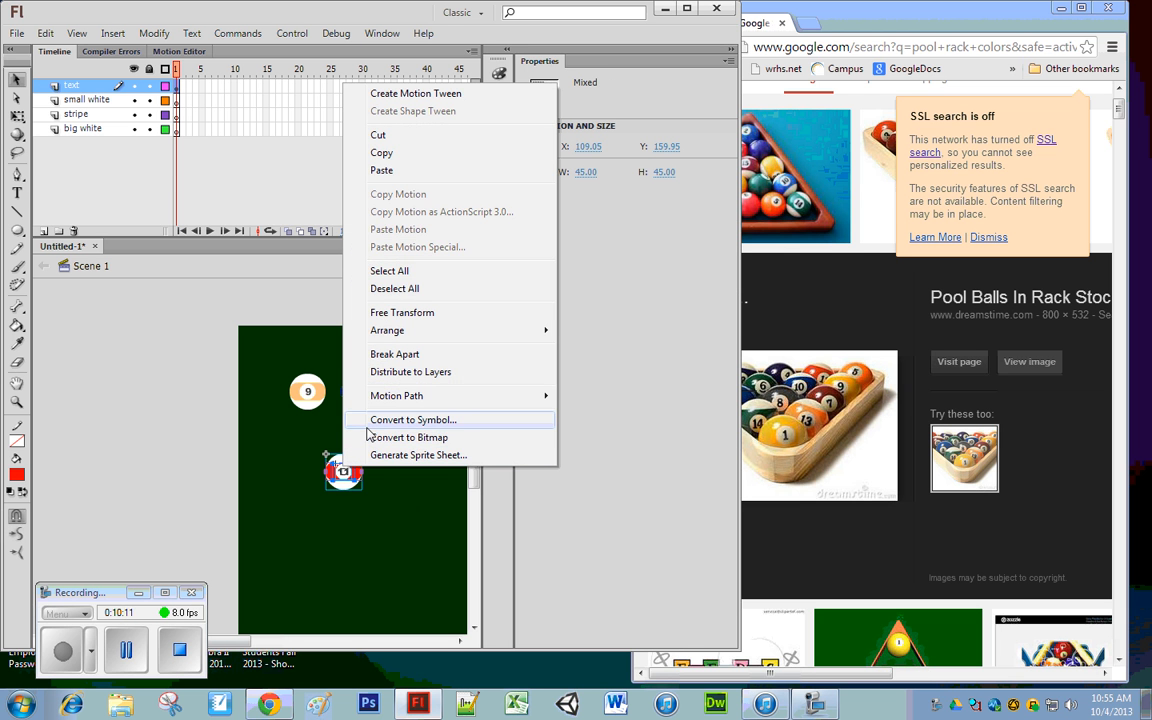
{"action": "left_click", "coordinate": [412, 420]}
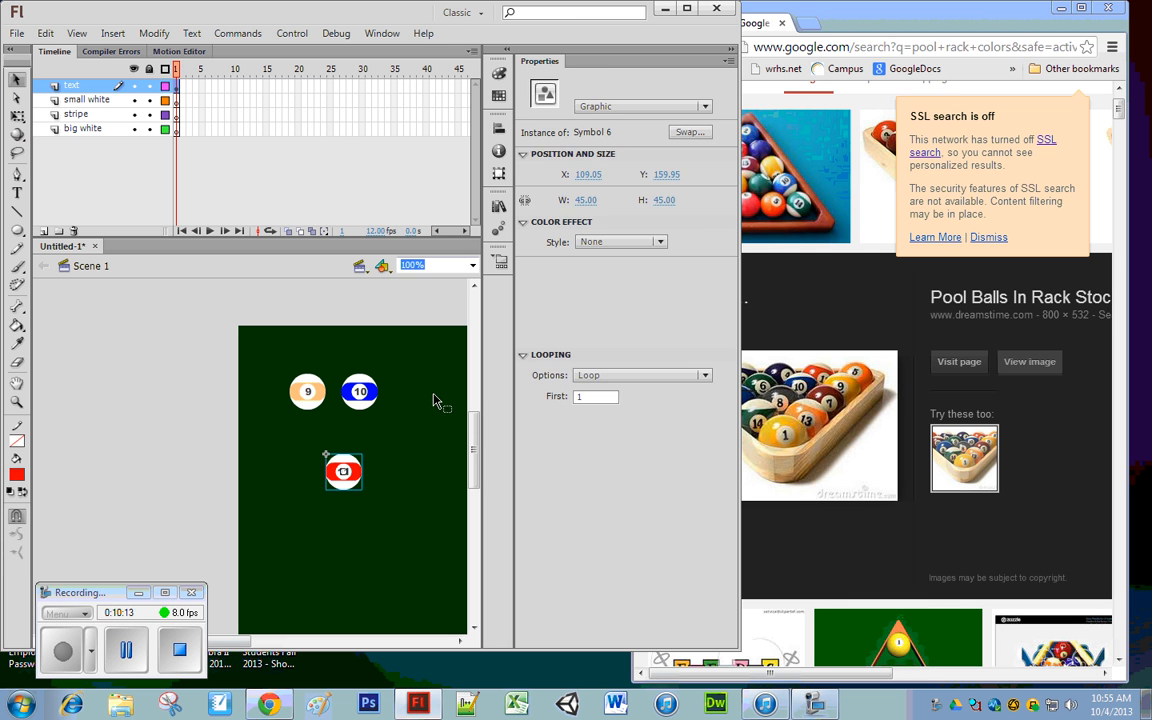
Move the 11 ball into the top row, shift the new copy toward centre and select its stripe.
{"action": "left_click_drag", "start_coordinate": [344, 472], "coordinate": [414, 396]}
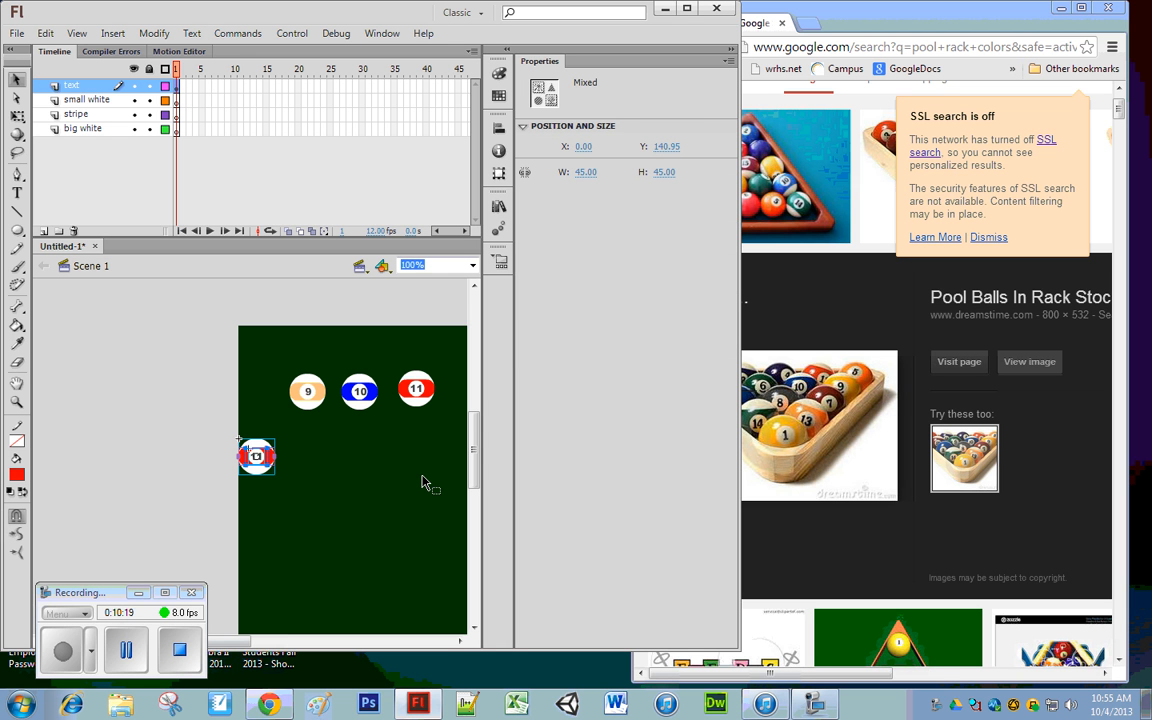
{"action": "left_click_drag", "start_coordinate": [256, 456], "coordinate": [308, 456]}
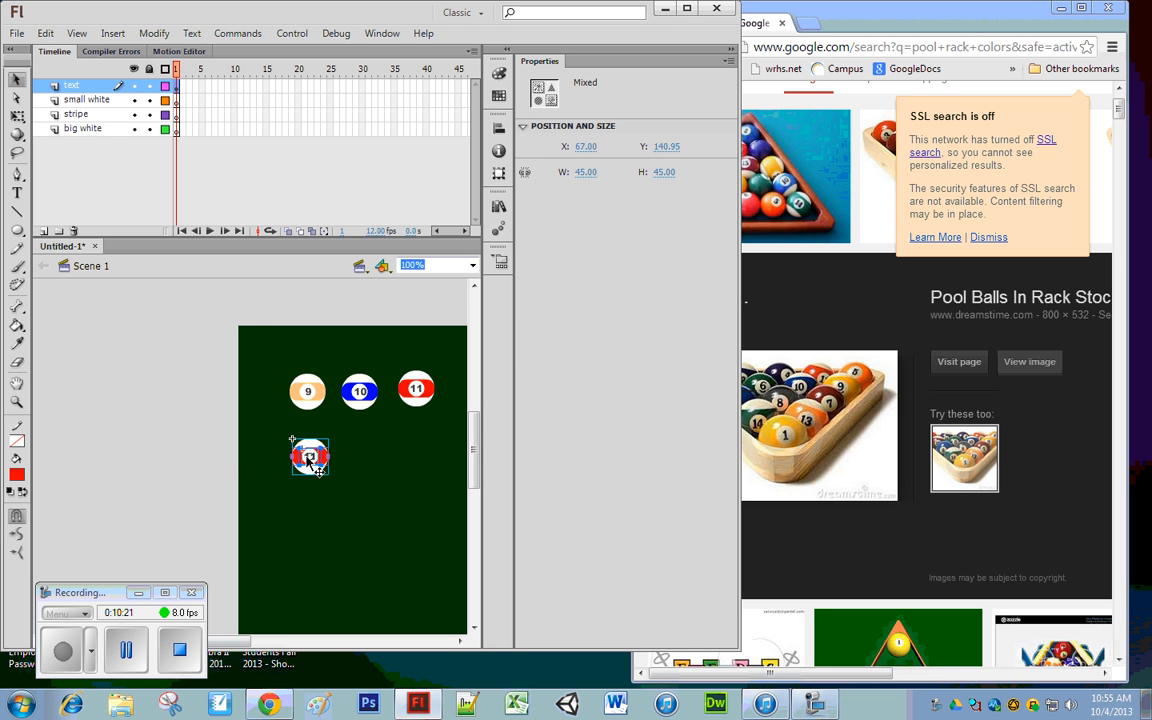
{"action": "left_click", "coordinate": [310, 456]}
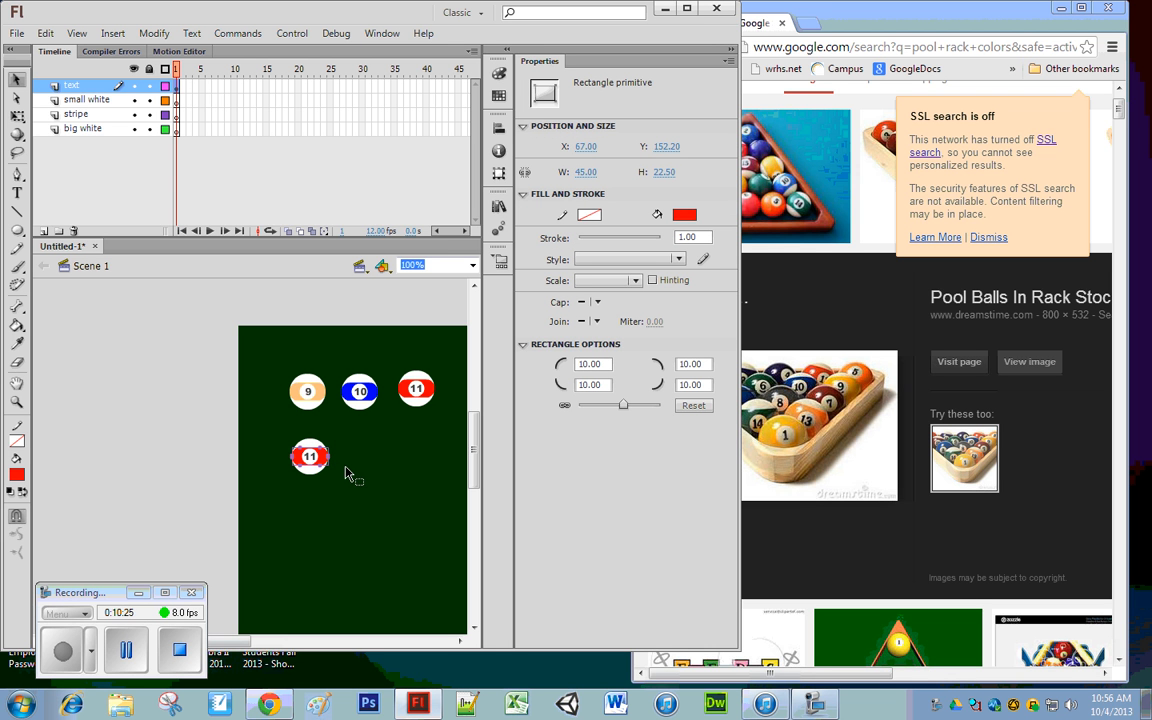
{"action": "mouse_move", "coordinate": [390, 476]}
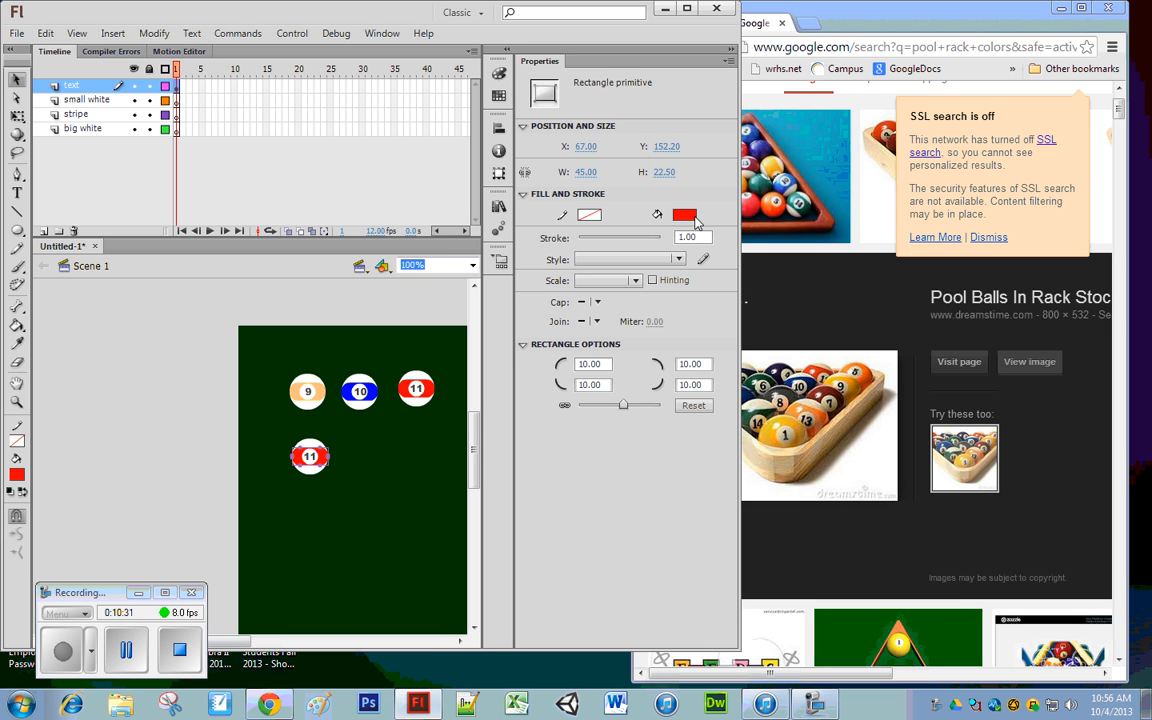
{"action": "mouse_move", "coordinate": [684, 214]}
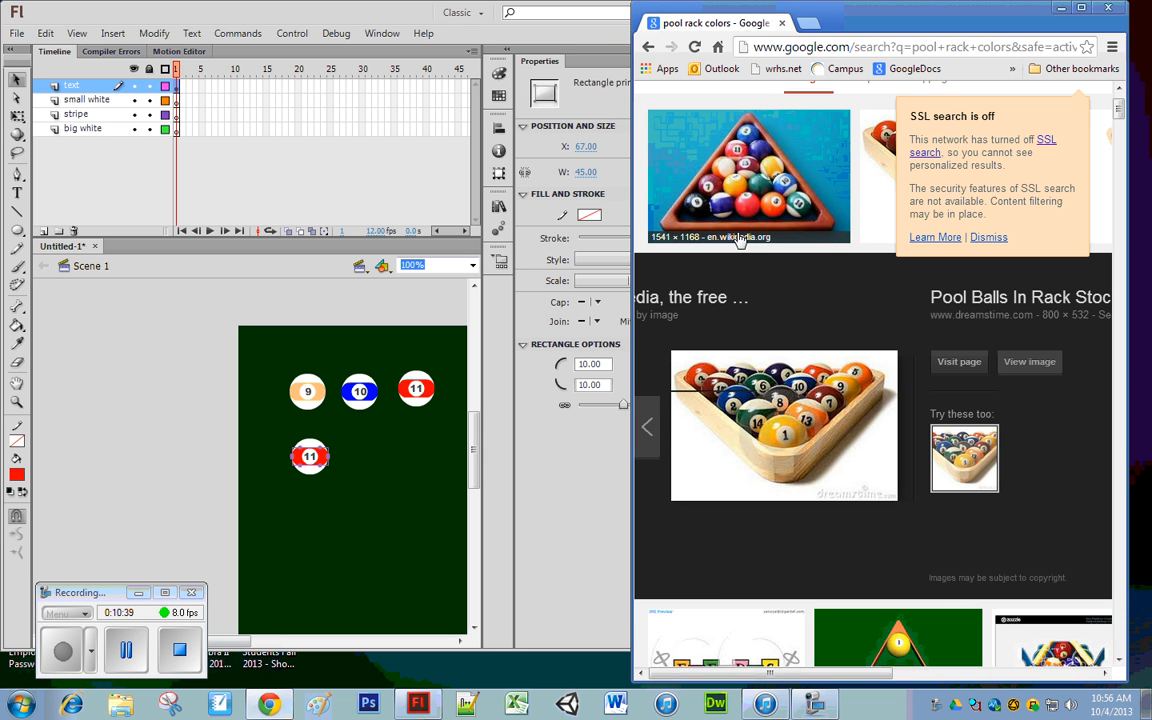
{"action": "mouse_move", "coordinate": [792, 400]}
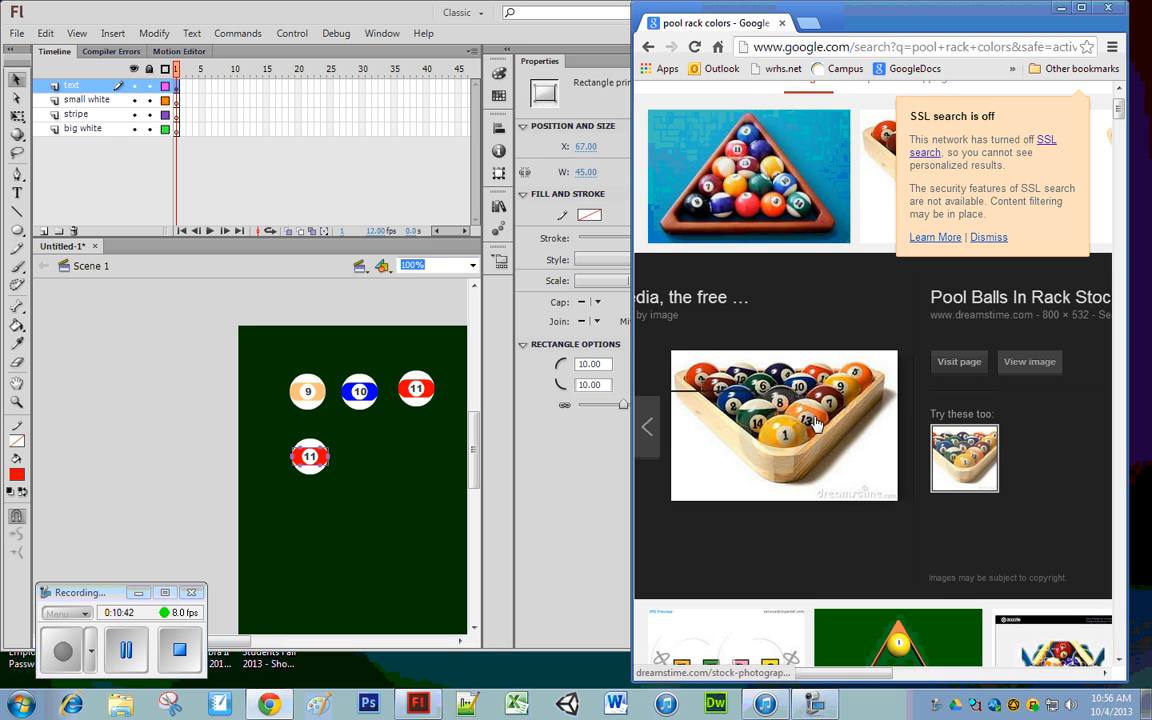
{"action": "mouse_move", "coordinate": [804, 390]}
{"action": "type", "text": "12"}
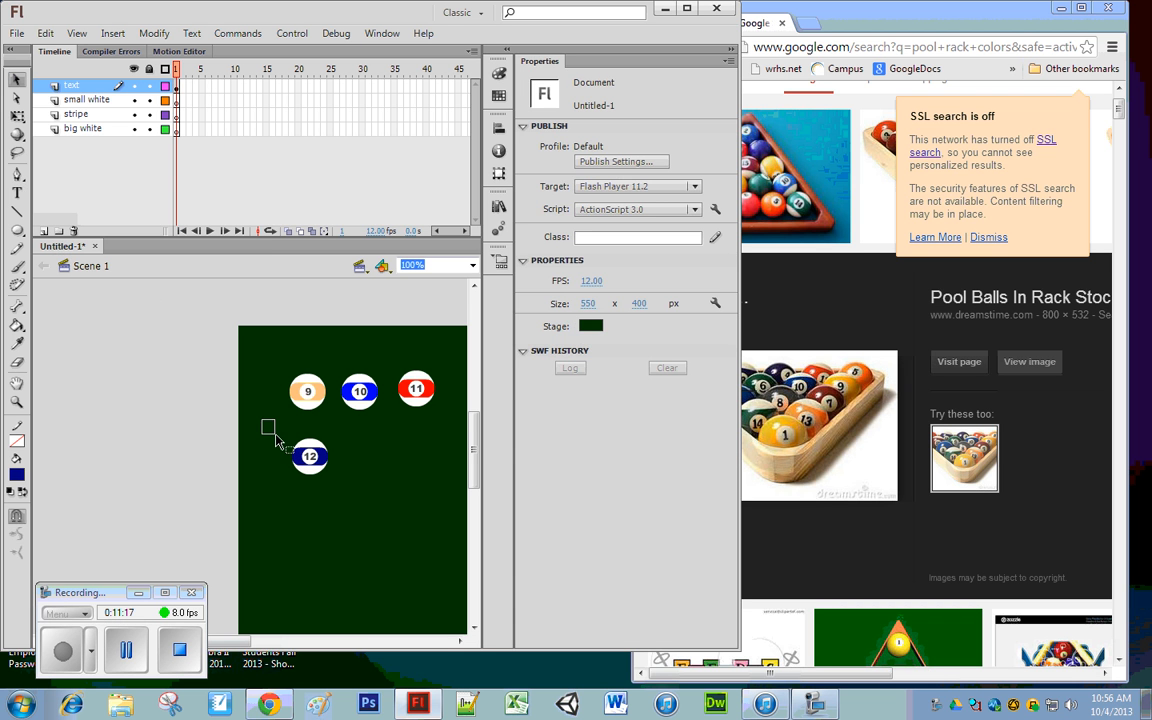
Convert ball 12 to a graphic symbol, move it under ball 11, and set out another red-striped copy.
{"action": "right_click", "coordinate": [310, 456]}
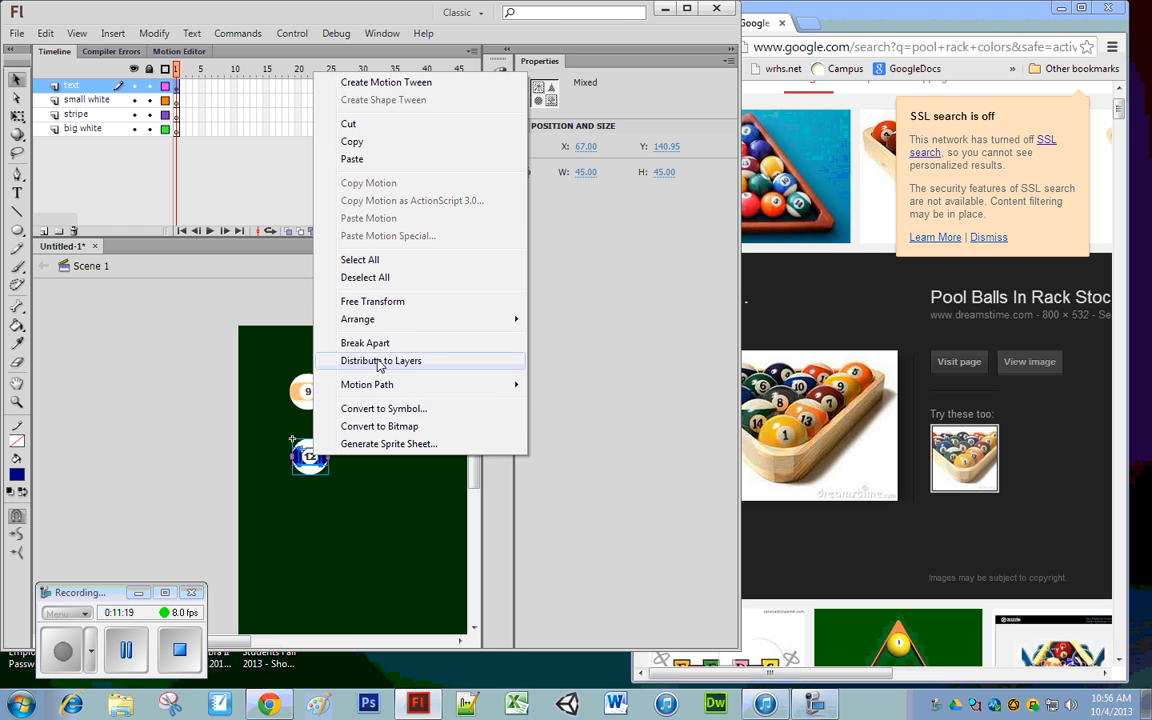
{"action": "mouse_move", "coordinate": [394, 418]}
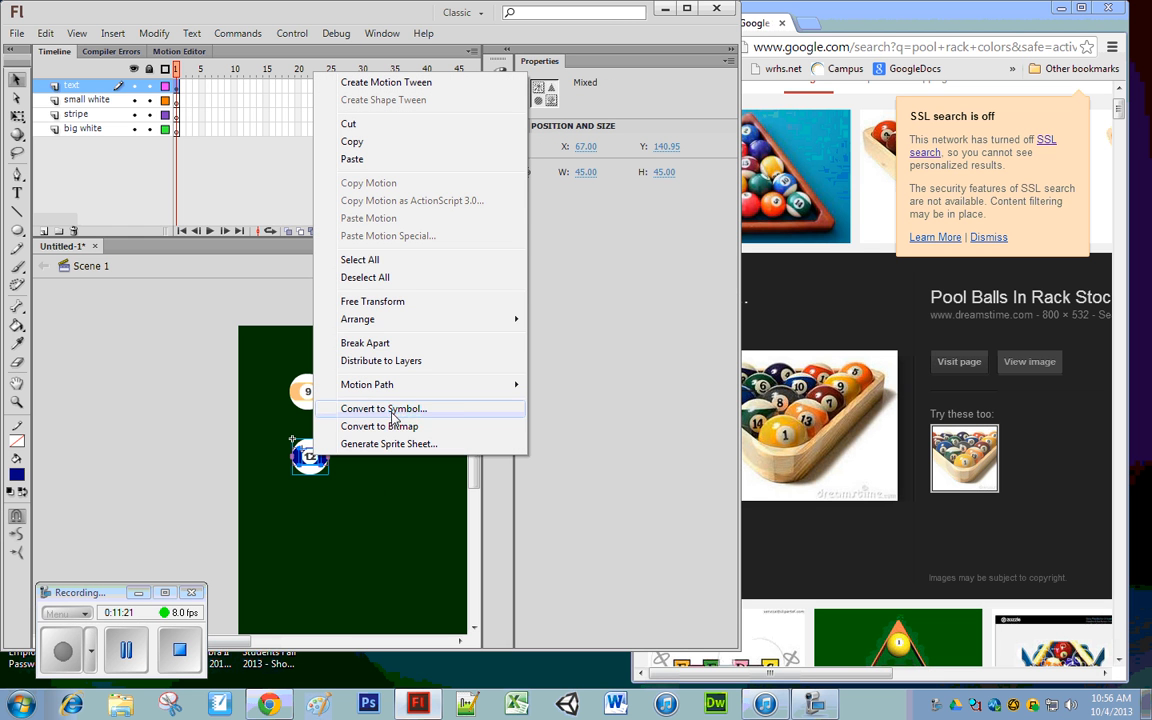
{"action": "left_click", "coordinate": [384, 408]}
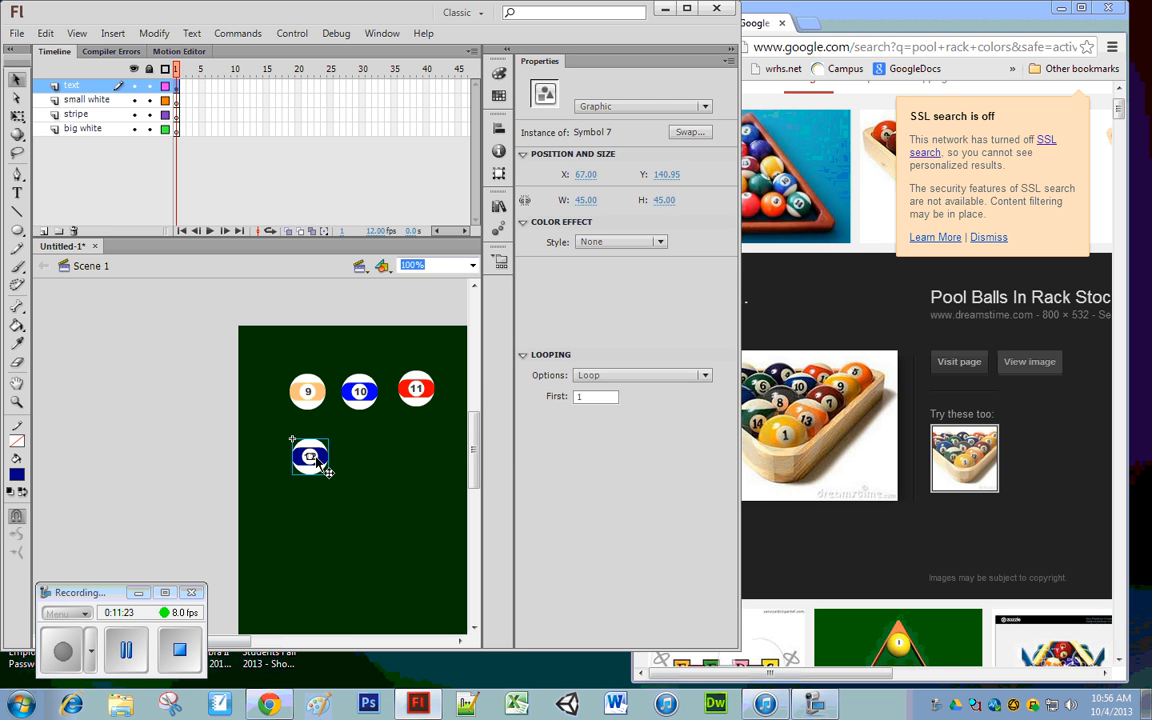
{"action": "left_click_drag", "start_coordinate": [310, 456], "coordinate": [424, 438]}
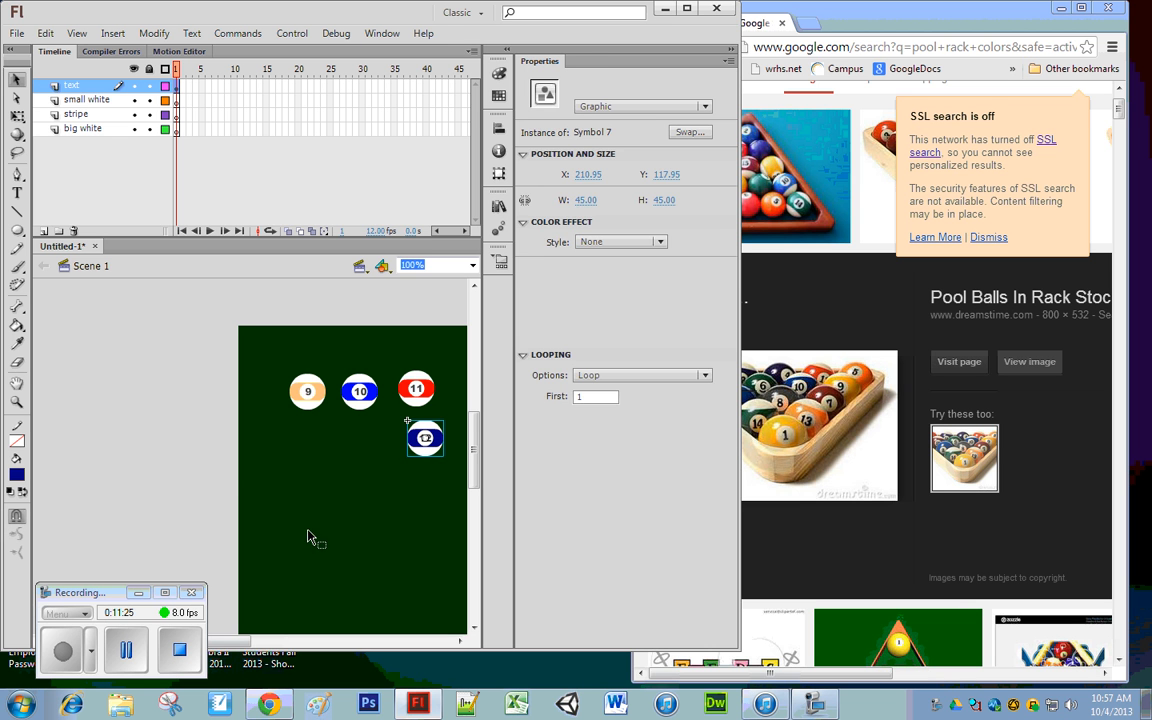
{"action": "left_click_drag", "start_coordinate": [424, 438], "coordinate": [324, 456]}
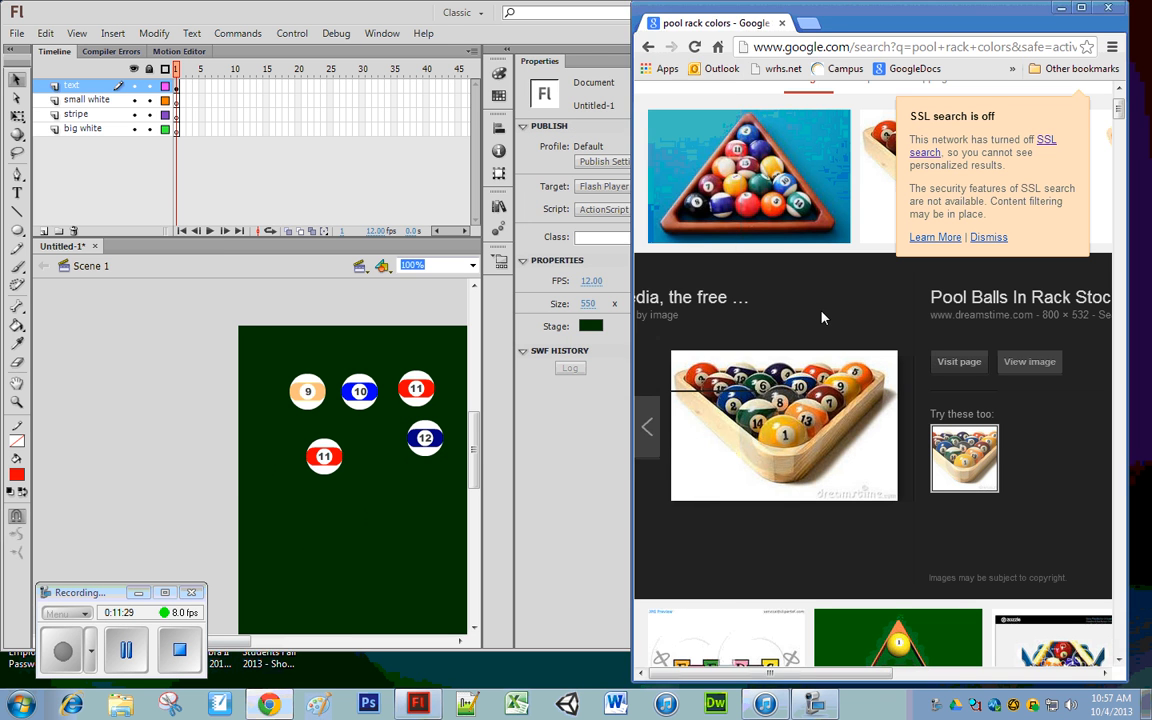
{"action": "mouse_move", "coordinate": [818, 428]}
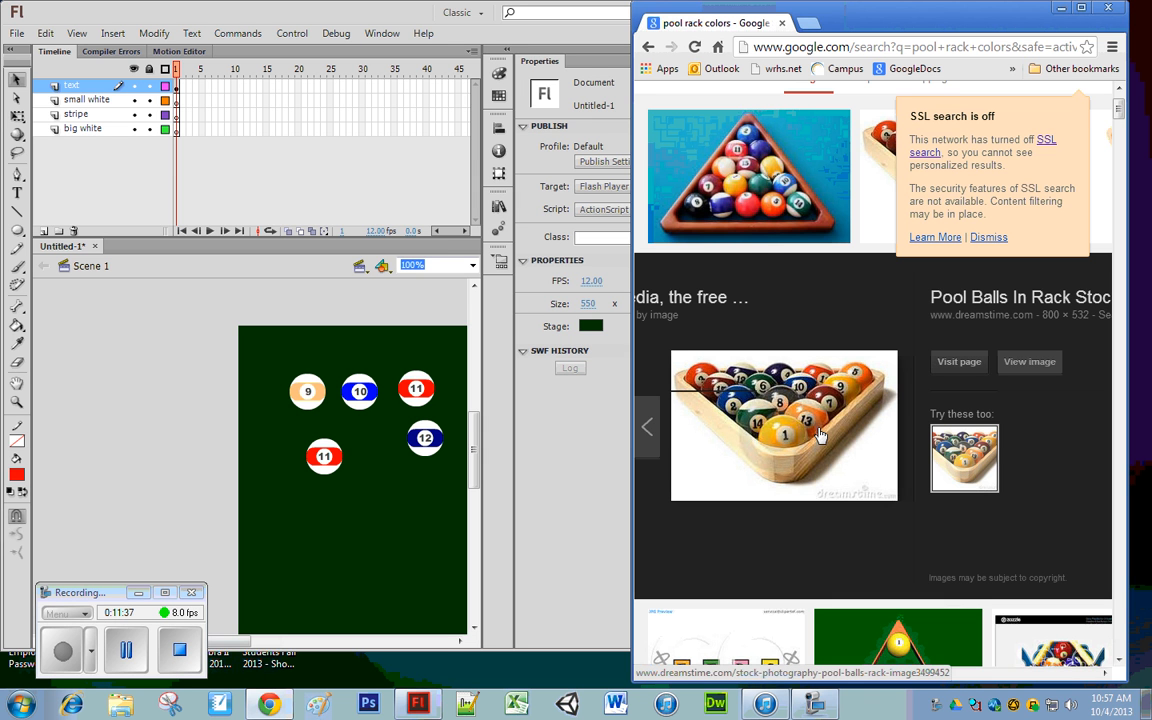
{"action": "mouse_move", "coordinate": [716, 176]}
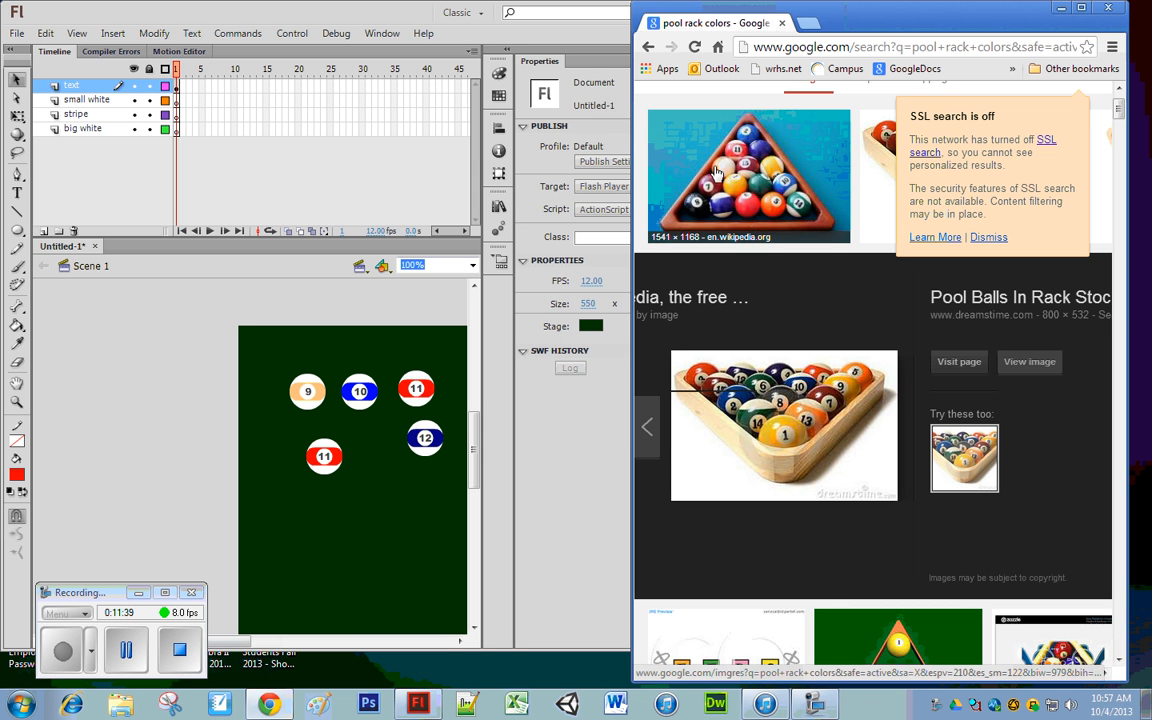
{"action": "mouse_move", "coordinate": [418, 530]}
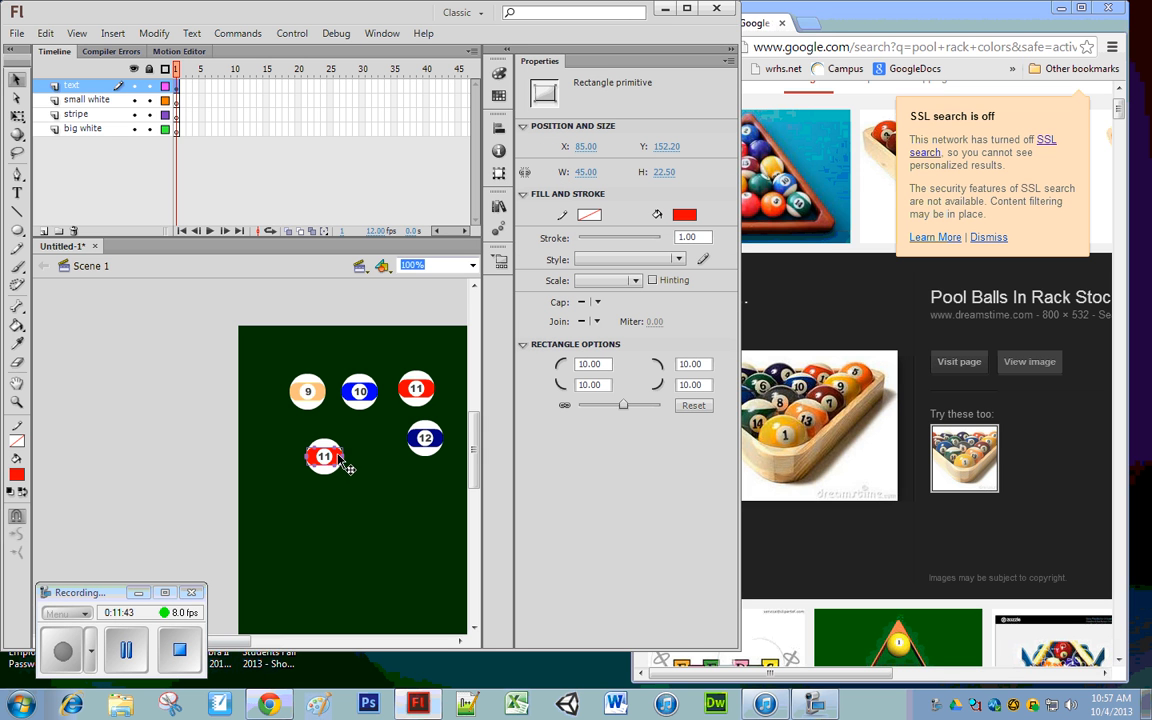
Recolour the copied ball's stripe to orange from the Properties swatches.
{"action": "left_click", "coordinate": [684, 214]}
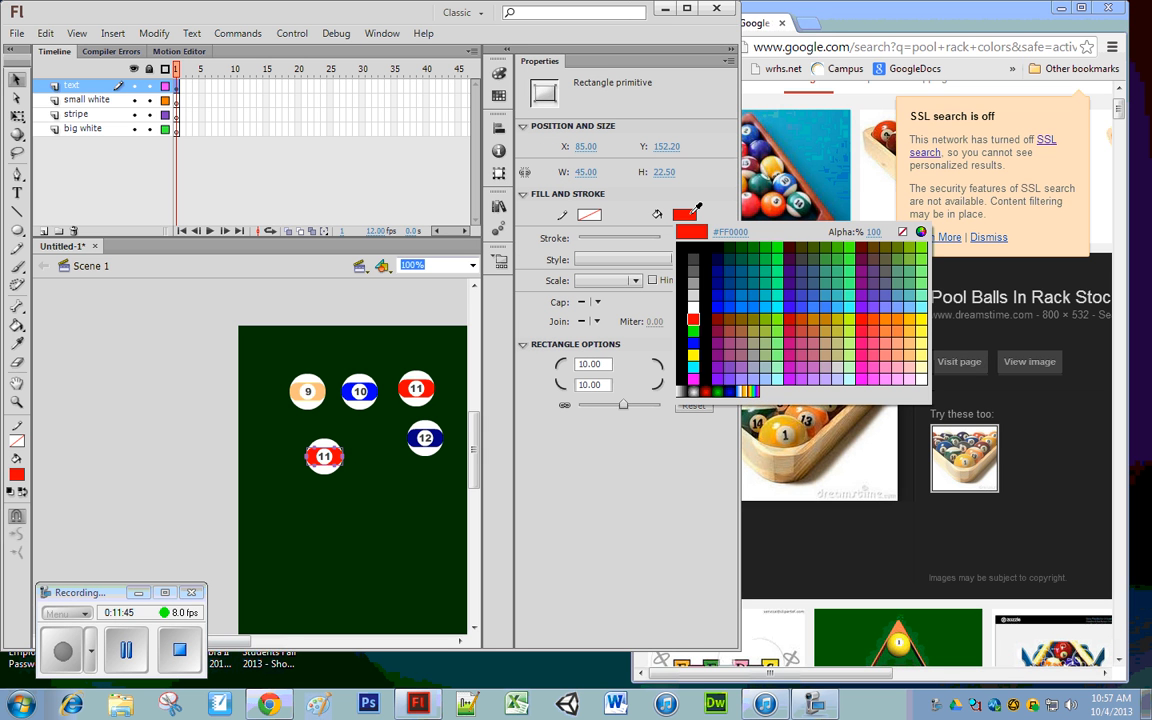
{"action": "left_click", "coordinate": [748, 312]}
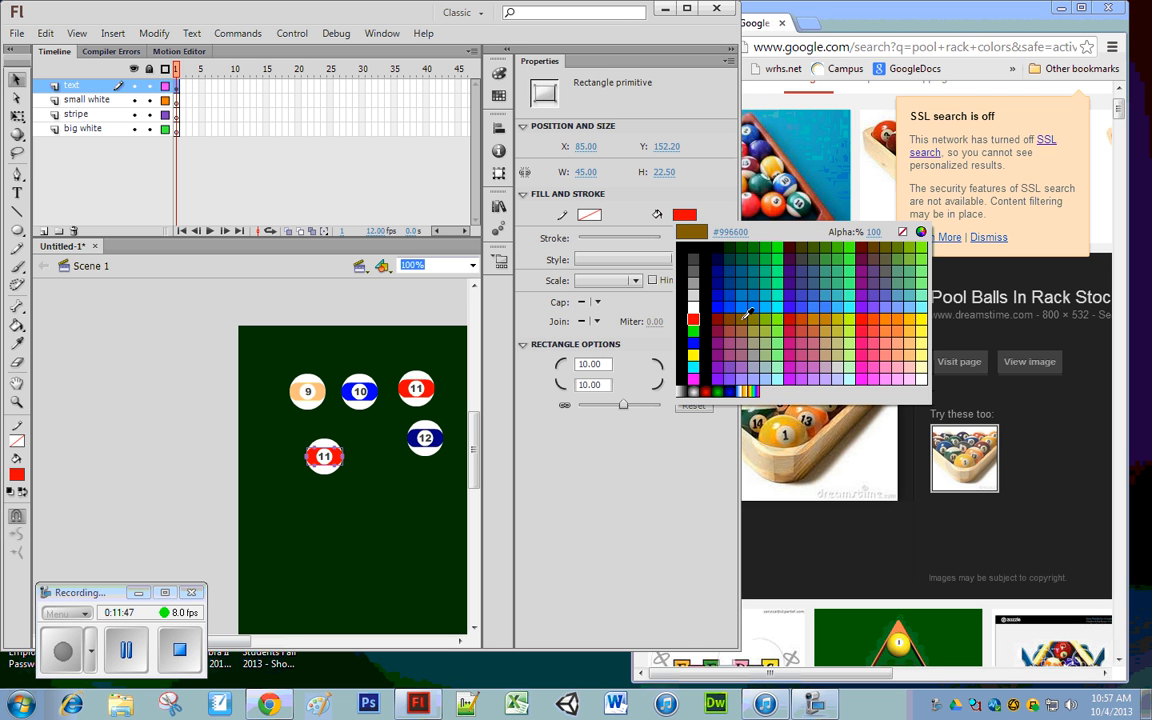
{"action": "left_click", "coordinate": [820, 318]}
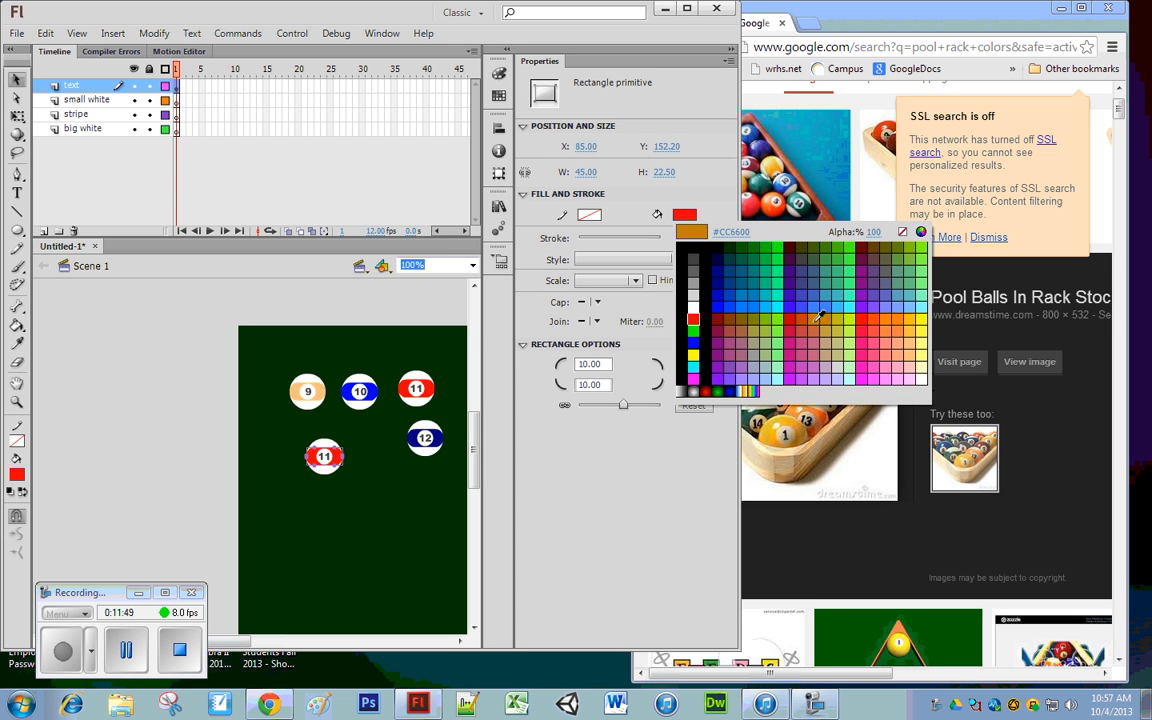
{"action": "left_click", "coordinate": [876, 320]}
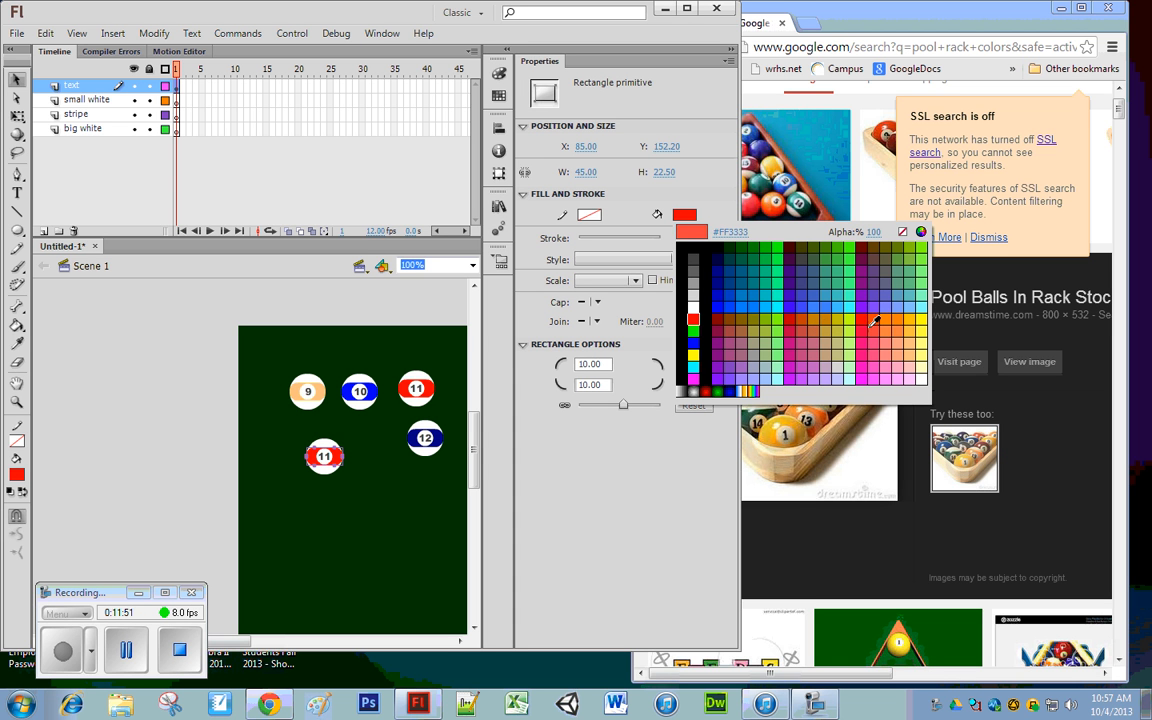
{"action": "left_click", "coordinate": [904, 324]}
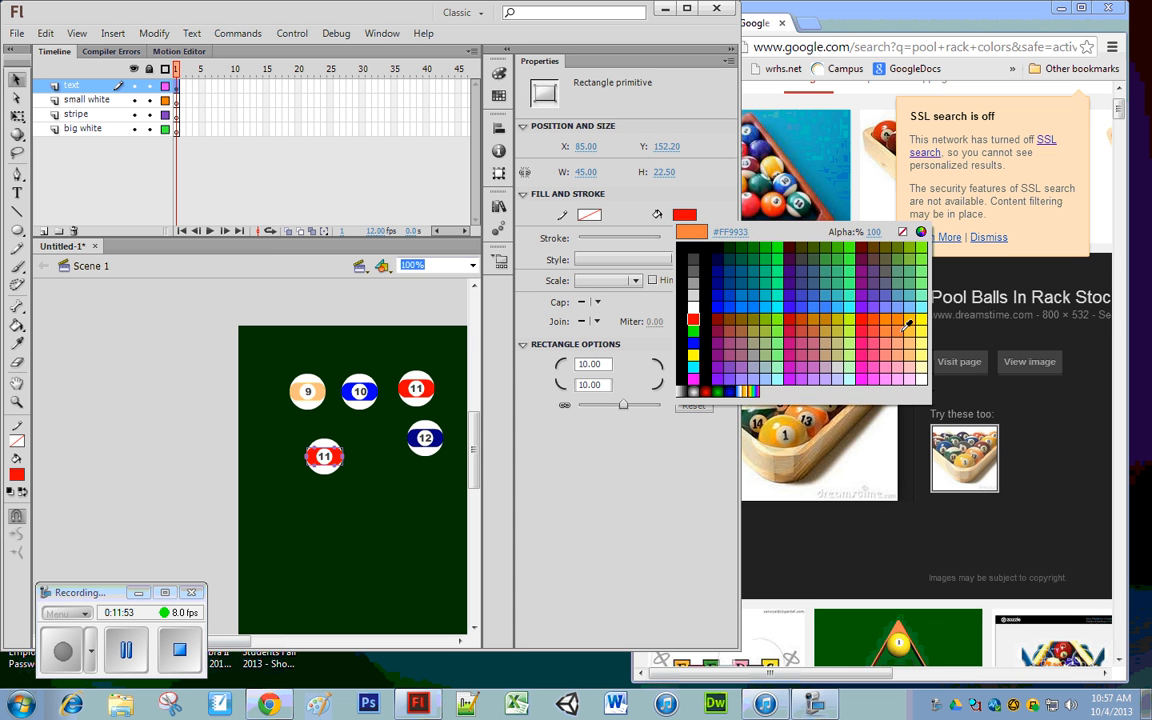
{"action": "left_click", "coordinate": [908, 324]}
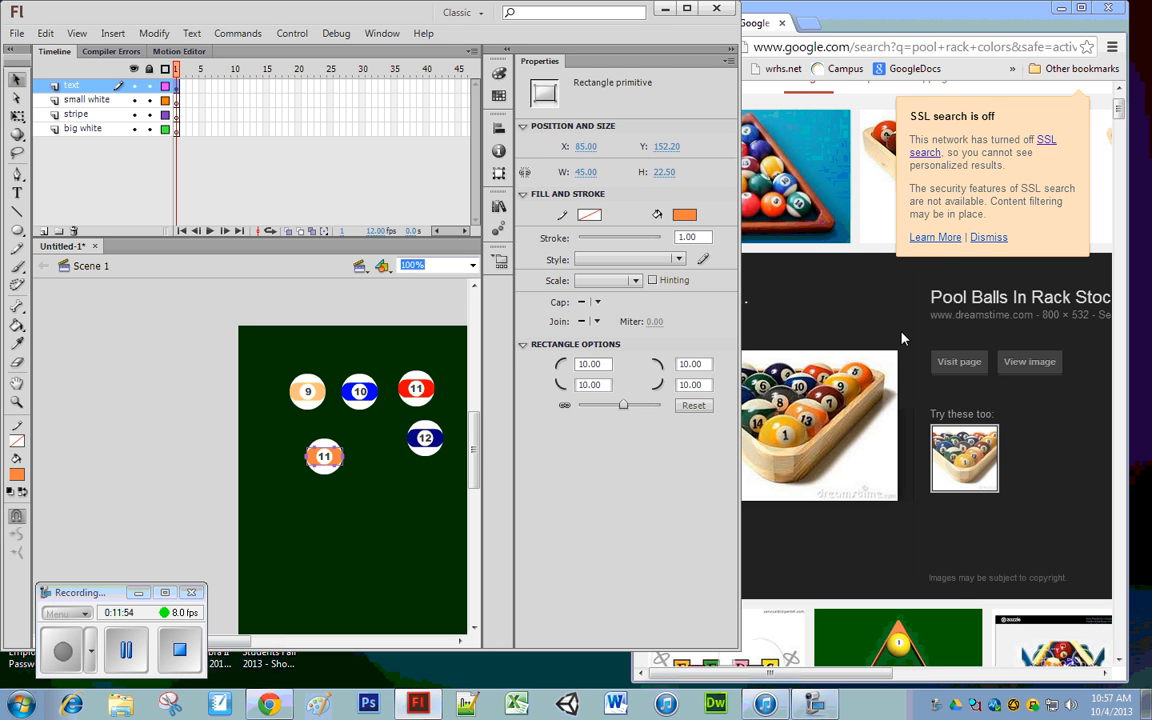
Change the number on the orange-striped ball to 13 with the Text tool.
{"action": "left_click", "coordinate": [344, 480]}
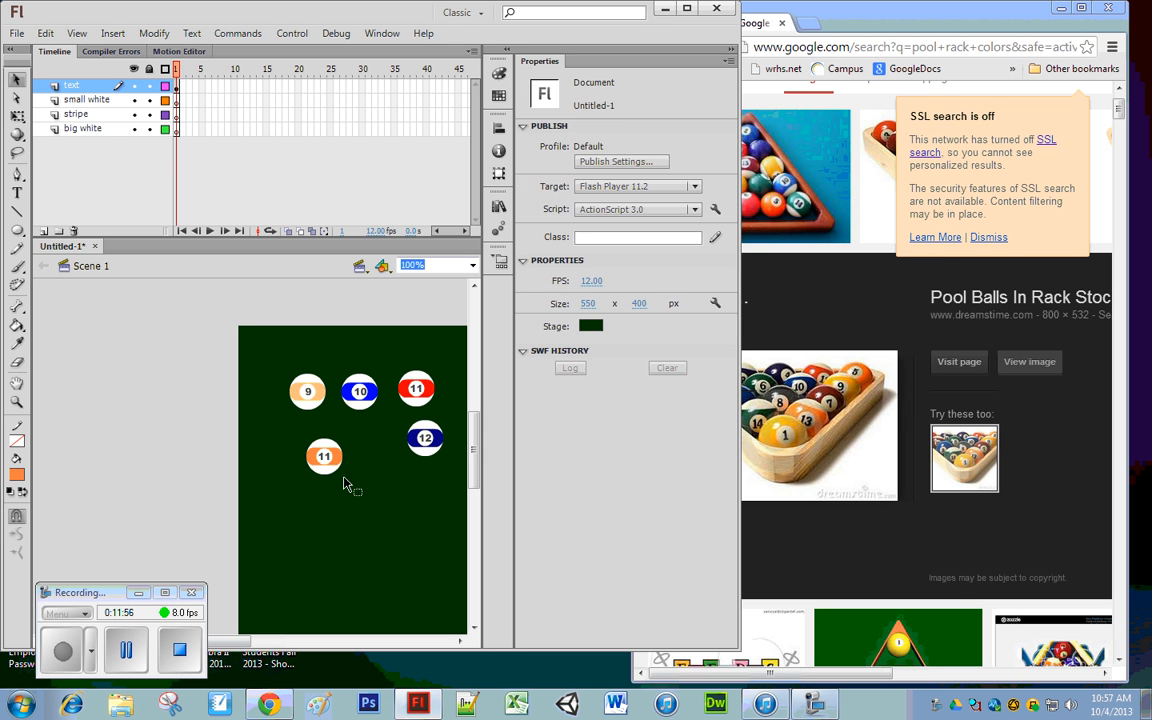
{"action": "left_click", "coordinate": [324, 456]}
{"action": "type", "text": "13"}
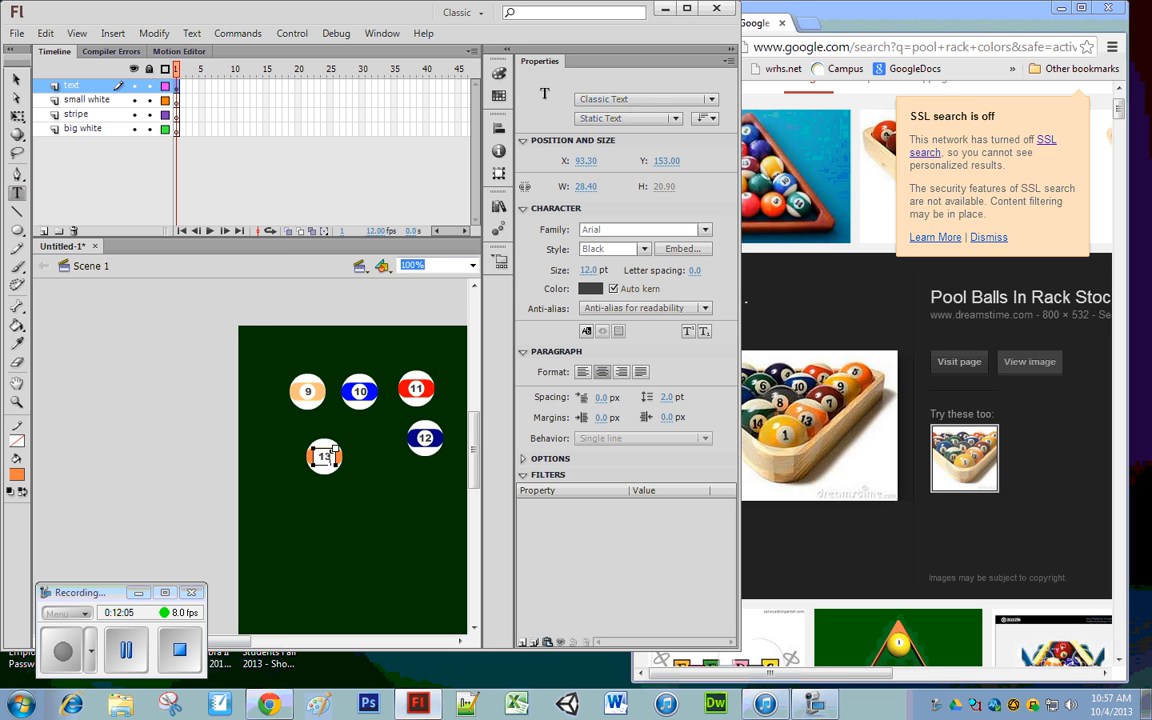
{"action": "left_click", "coordinate": [16, 80]}
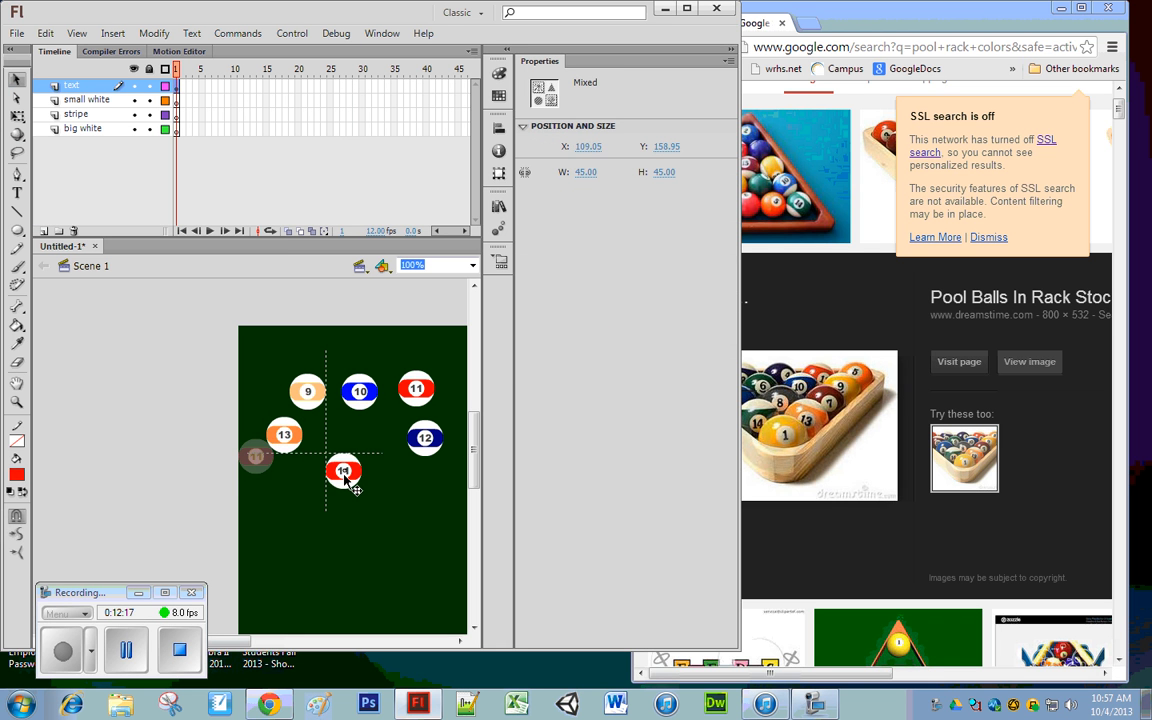
Recolour the copied ball's stripe to green from the Properties swatches.
{"action": "left_click", "coordinate": [400, 544]}
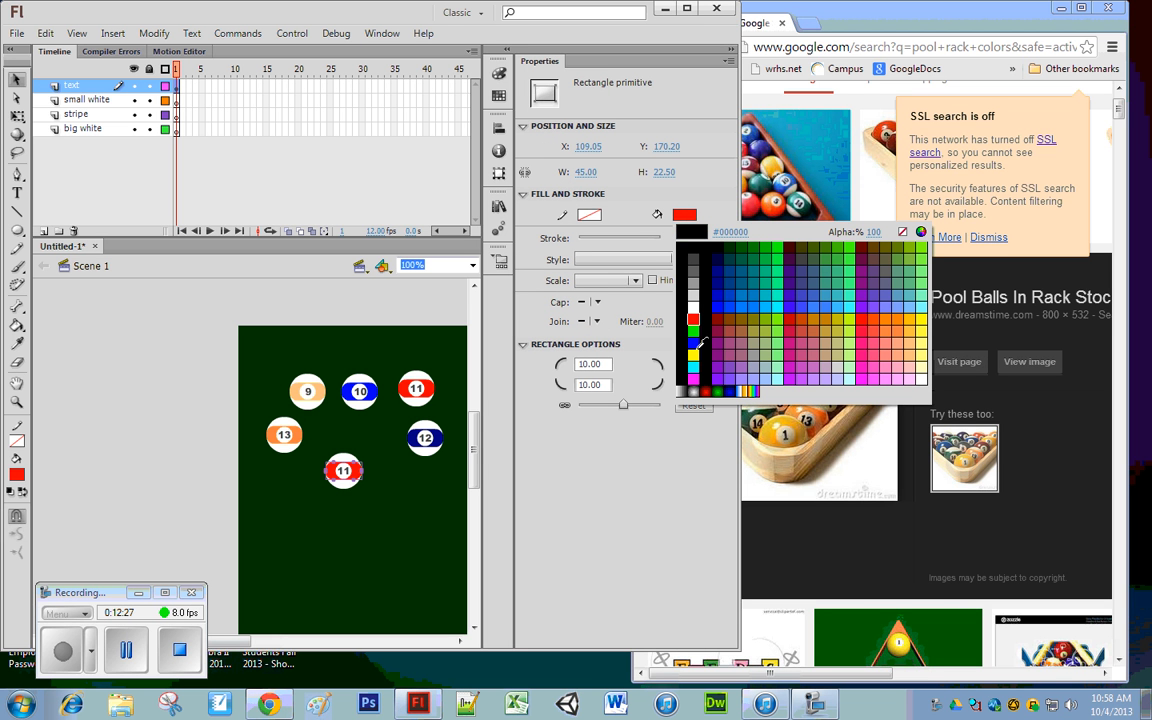
{"action": "left_click", "coordinate": [750, 264]}
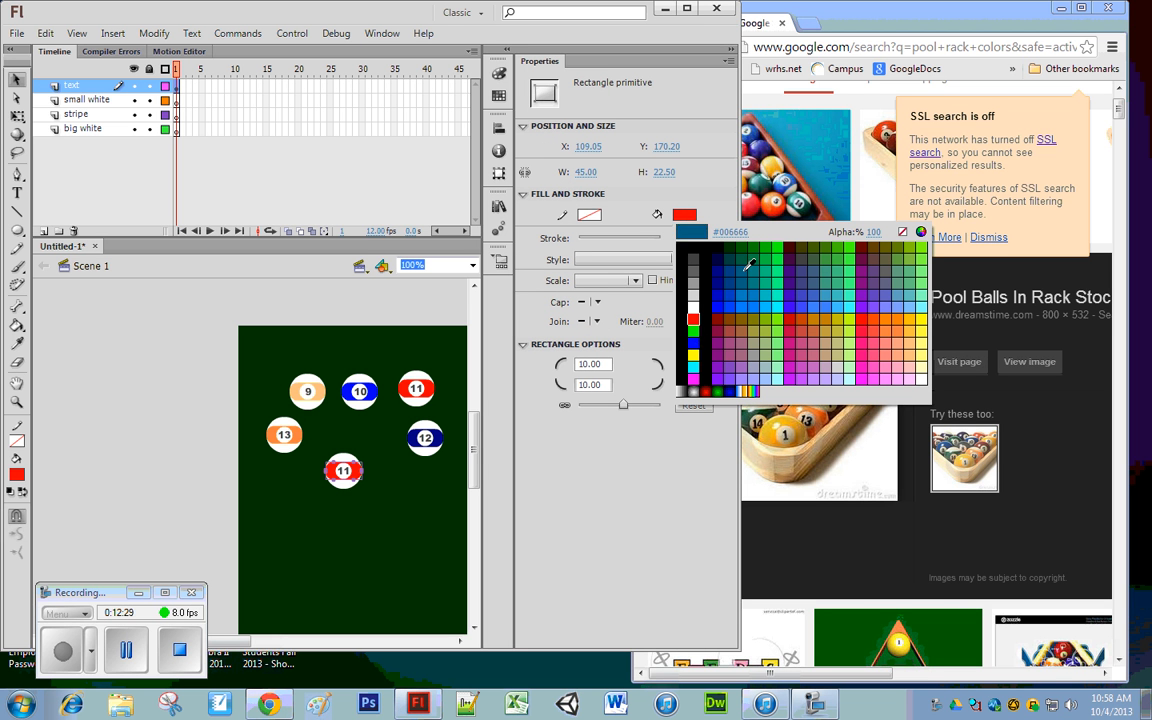
{"action": "left_click", "coordinate": [748, 262]}
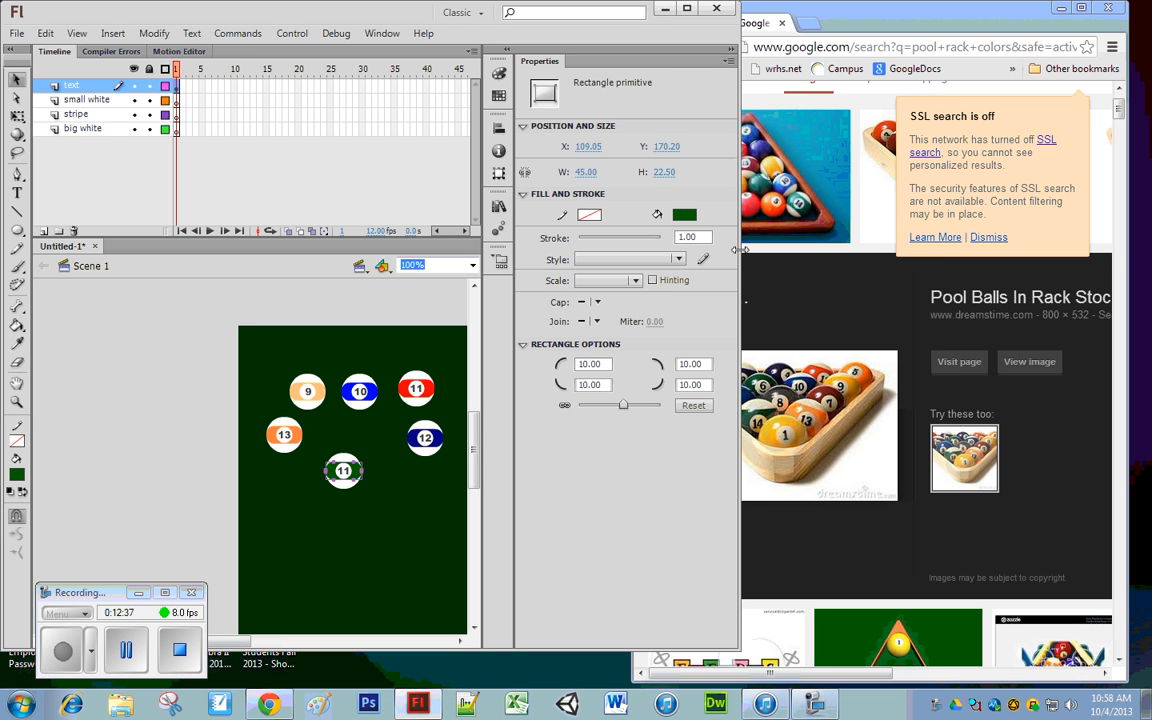
Change the number on the green-striped ball to 14 and select the whole ball.
{"action": "left_click", "coordinate": [384, 562]}
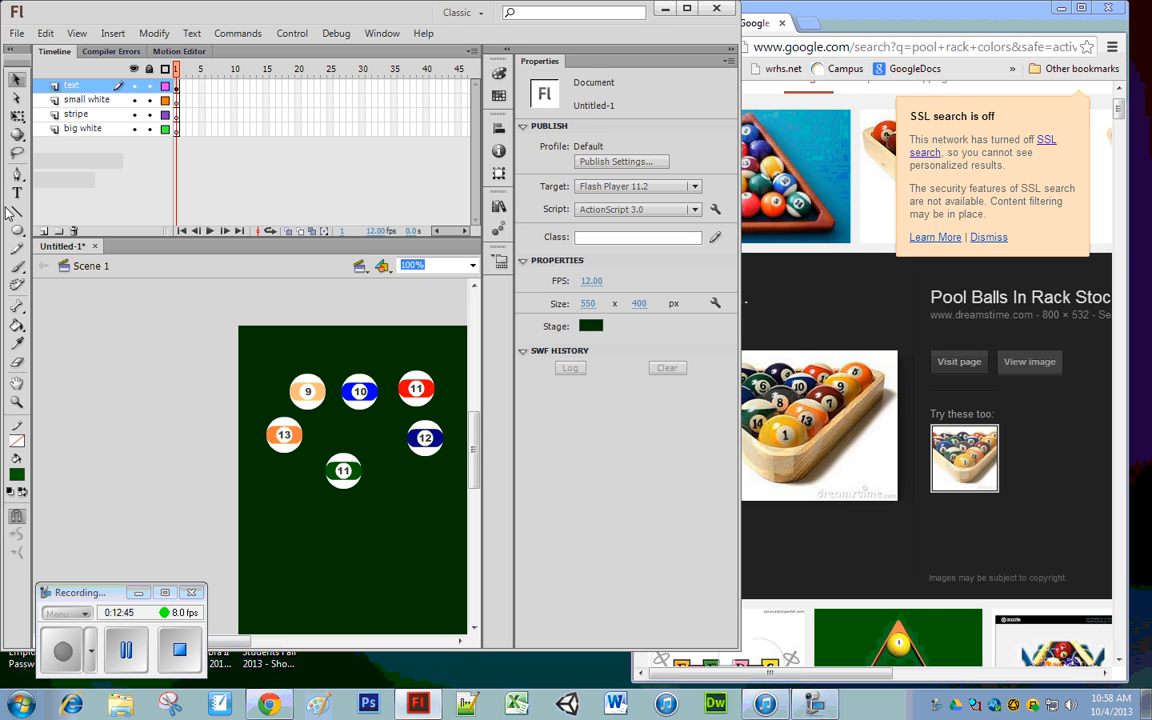
{"action": "left_click", "coordinate": [16, 192]}
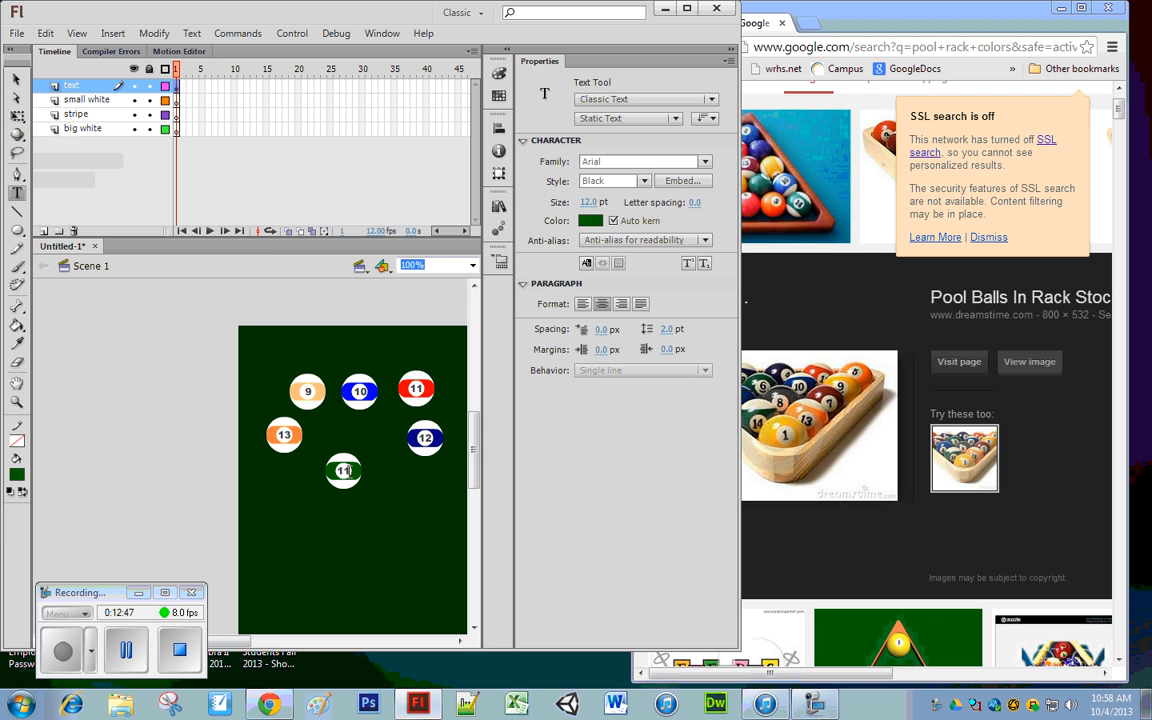
{"action": "left_click", "coordinate": [344, 472]}
{"action": "type", "text": "14"}
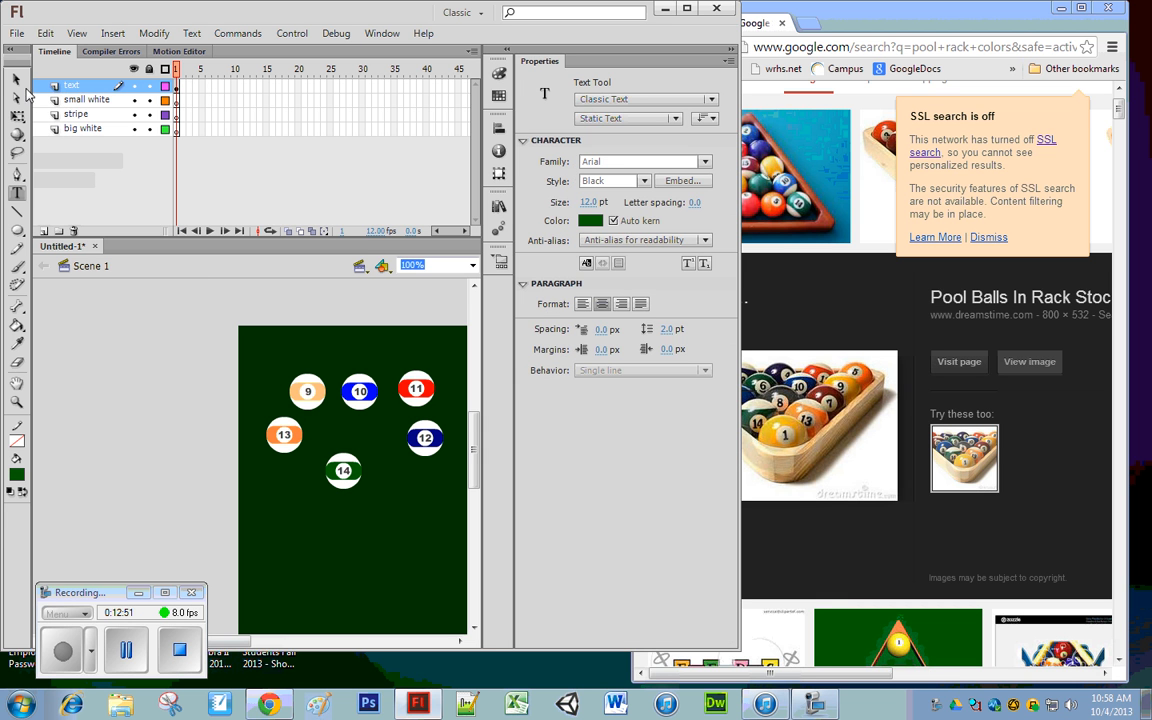
{"action": "left_click", "coordinate": [344, 470]}
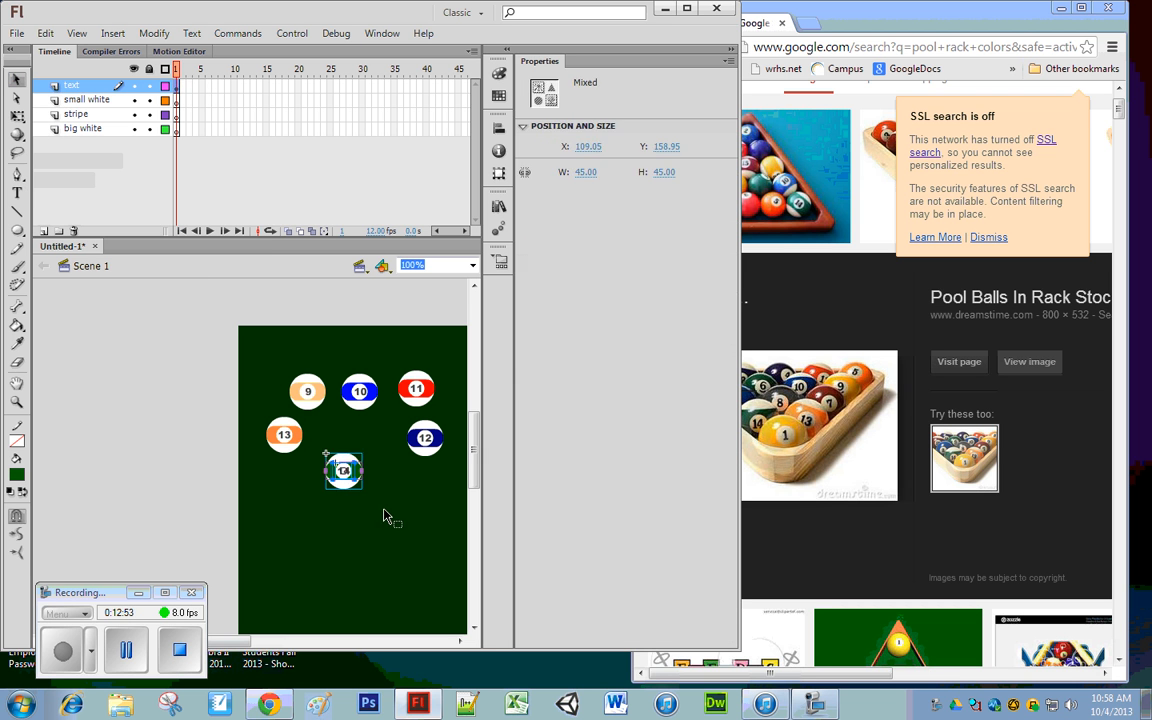
Begin converting the green 14 ball into a symbol from its right-click menu.
{"action": "right_click", "coordinate": [344, 470]}
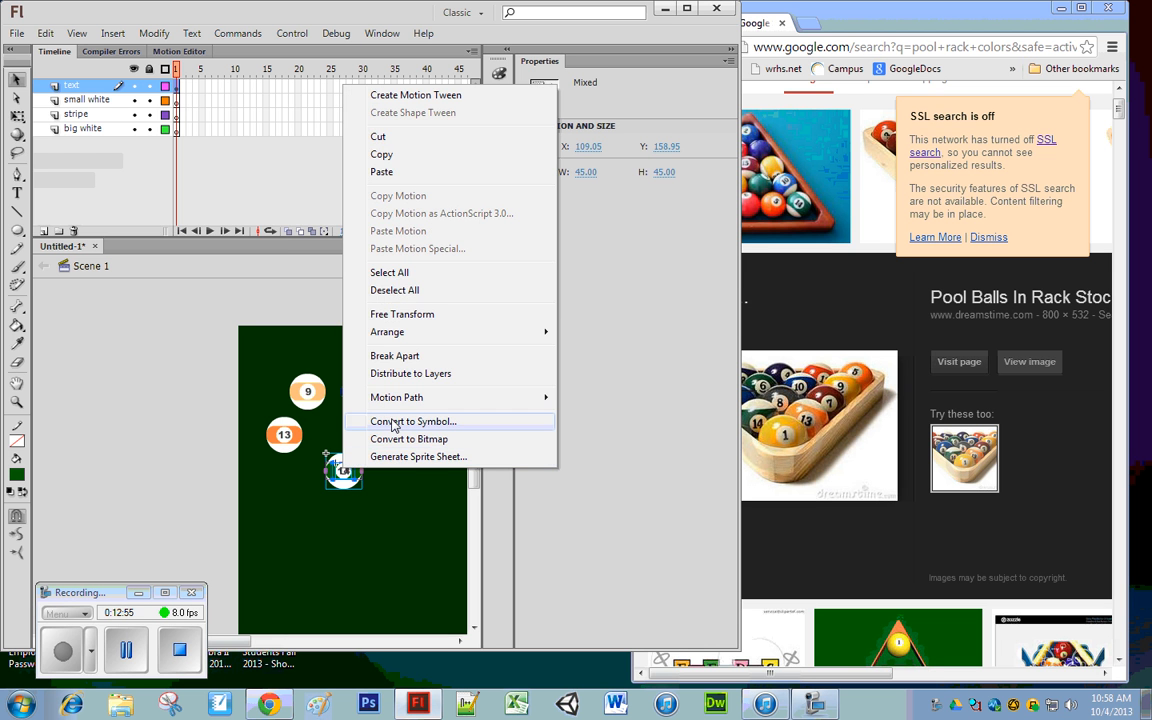
{"action": "left_click", "coordinate": [412, 420]}
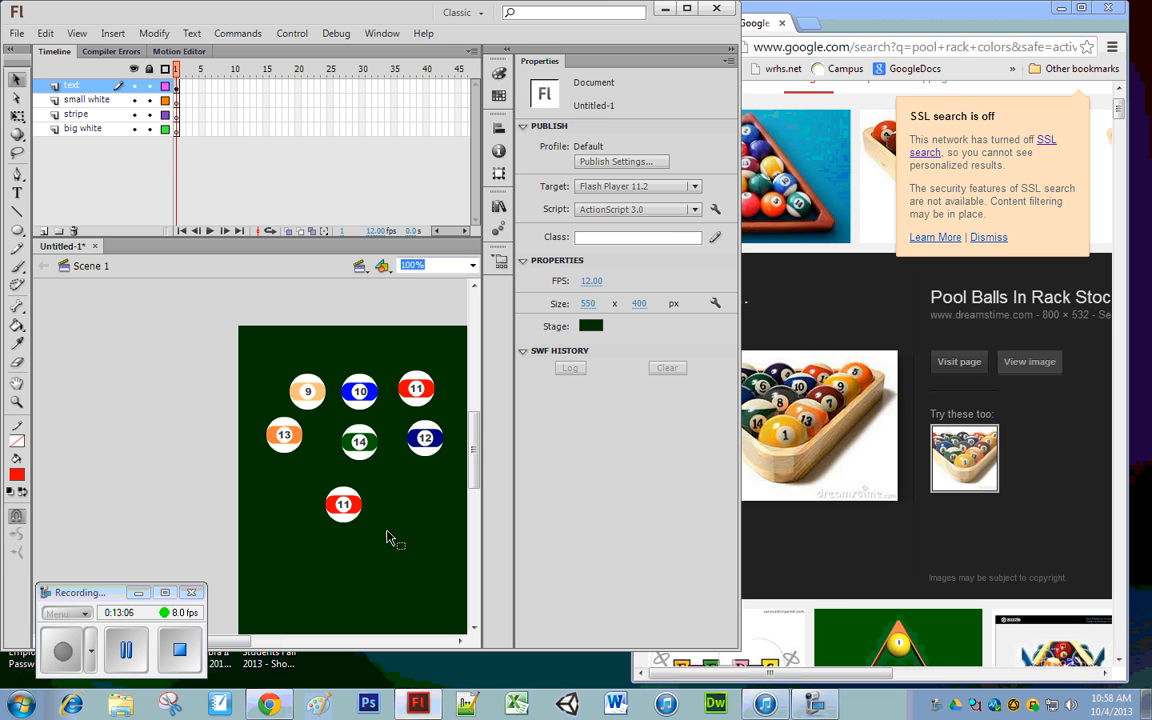
Recolour the lower ball copy's stripe to dark maroon after trying reddish shades.
{"action": "left_click", "coordinate": [344, 504]}
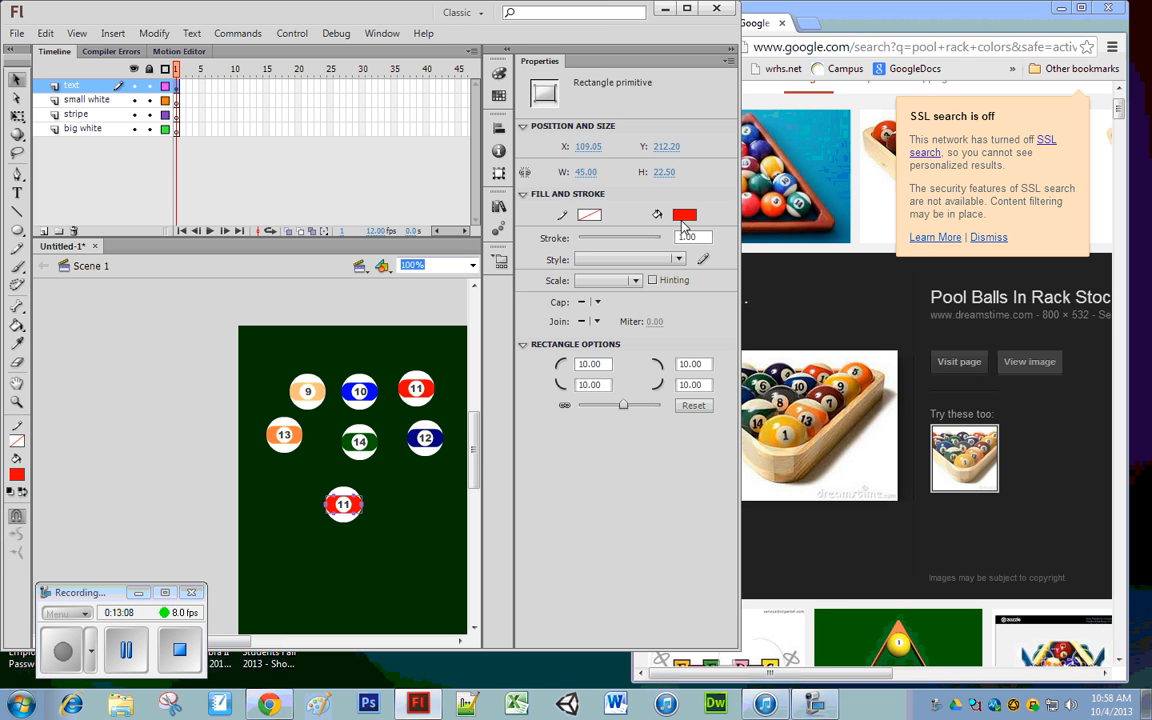
{"action": "left_click", "coordinate": [684, 214]}
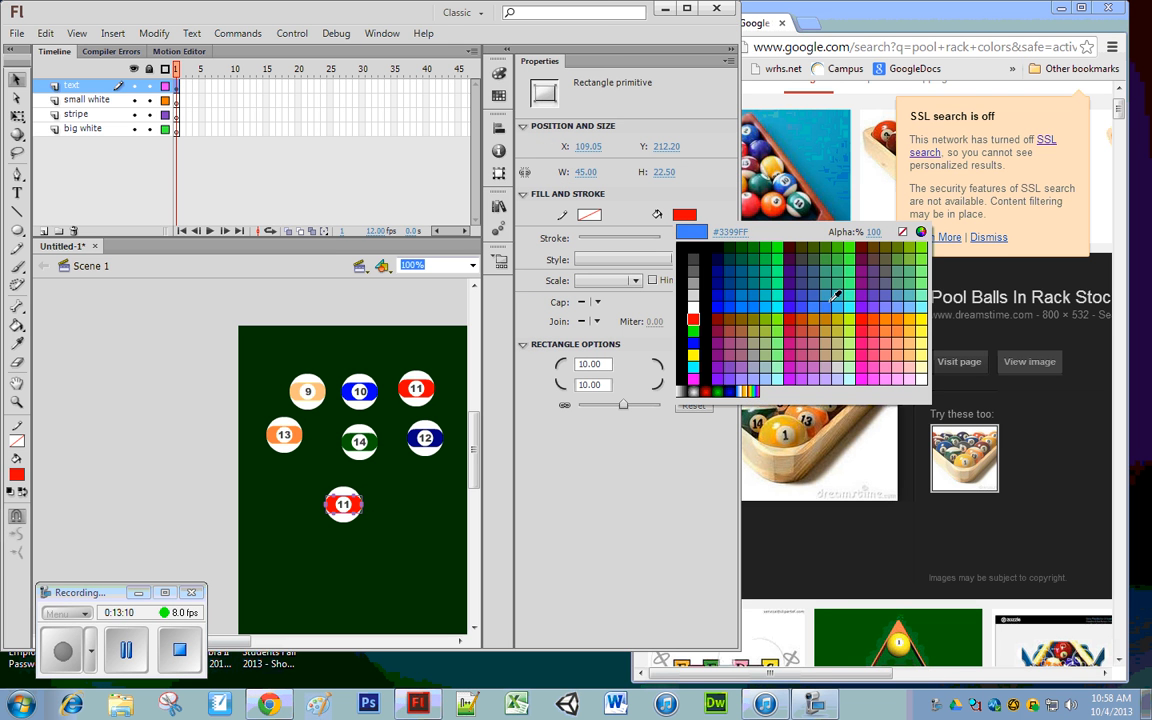
{"action": "left_click", "coordinate": [808, 336]}
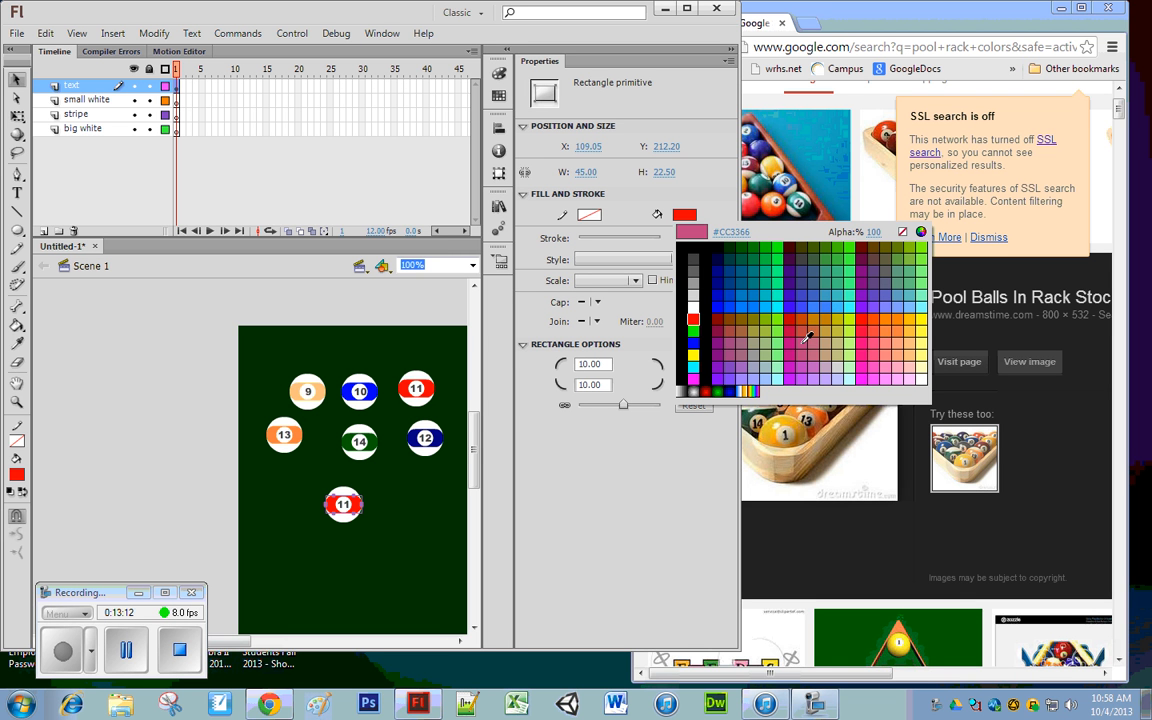
{"action": "left_click", "coordinate": [804, 330]}
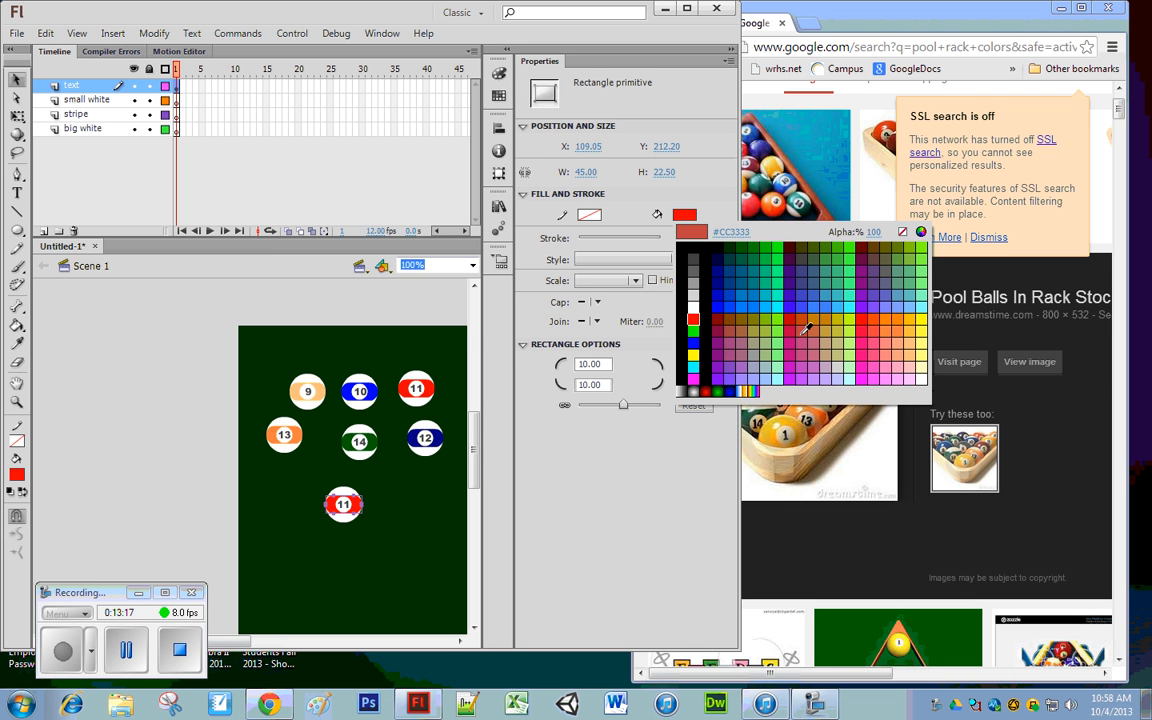
{"action": "left_click", "coordinate": [720, 310]}
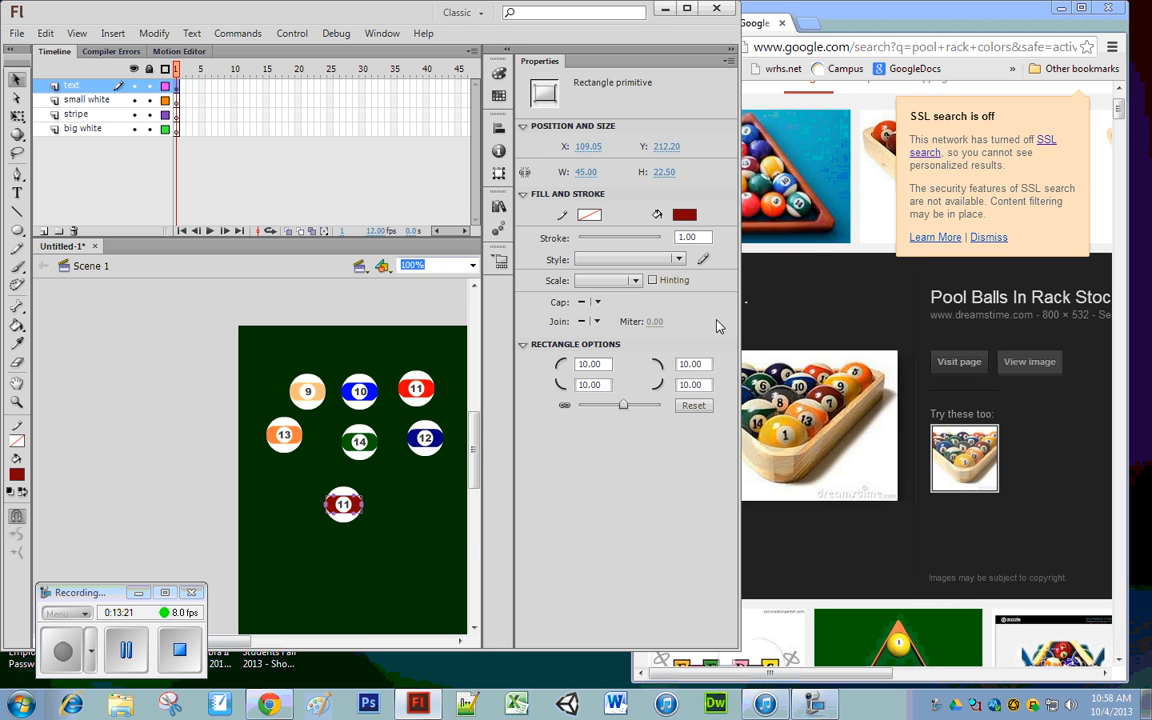
Change the number on the maroon-striped ball to 15 with the Text tool.
{"action": "left_click", "coordinate": [360, 560]}
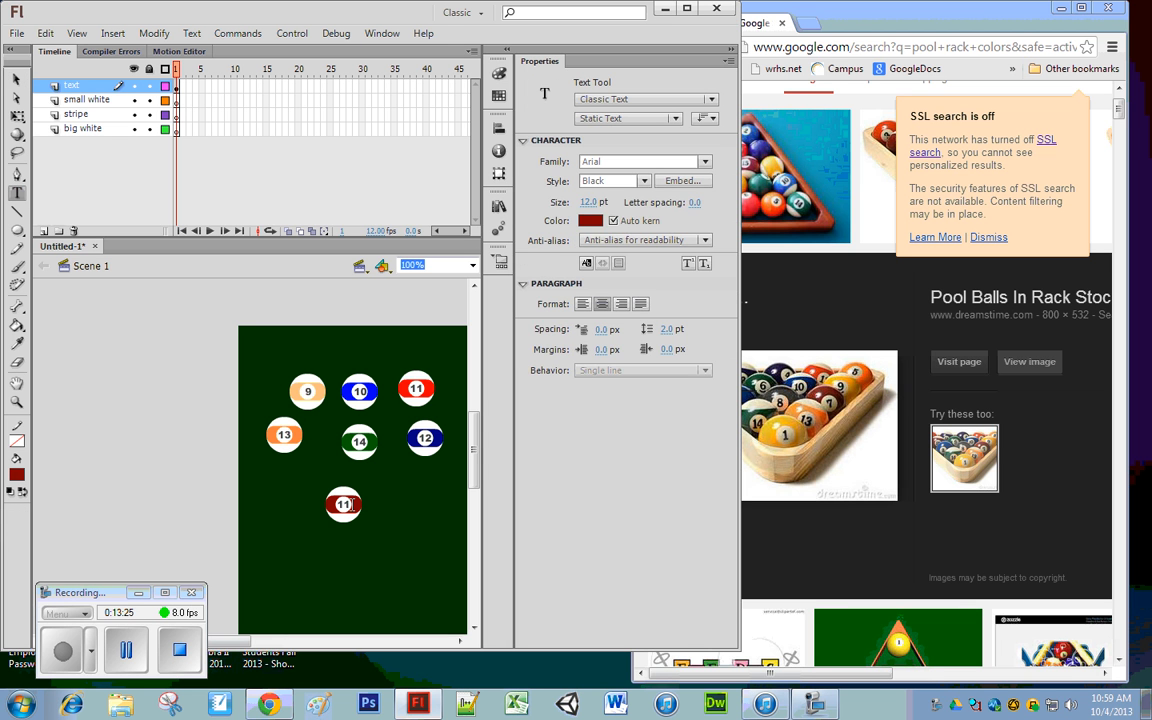
{"action": "left_click", "coordinate": [344, 504]}
{"action": "type", "text": "13"}
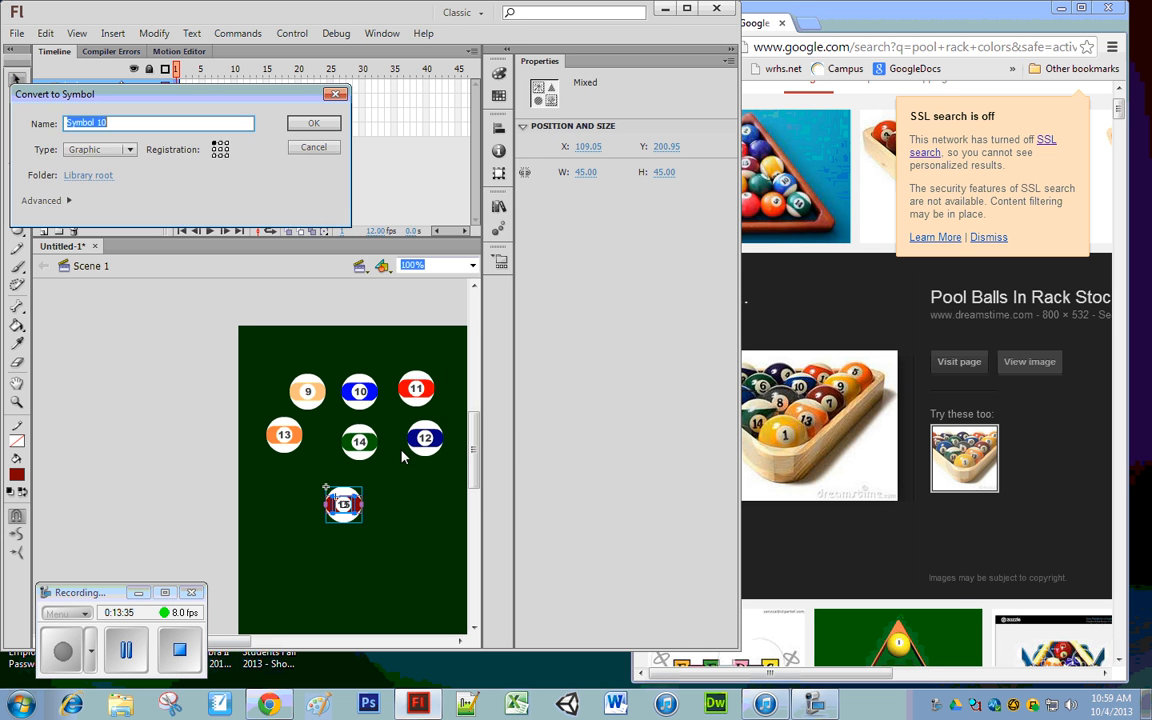
Confirm ball 15 as a graphic symbol and move it beneath the green 14 ball.
{"action": "left_click", "coordinate": [314, 122]}
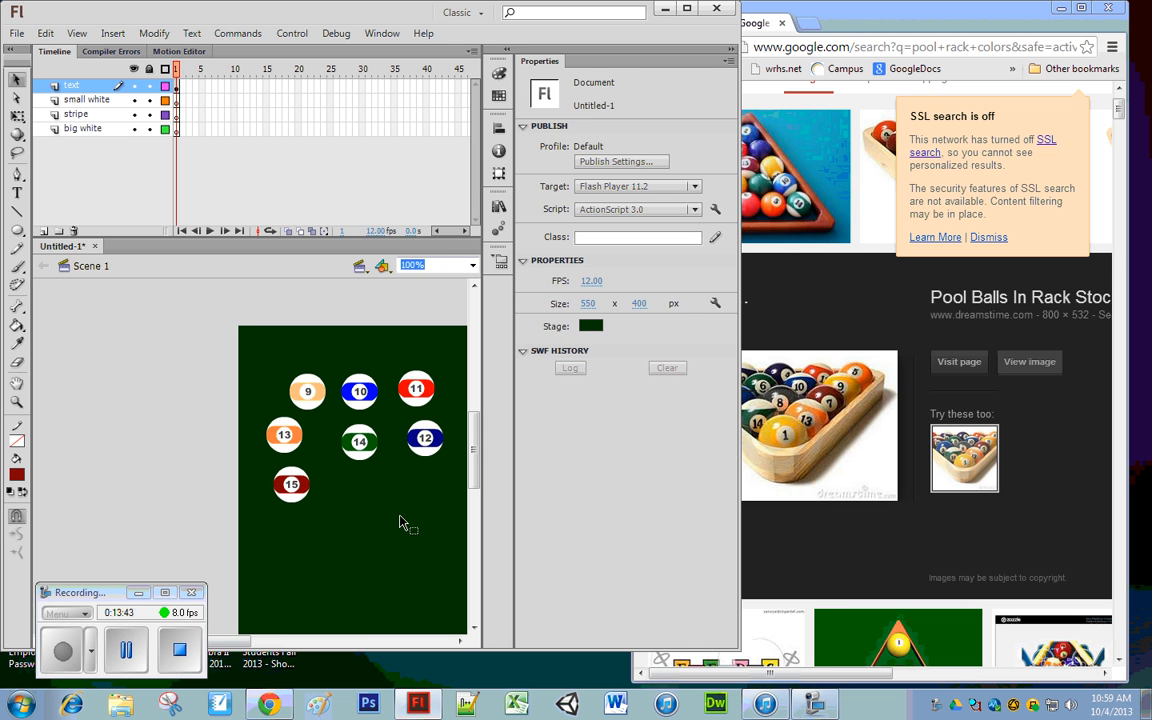
{"action": "left_click", "coordinate": [292, 486]}
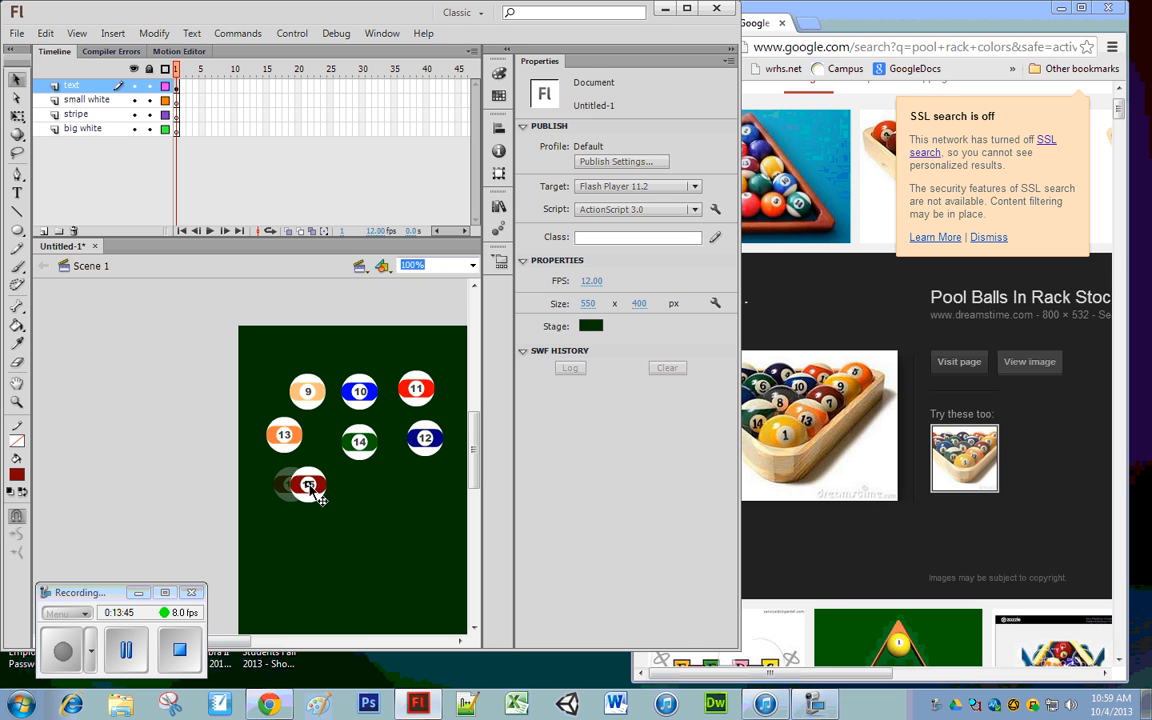
{"action": "left_click_drag", "start_coordinate": [308, 486], "coordinate": [388, 486]}
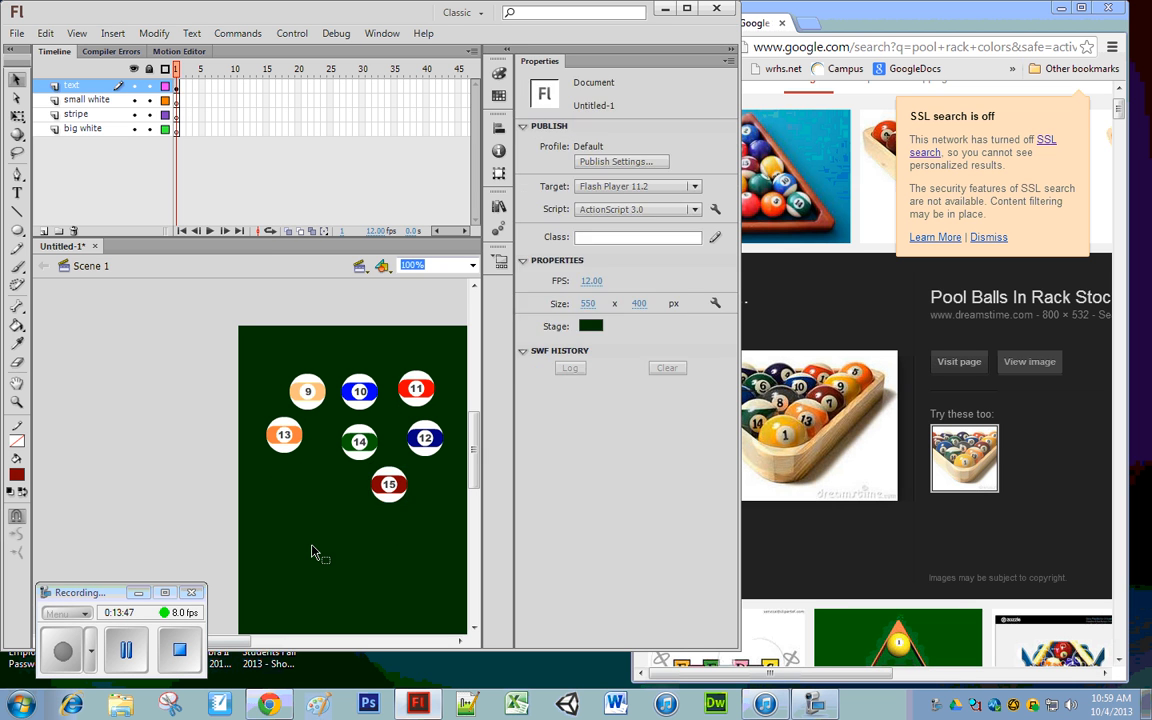